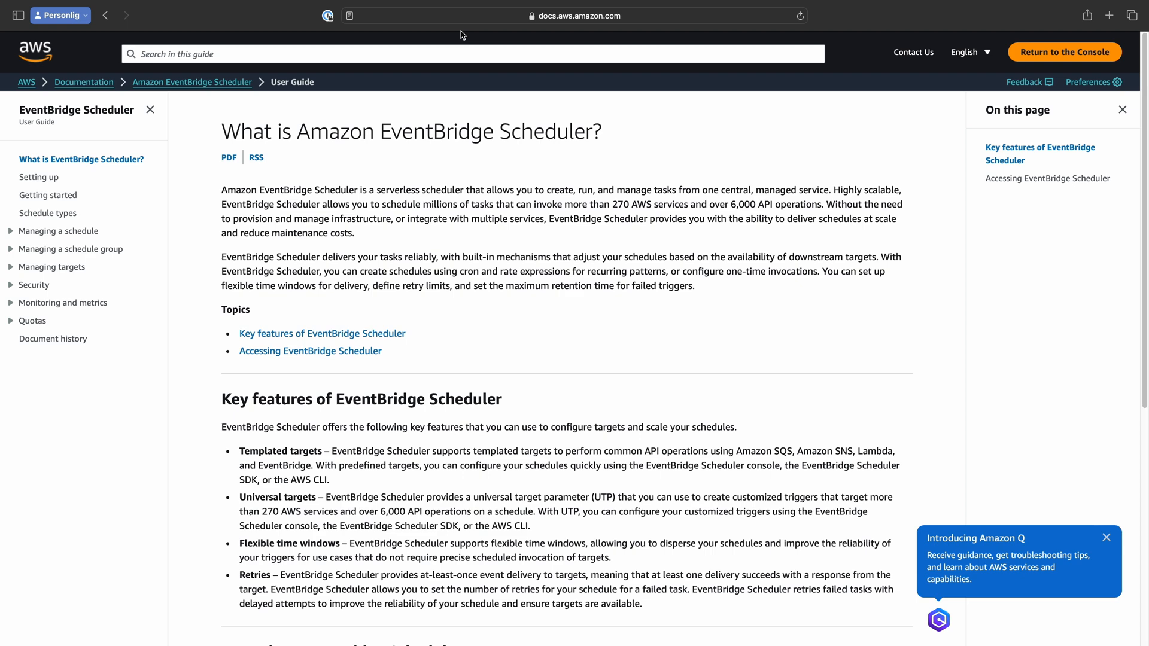
mouse_move(318, 251)
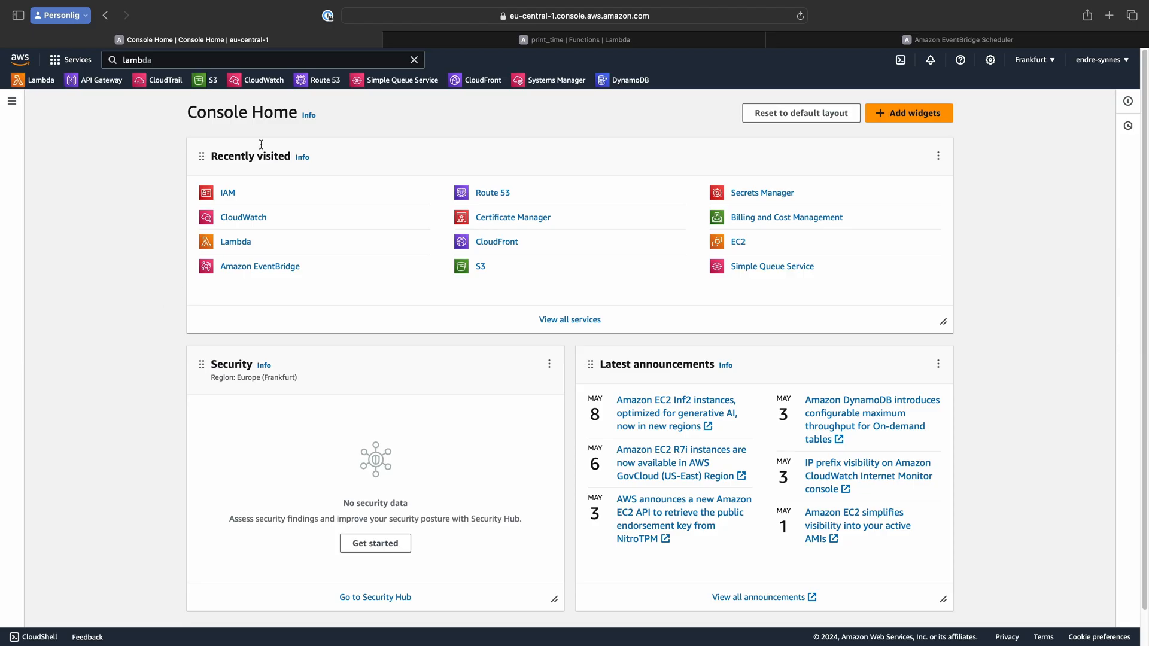
- Review the print_time Lambda function's code source
click(576, 39)
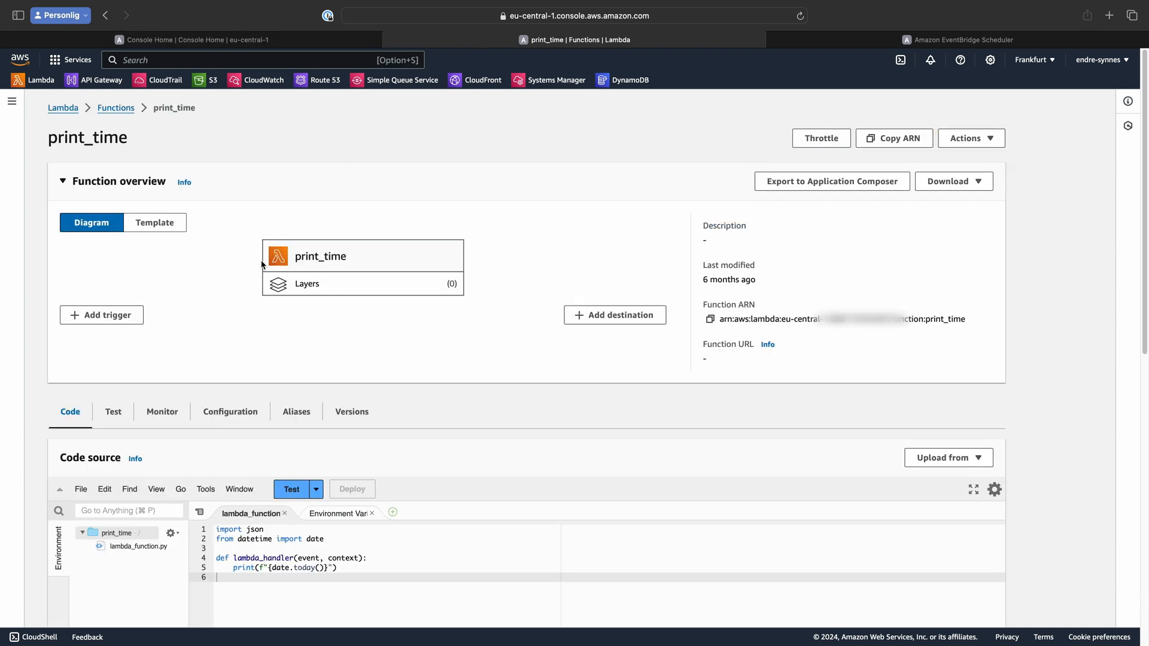
mouse_move(343, 273)
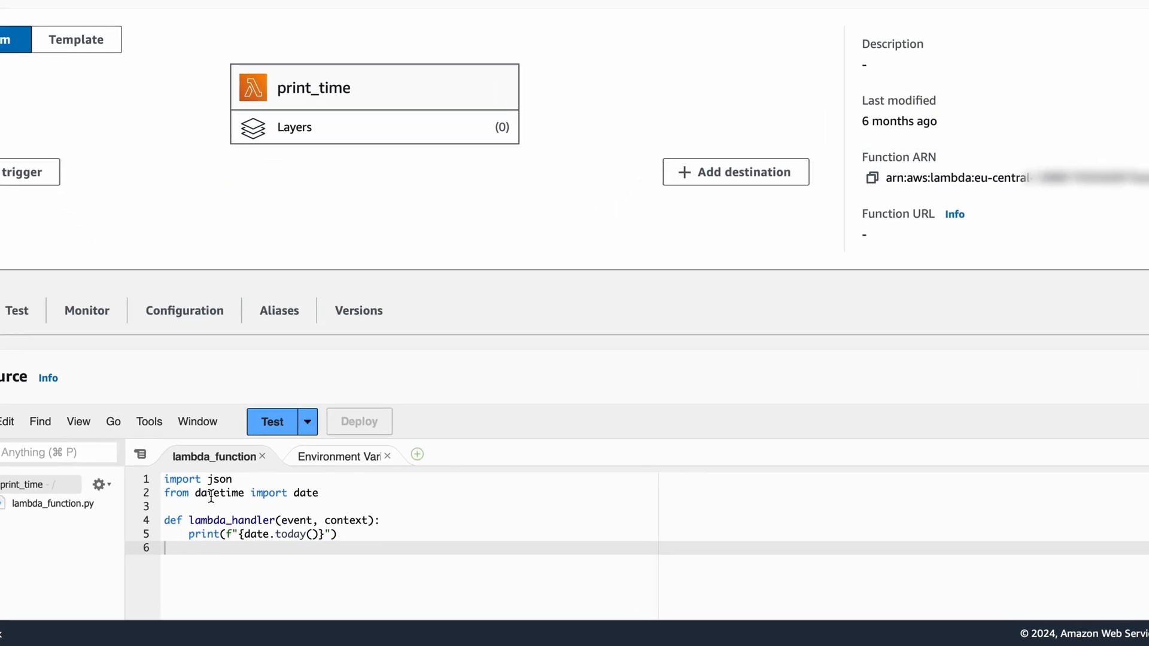
scroll(down, 3)
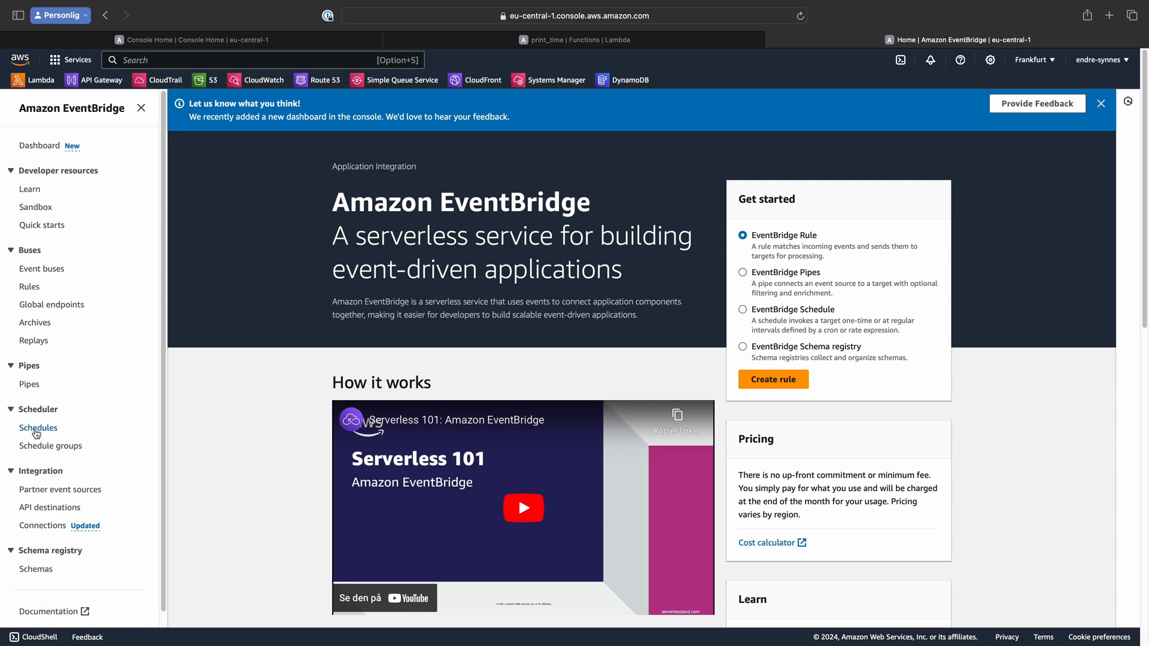
- Start a new EventBridge schedule named 'print-date-hourly' and scroll to the schedule pattern
click(38, 427)
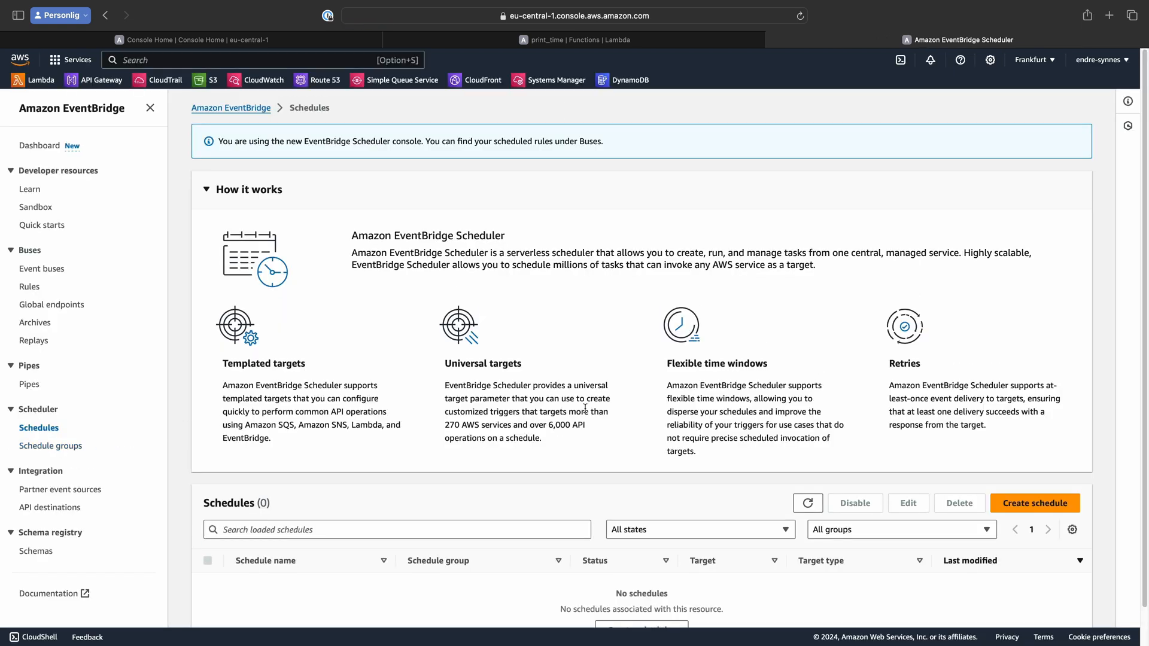
click(1035, 503)
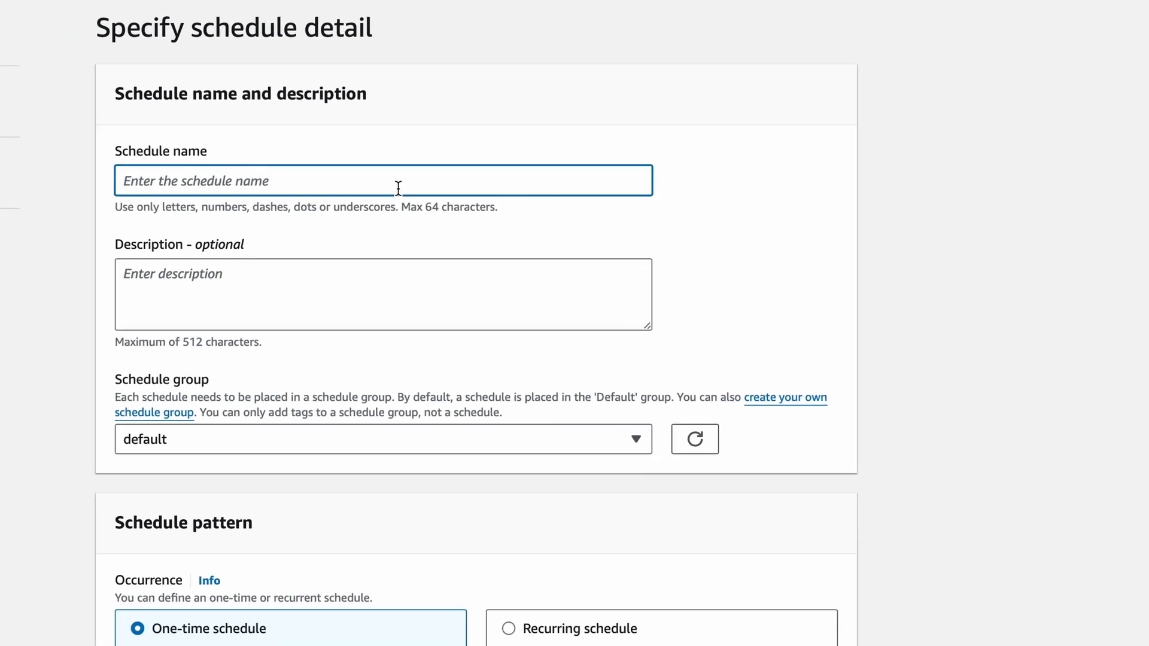
text(print-date-hourly)
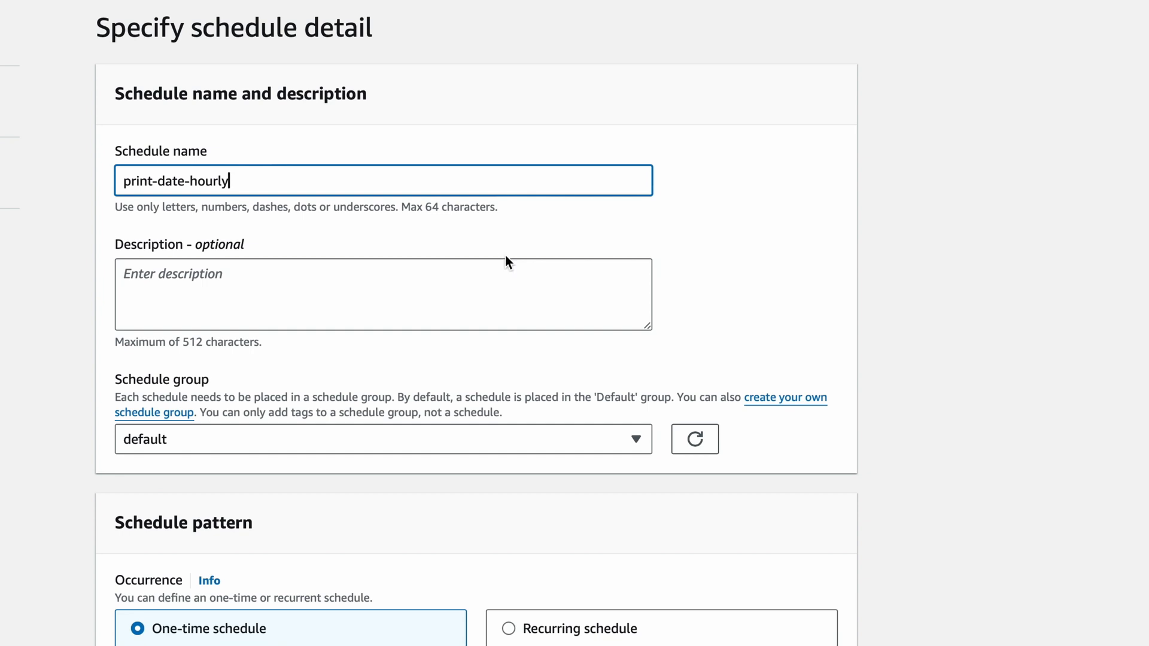
scroll(down, 3)
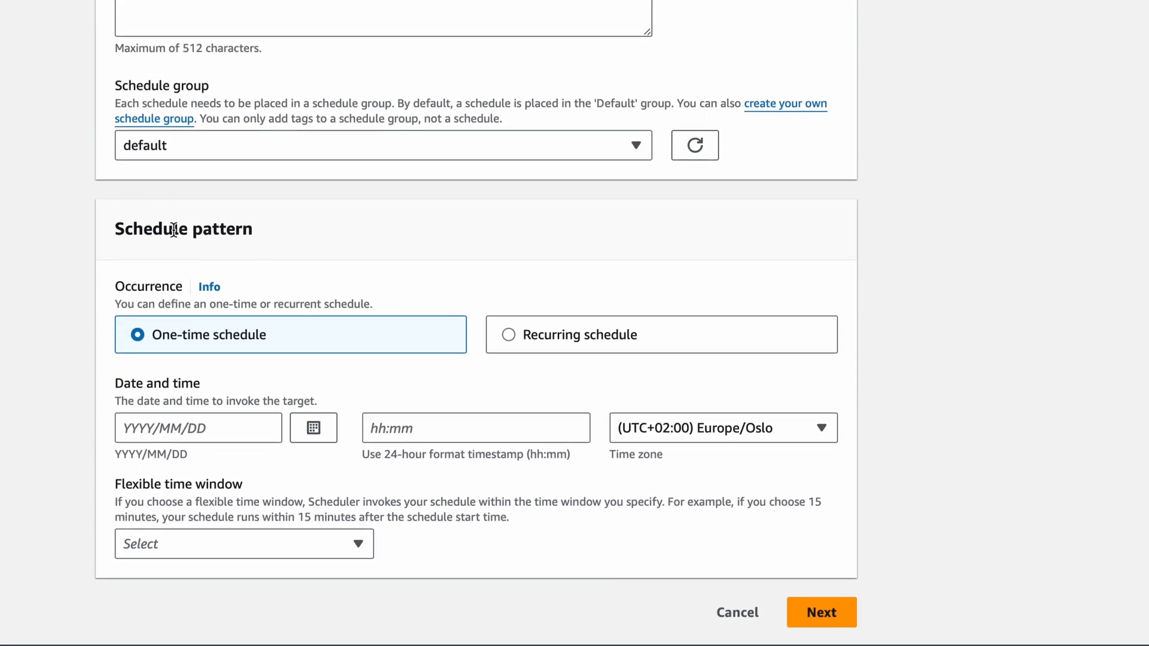
scroll(down, 3)
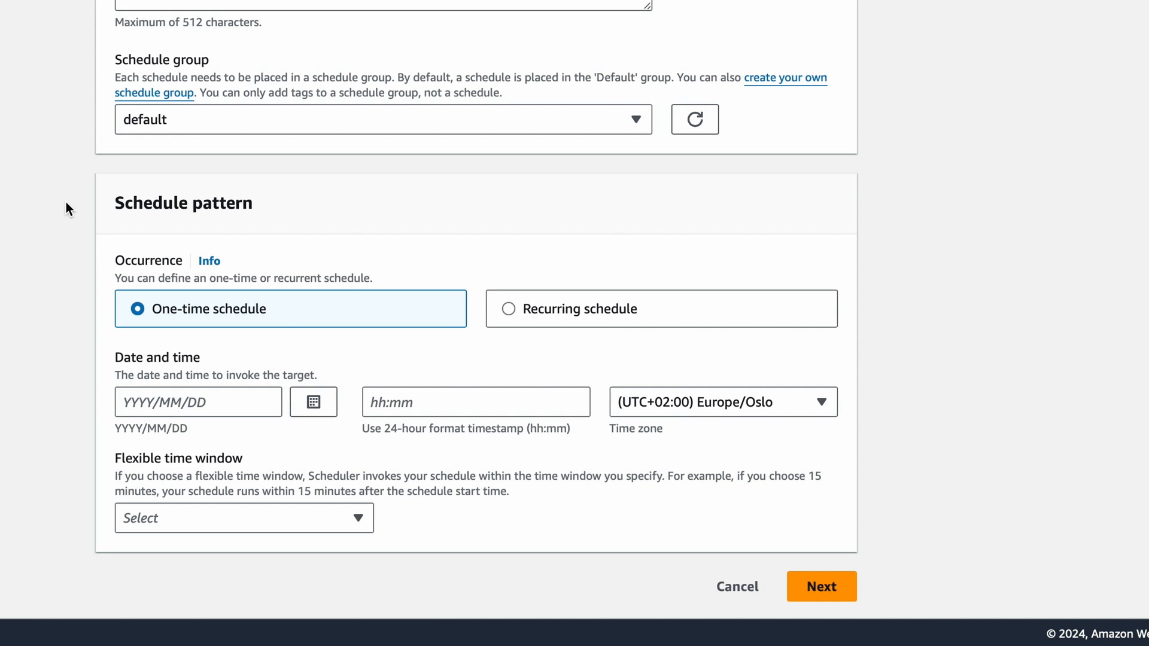
mouse_move(241, 290)
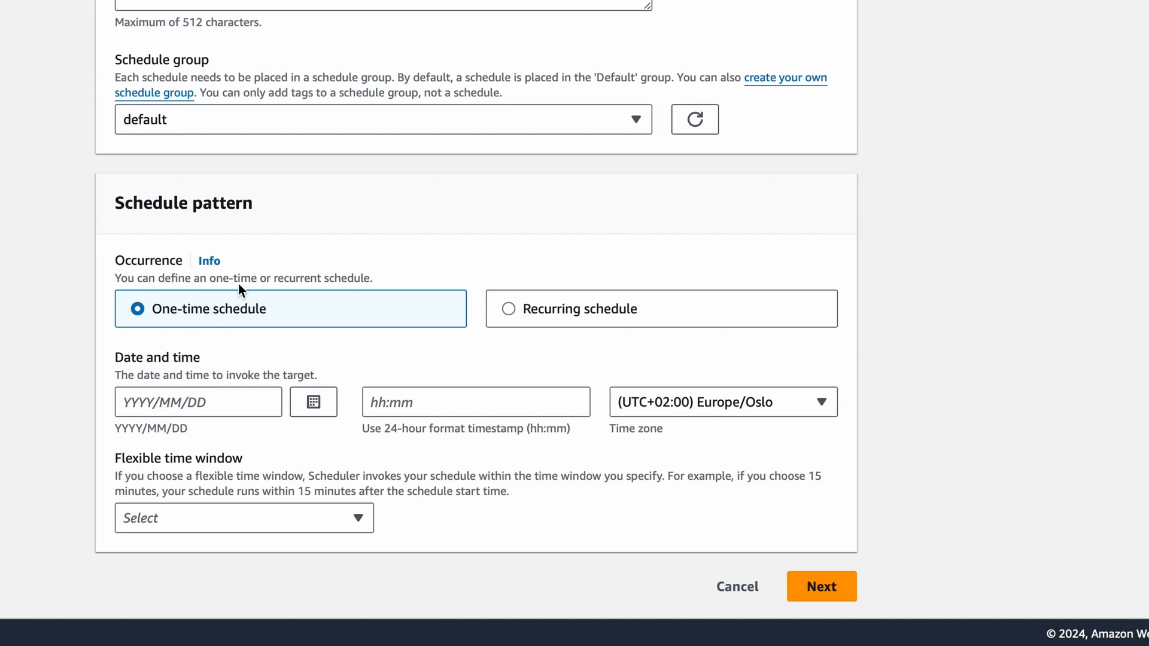
mouse_move(614, 258)
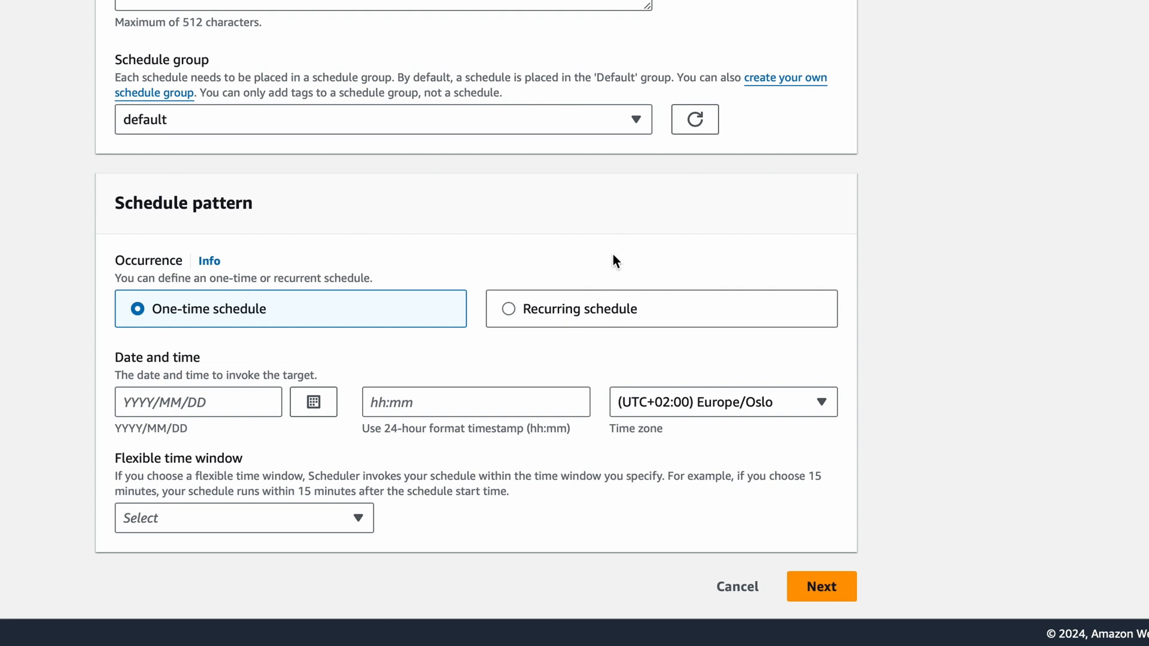
mouse_move(499, 318)
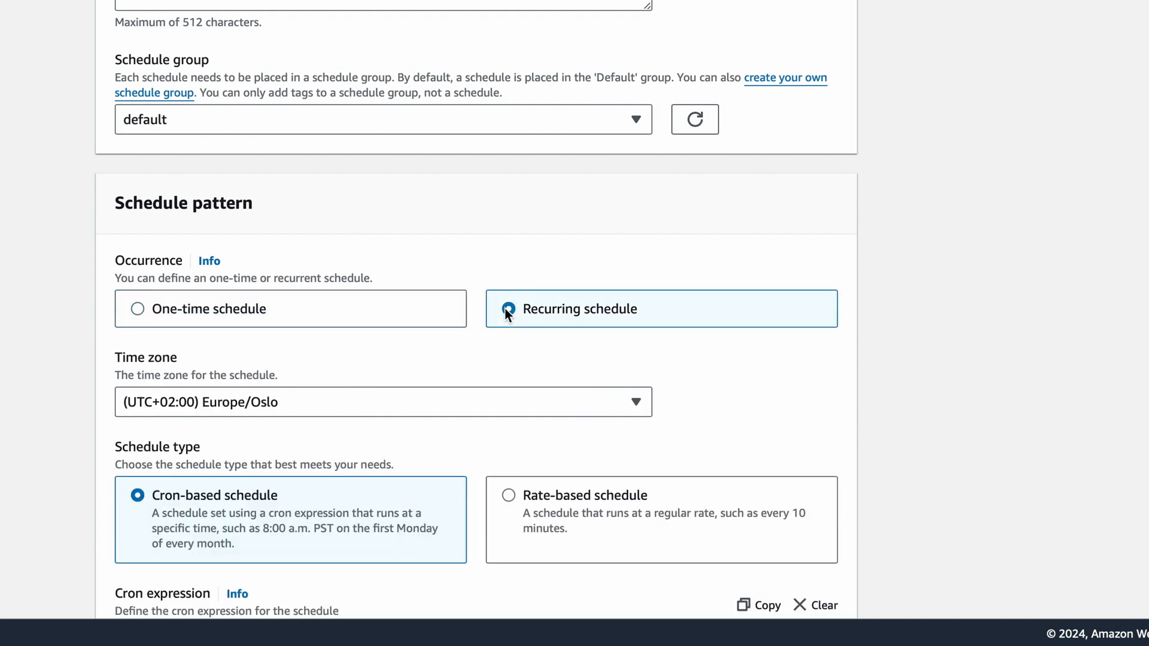
- Choose a recurring, rate-based schedule
click(508, 309)
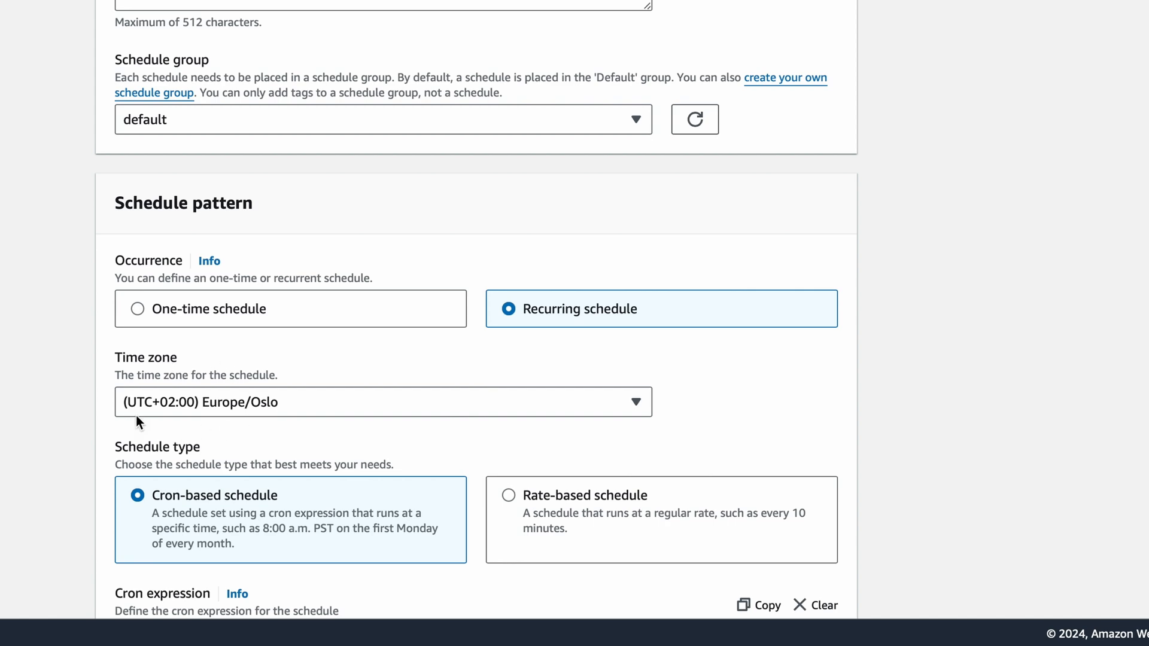
mouse_move(210, 391)
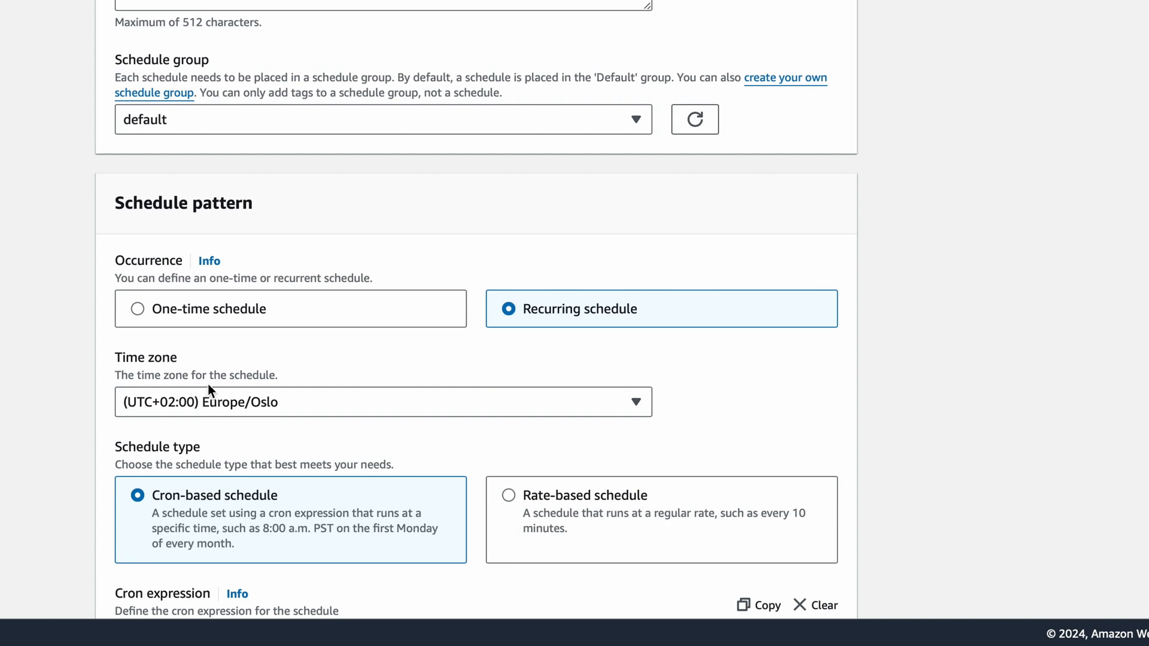
scroll(down, 3)
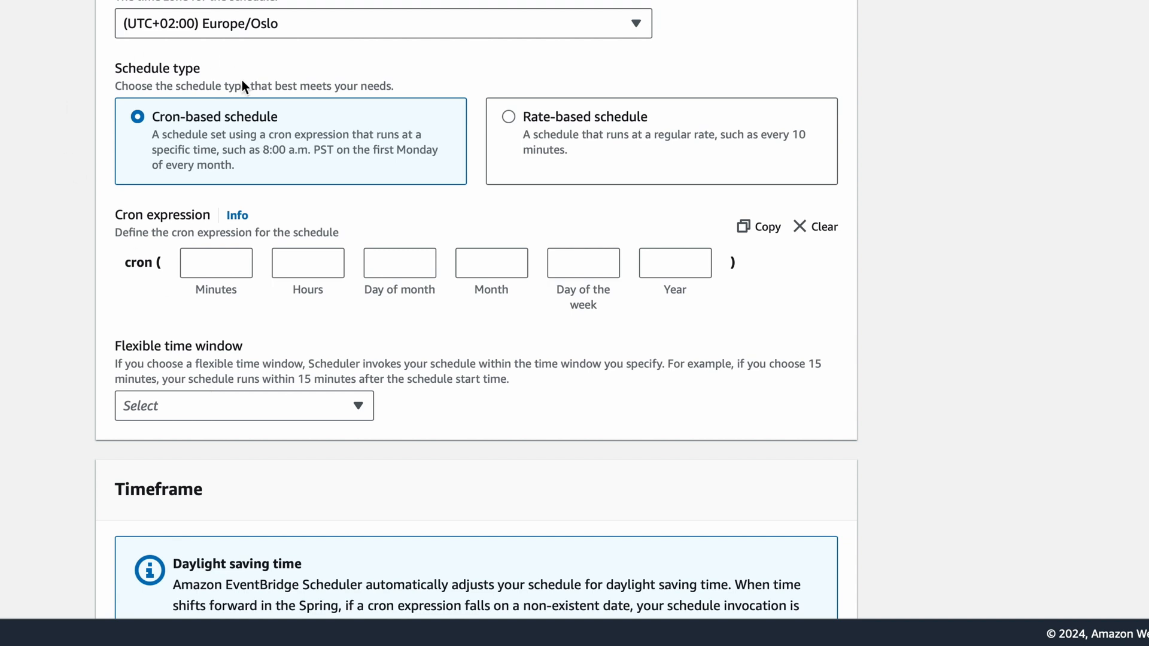
mouse_move(233, 107)
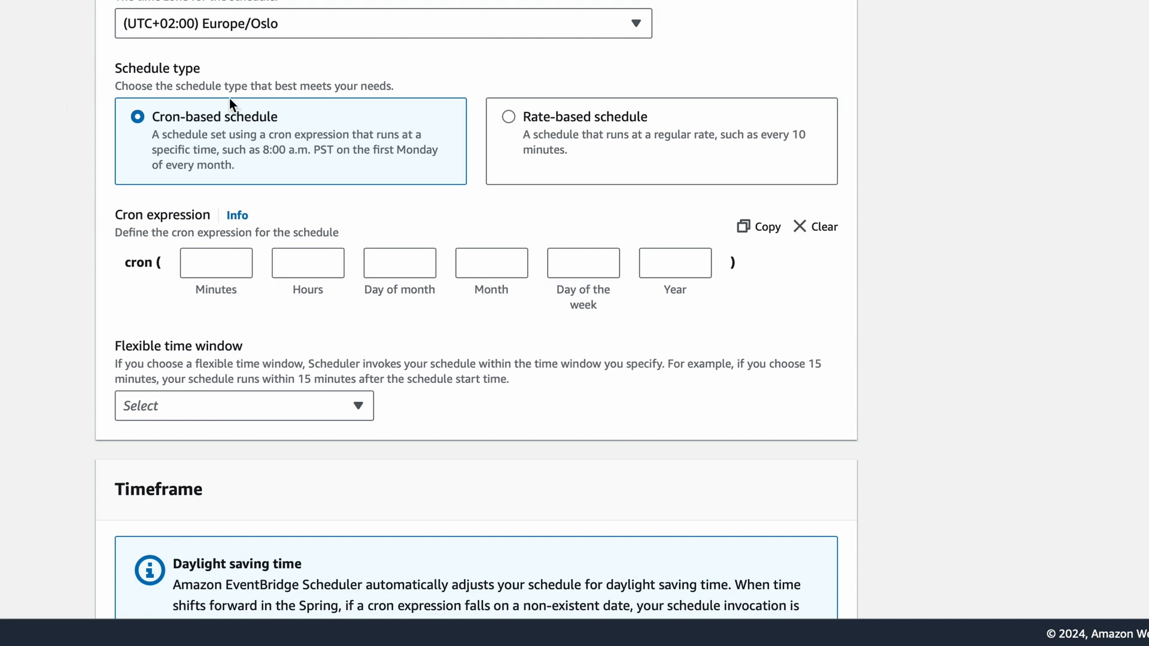
mouse_move(203, 132)
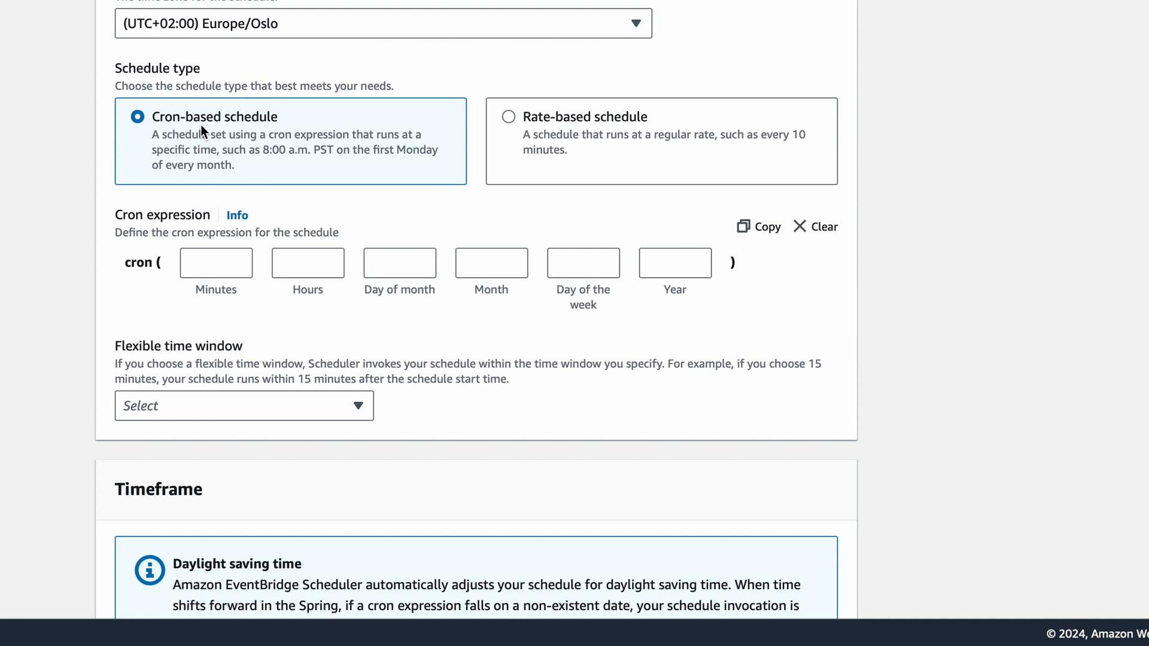
mouse_move(253, 99)
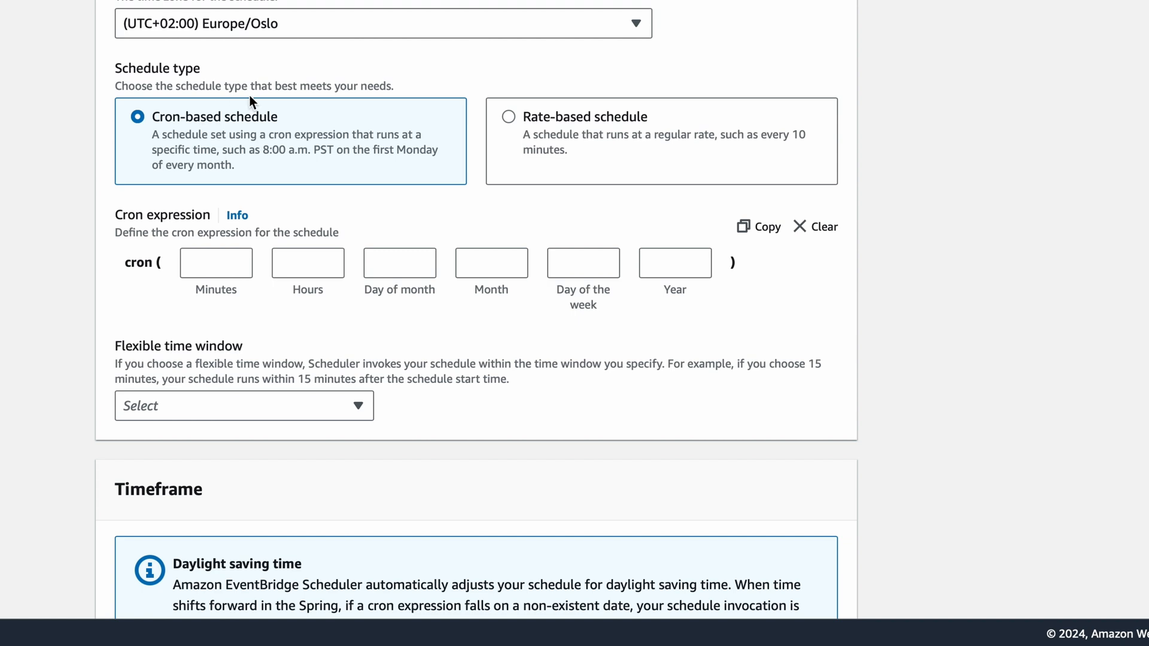
click(508, 118)
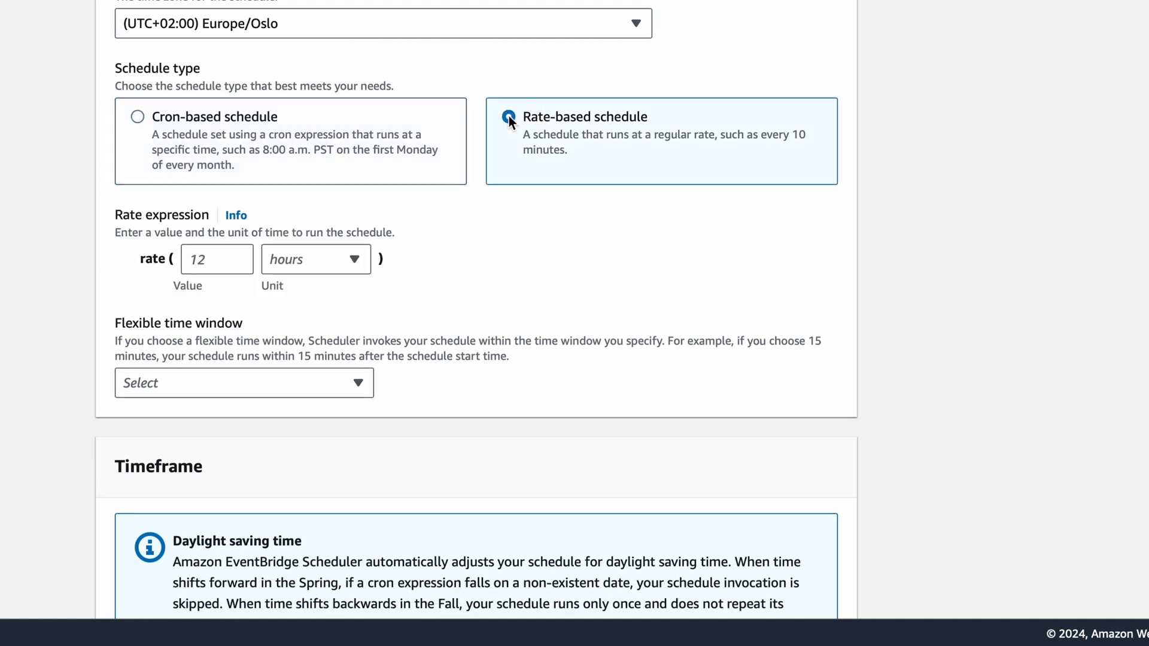
scroll(down, 3)
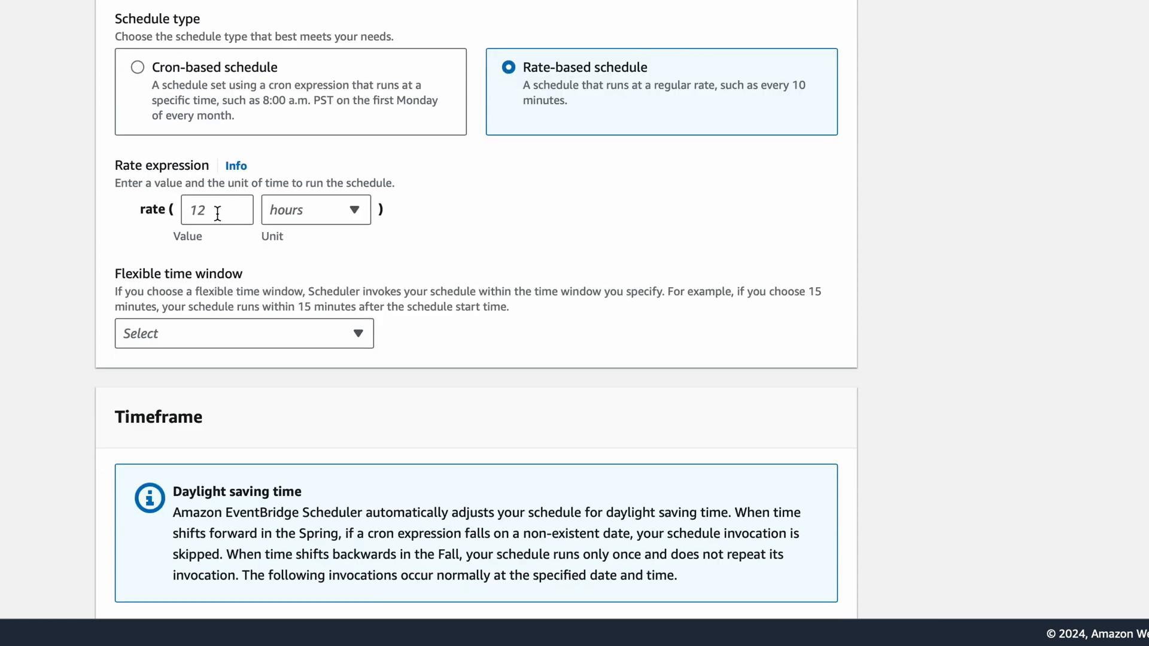
- Set the rate to 1 hour and show the flexible time window options
text(1)
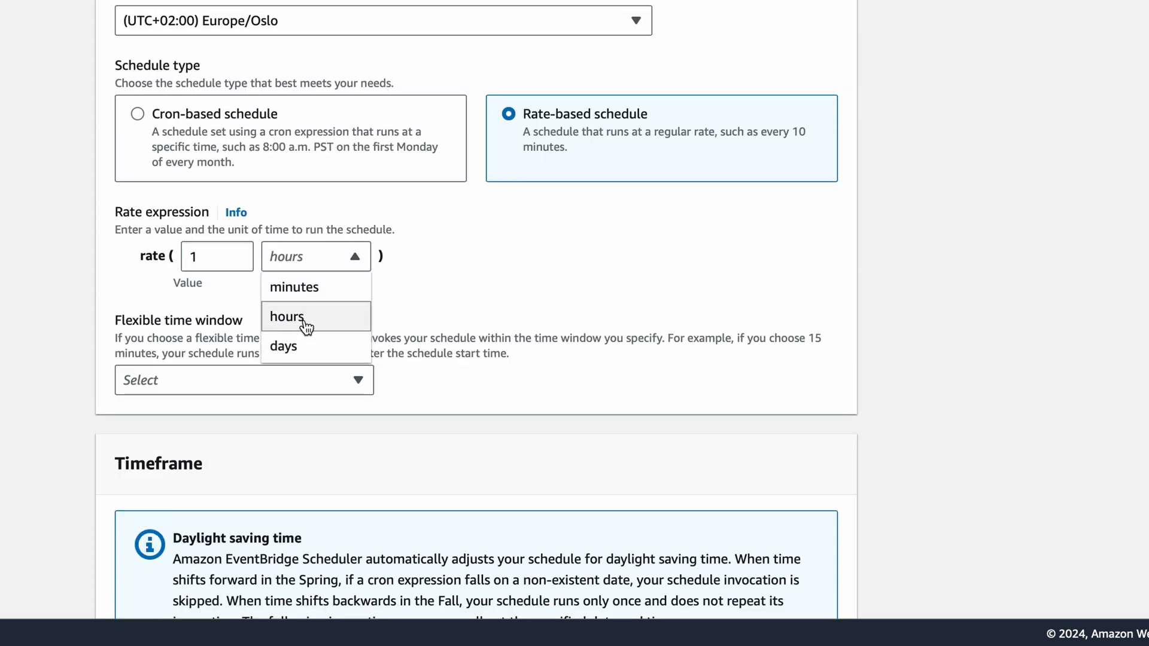
click(286, 317)
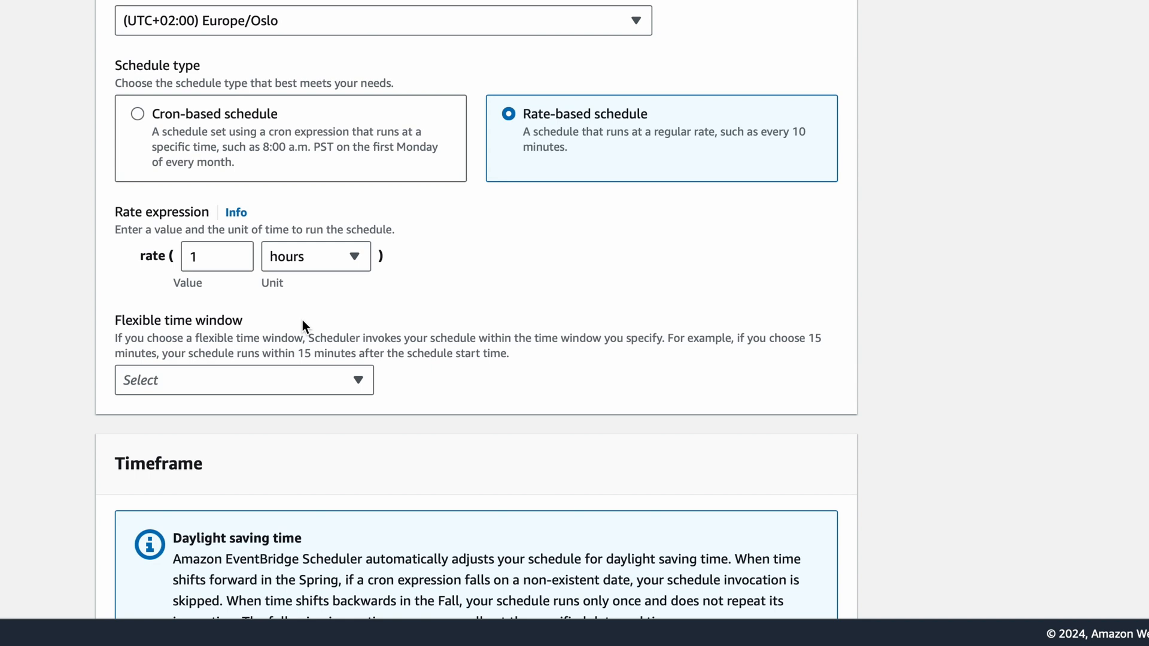
mouse_move(211, 331)
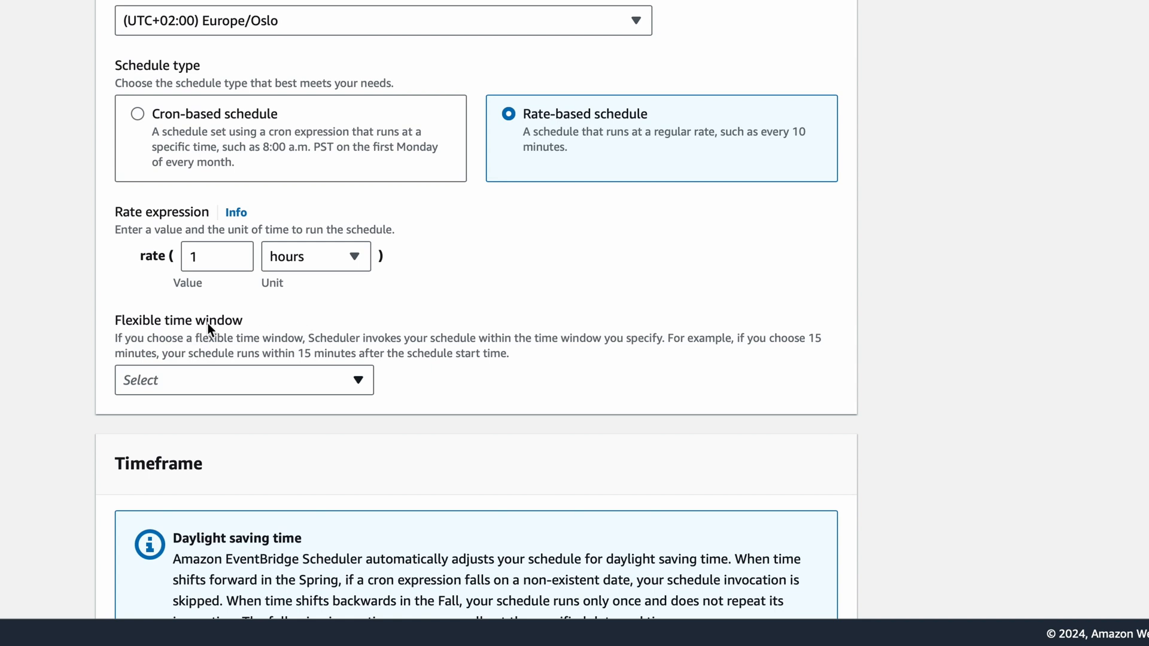
mouse_move(208, 391)
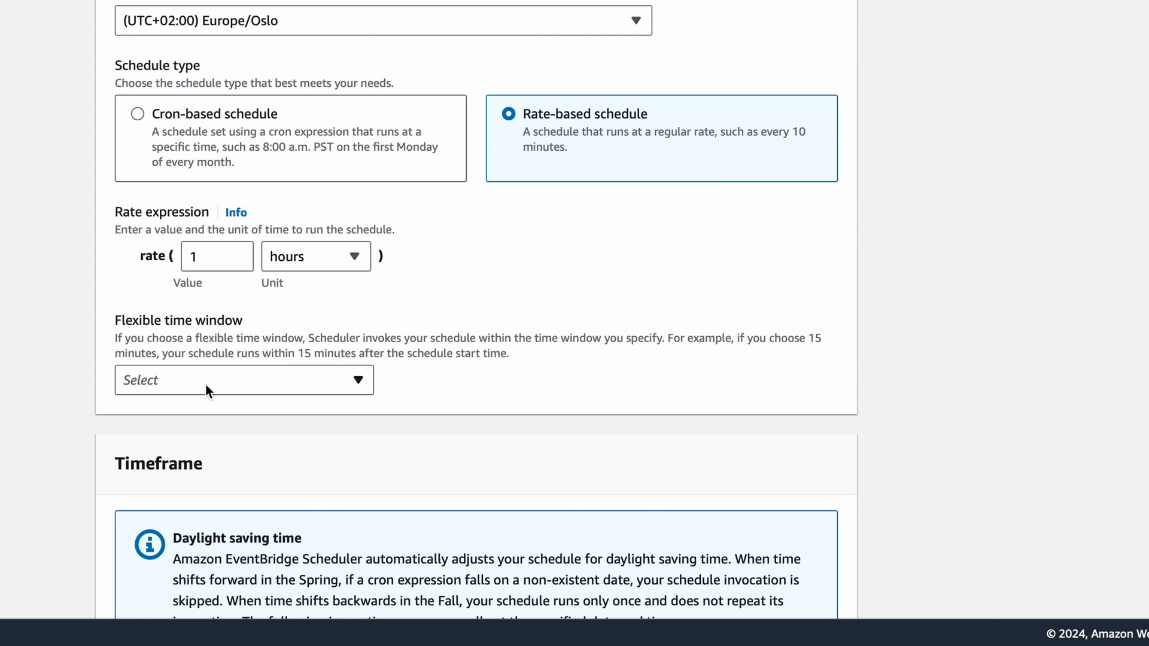
click(243, 380)
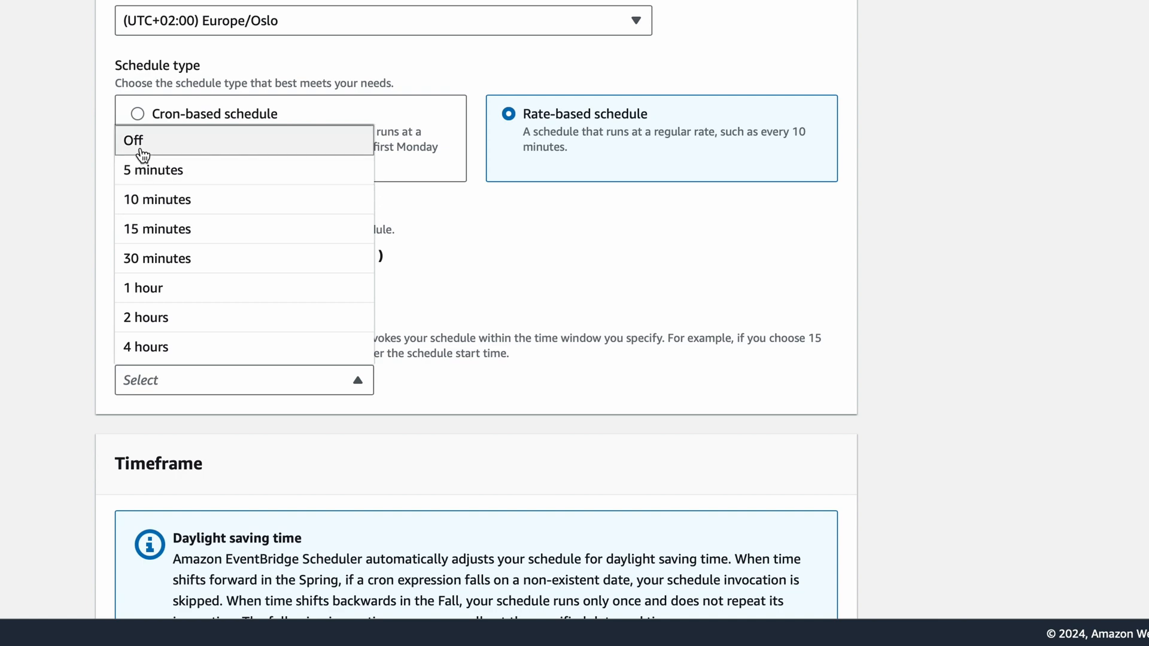
- Turn off the flexible time window, leave timeframe blank, and continue to targets
click(135, 140)
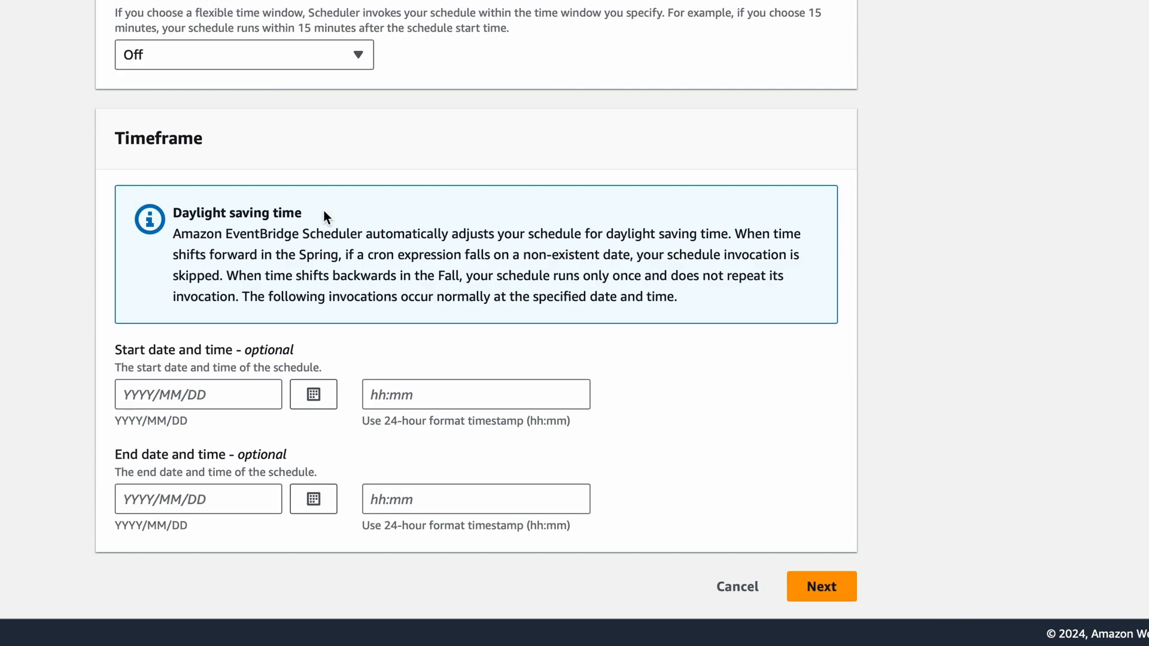
mouse_move(213, 138)
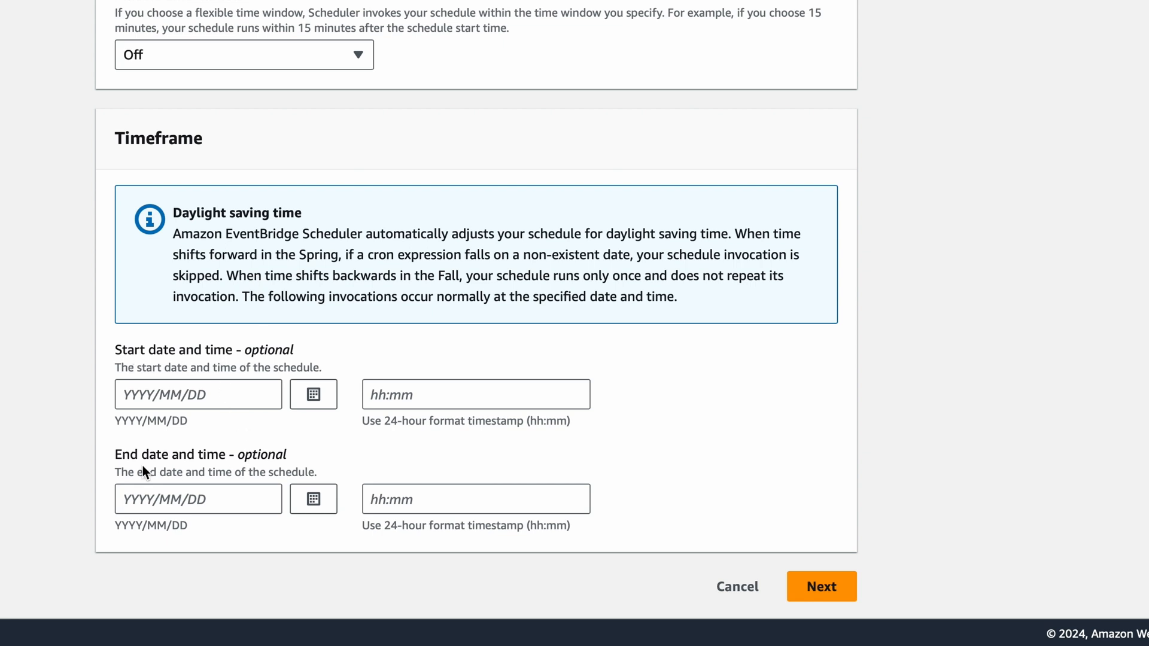
mouse_move(223, 461)
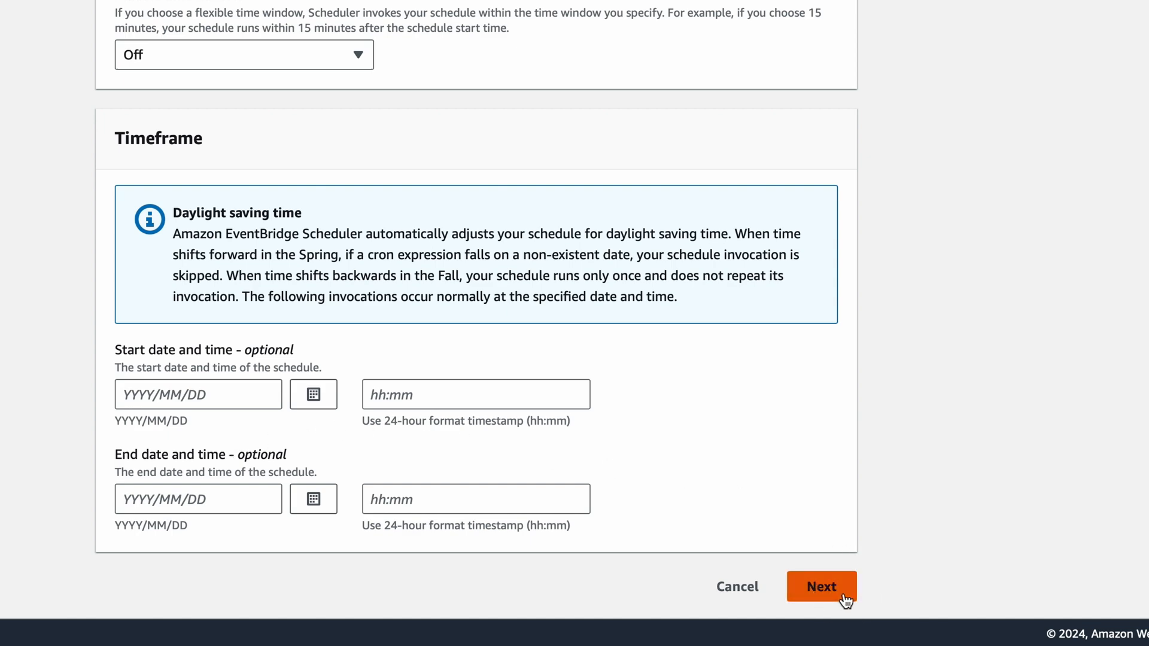
click(822, 587)
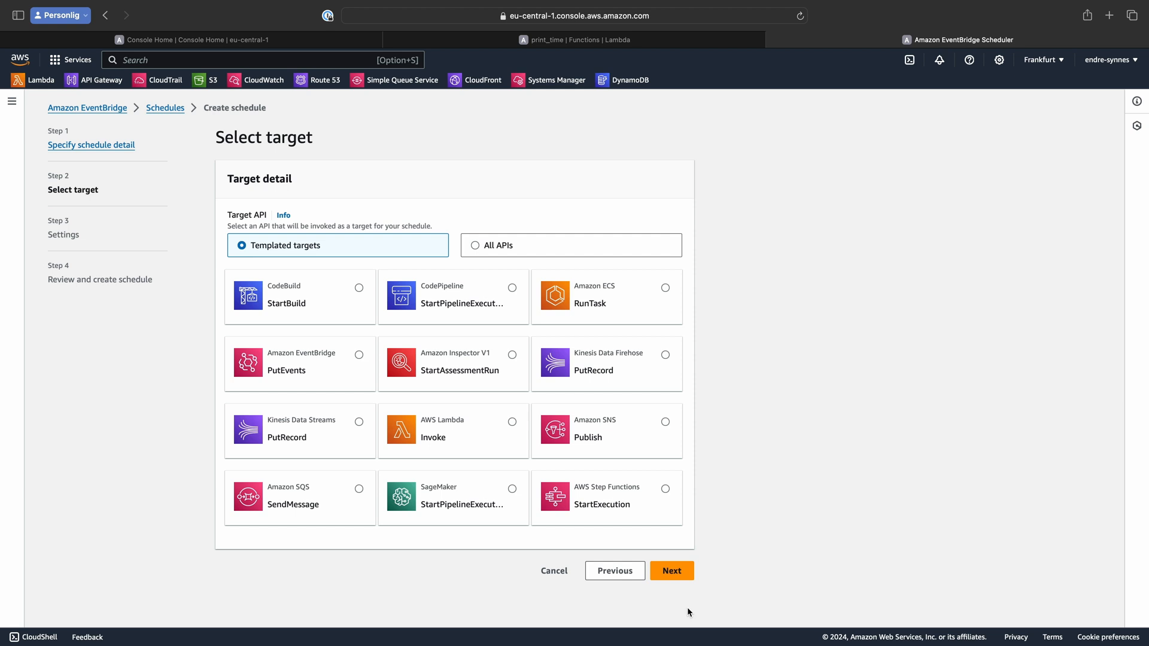
mouse_move(453, 418)
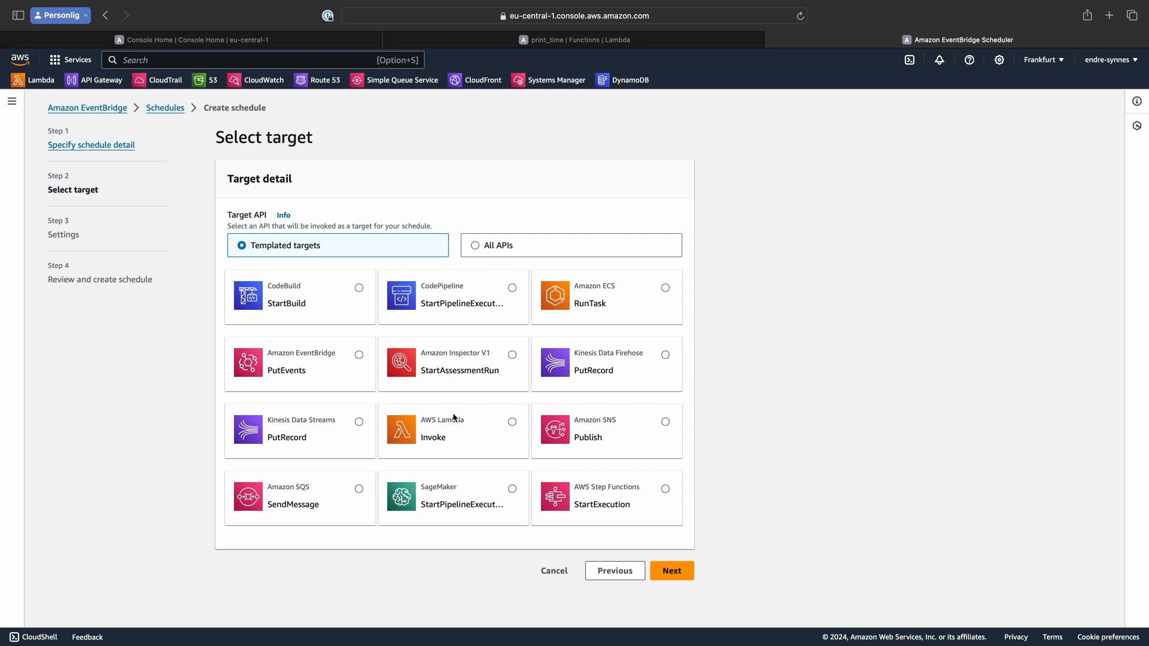
- Set the target to AWS Lambda Invoke with the print_time function
click(453, 431)
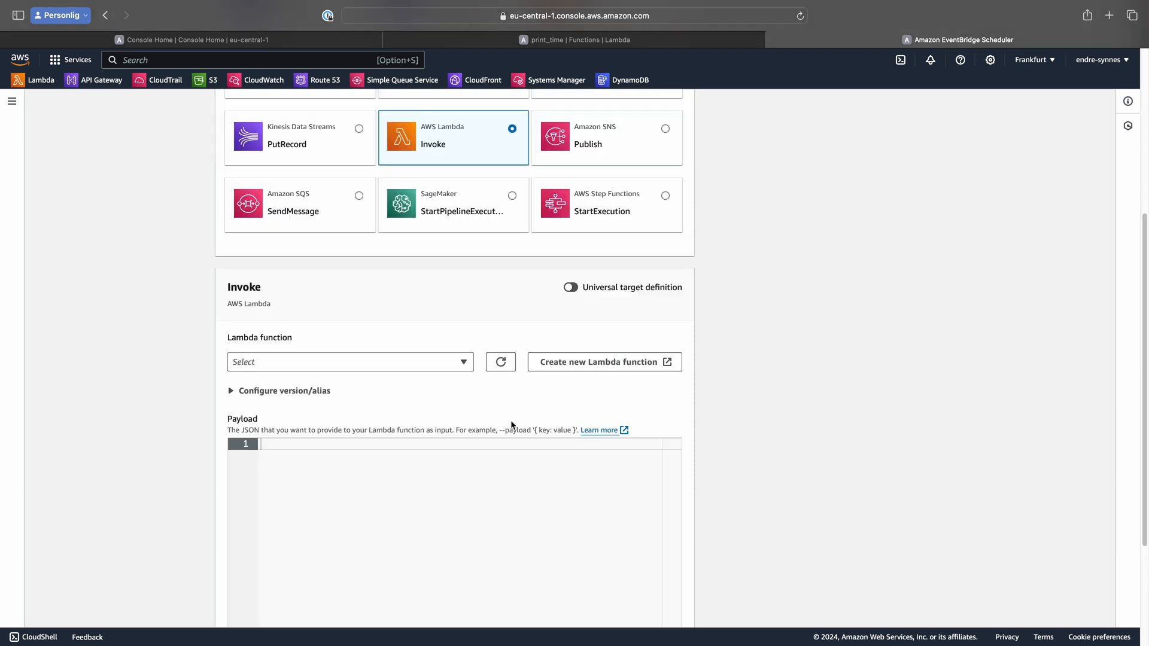
click(349, 362)
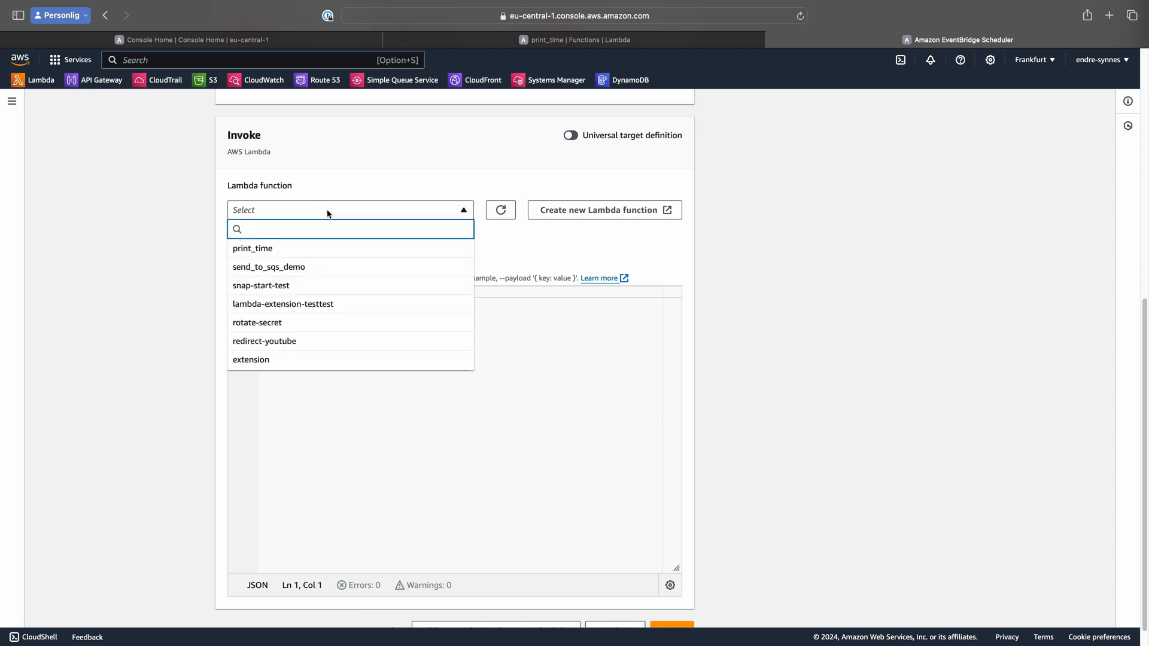
click(253, 248)
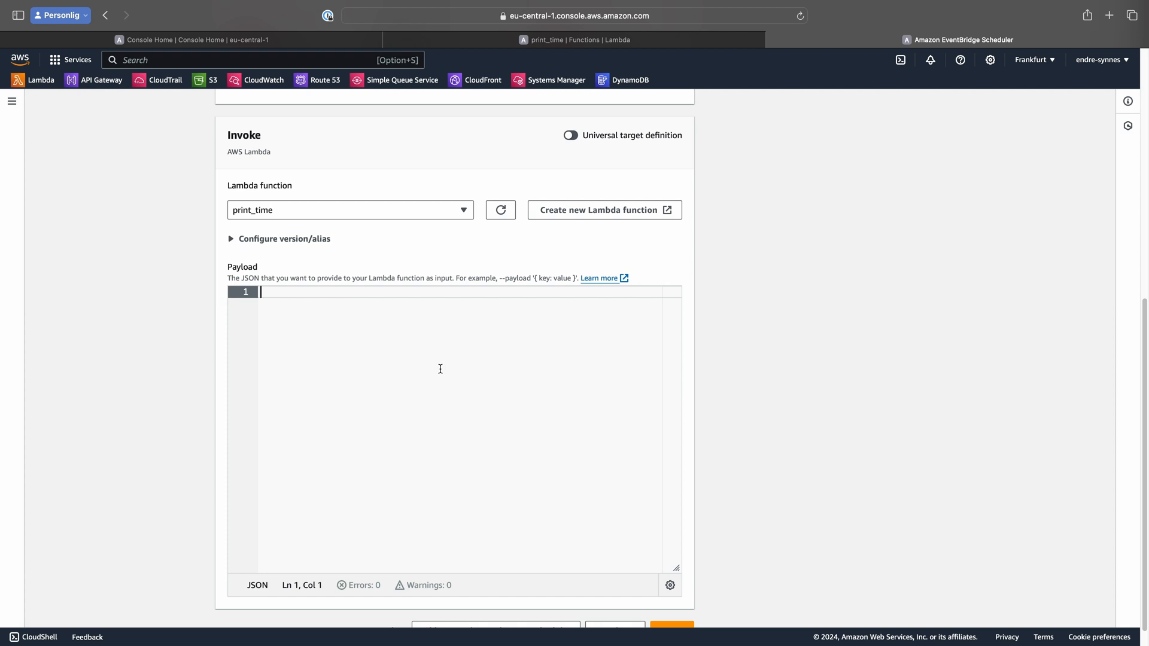
scroll(down, 3)
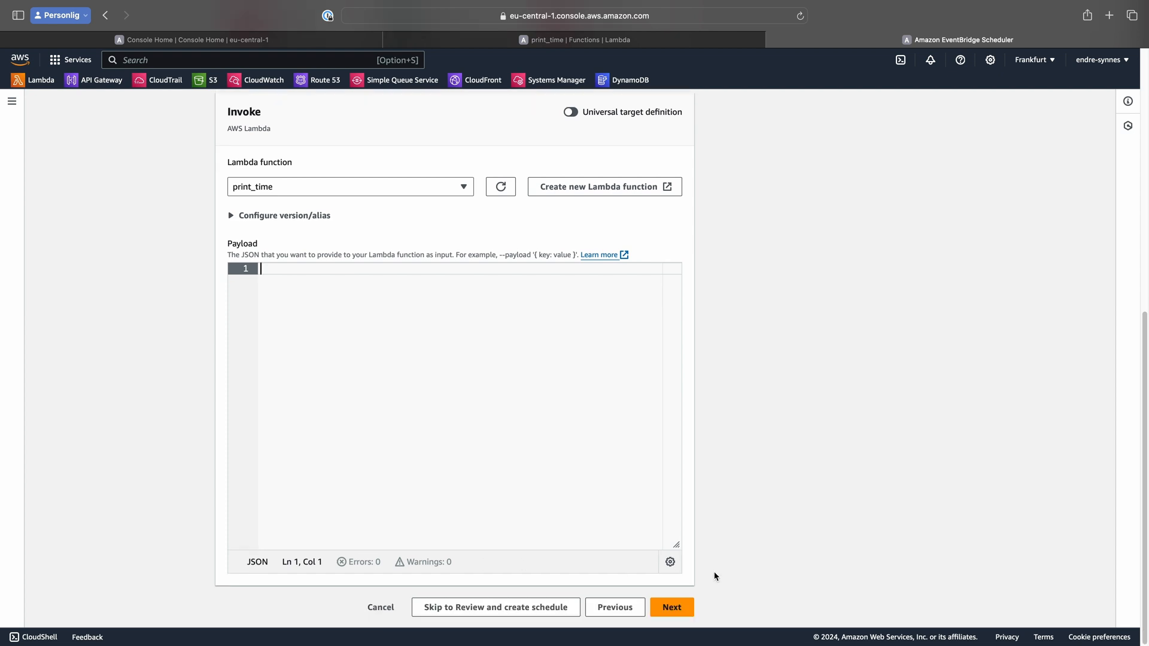
- Reach the optional settings and leave 'Action after schedule completion' unselected
click(672, 607)
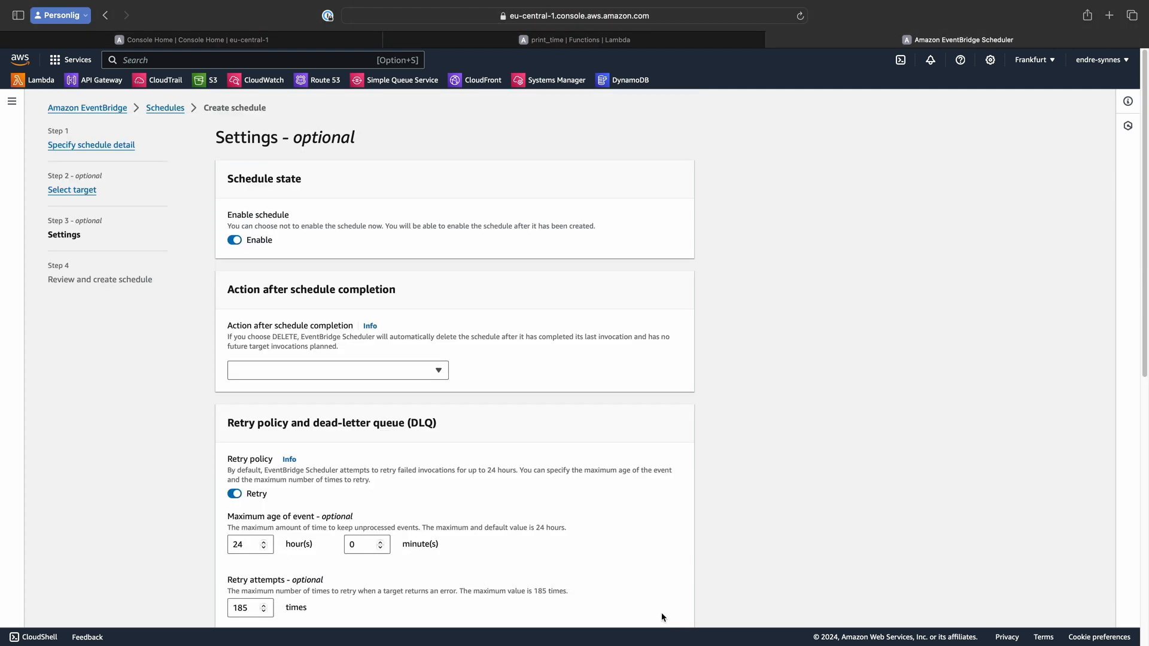
mouse_move(359, 253)
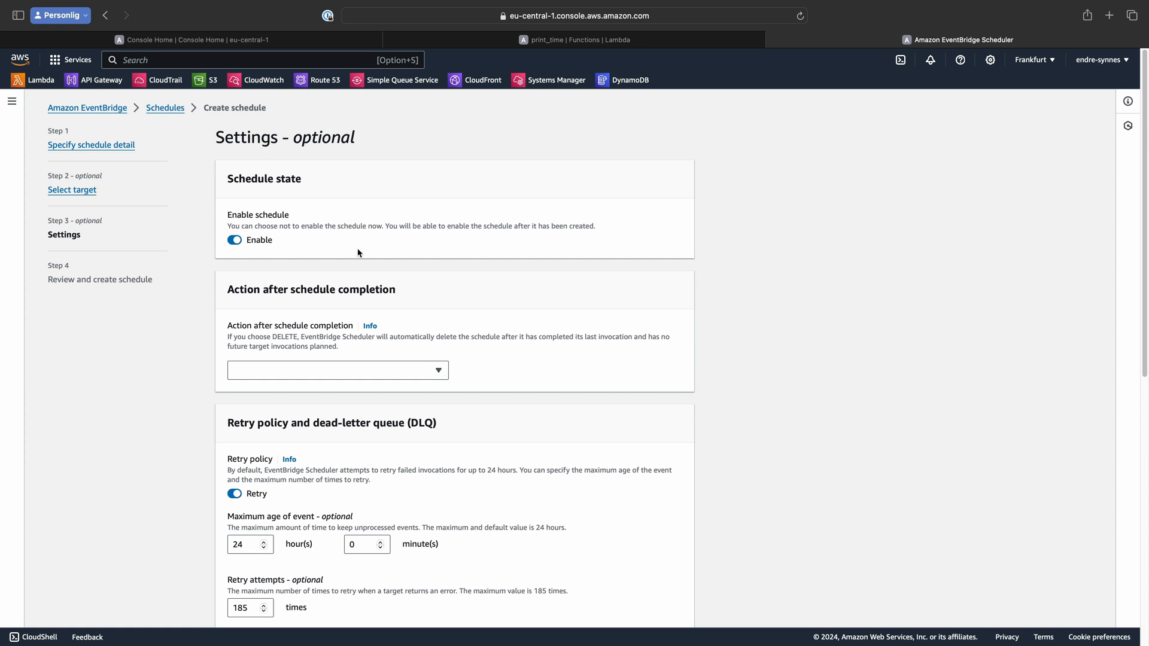
mouse_move(289, 250)
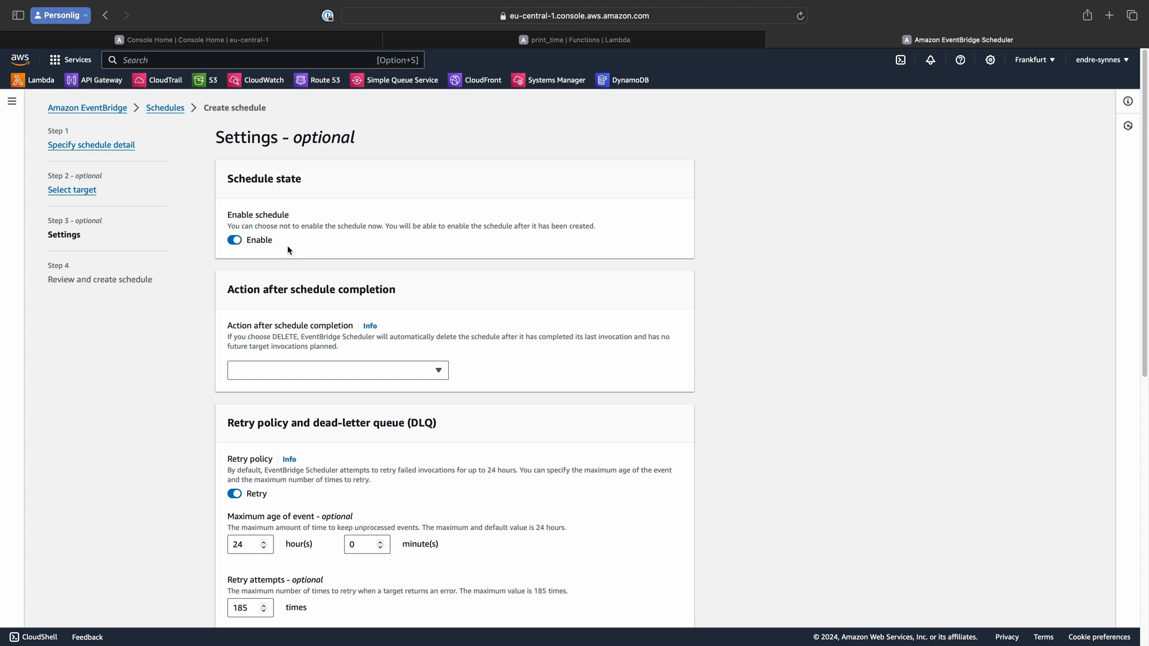
mouse_move(289, 381)
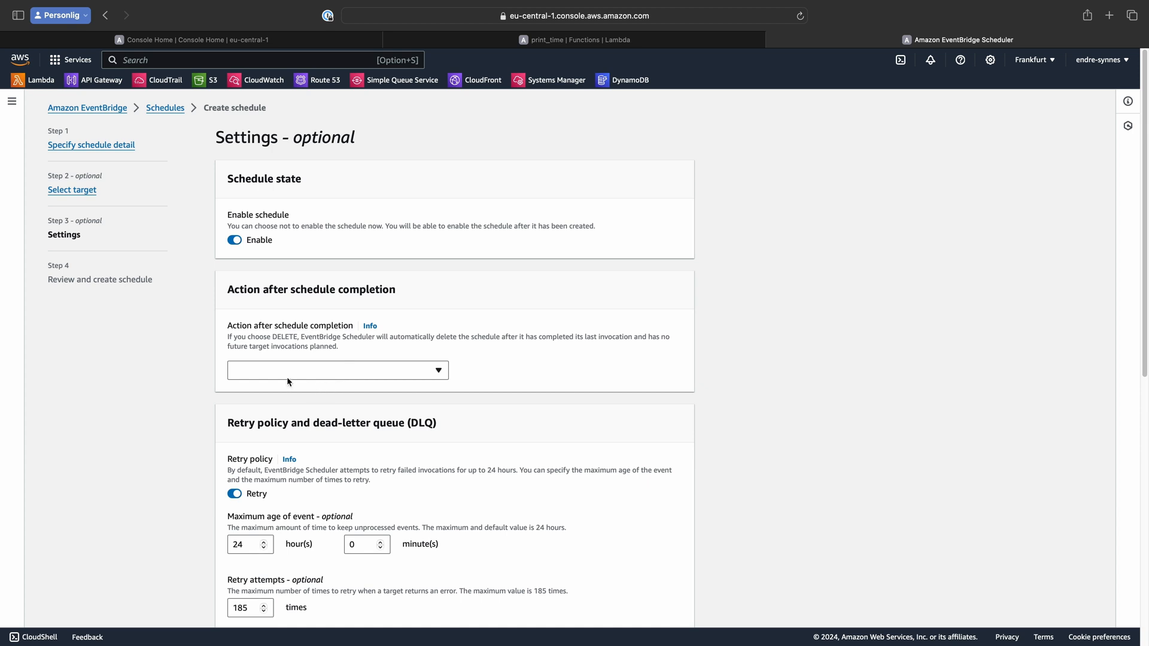
mouse_move(290, 378)
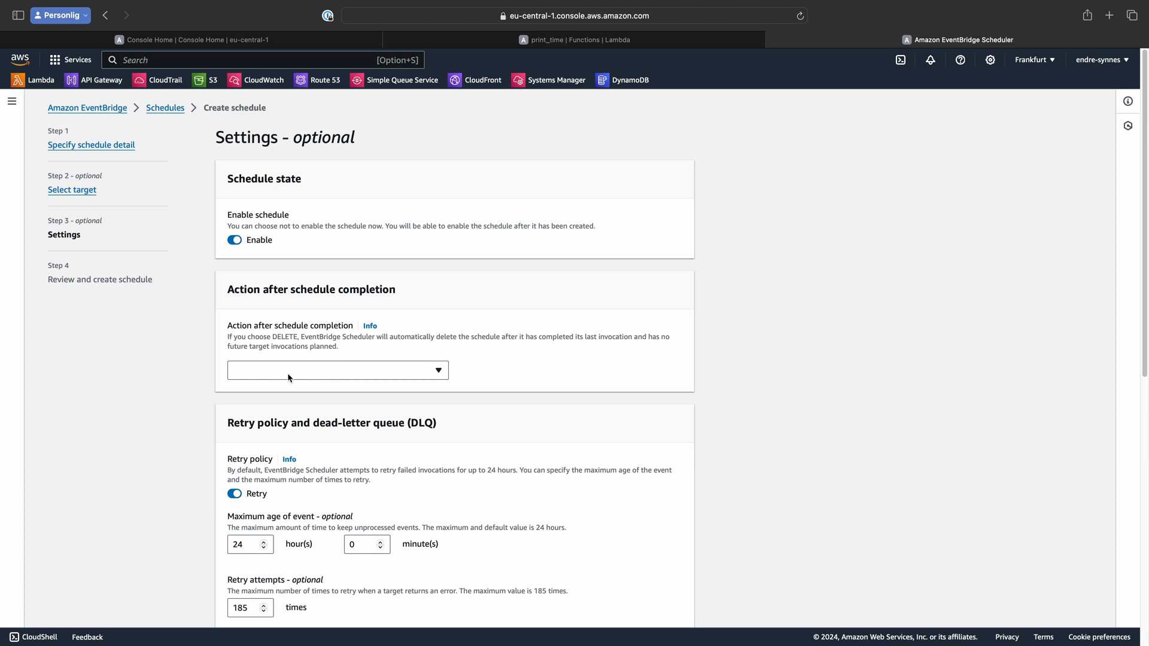
click(338, 371)
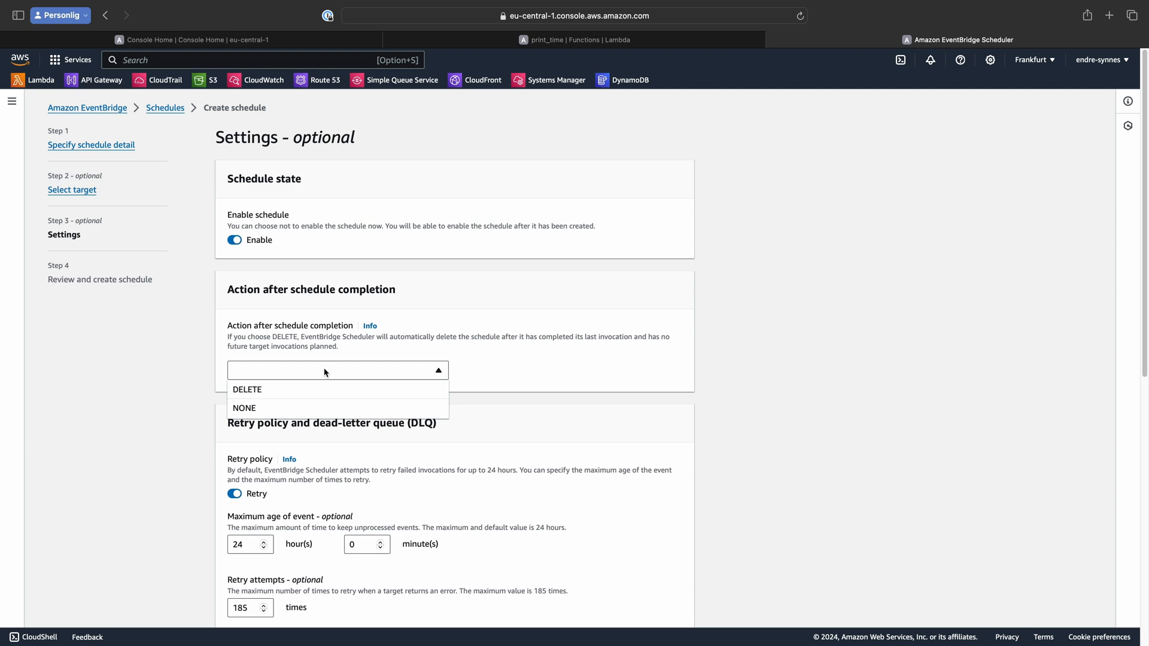
click(337, 371)
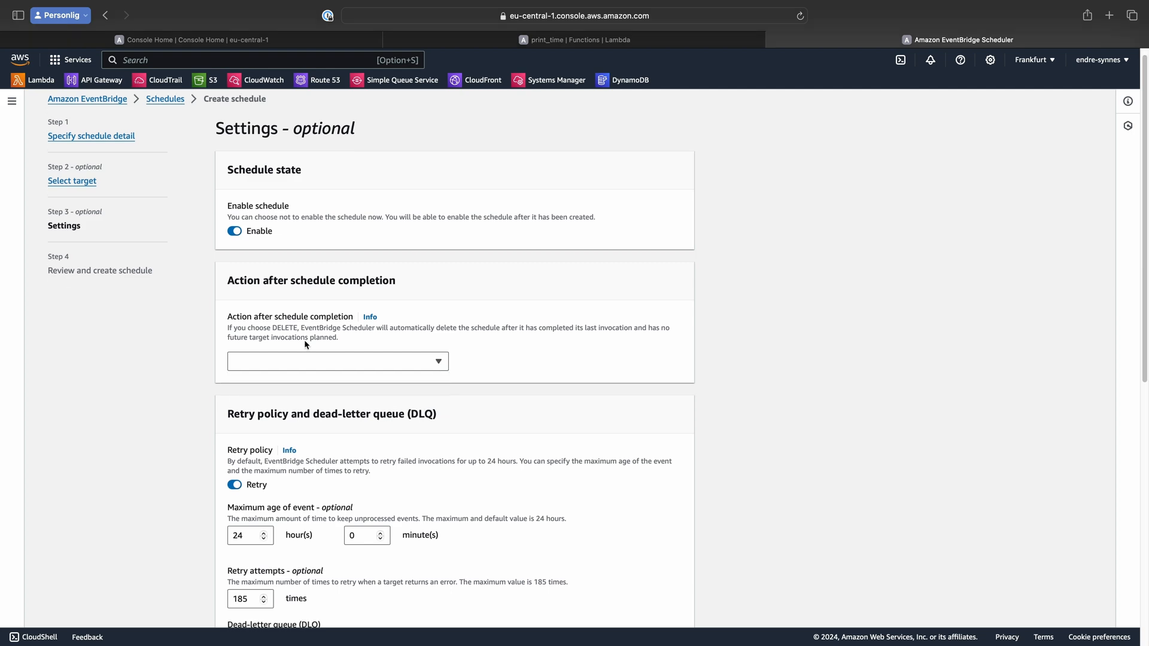
scroll(down, 3)
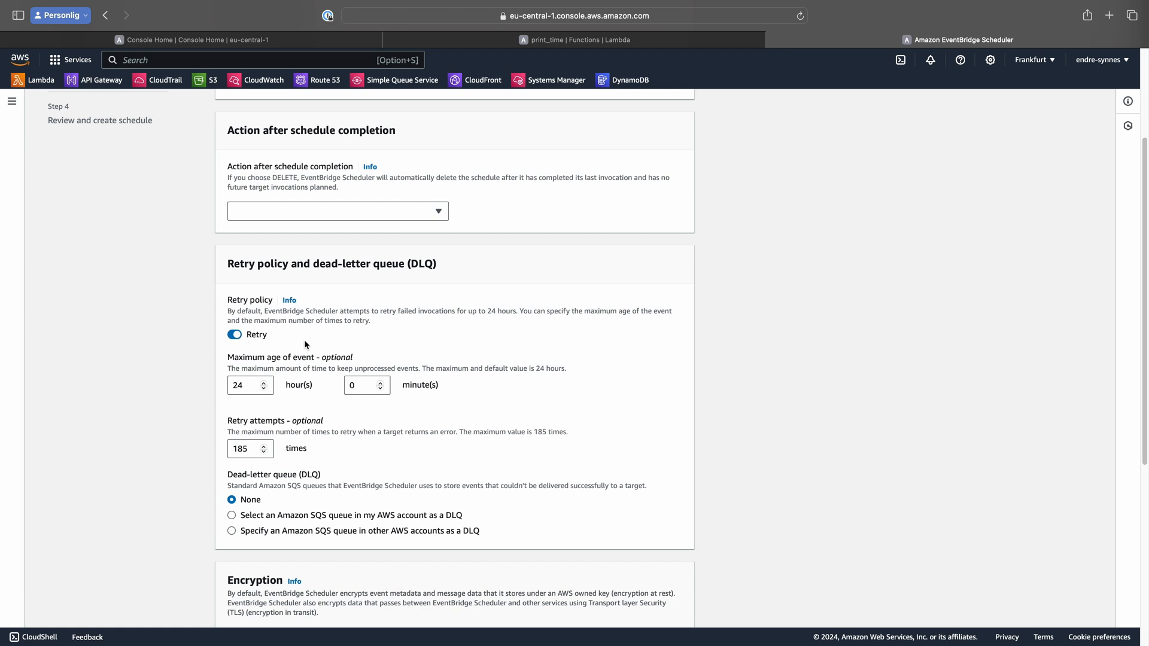
mouse_move(302, 259)
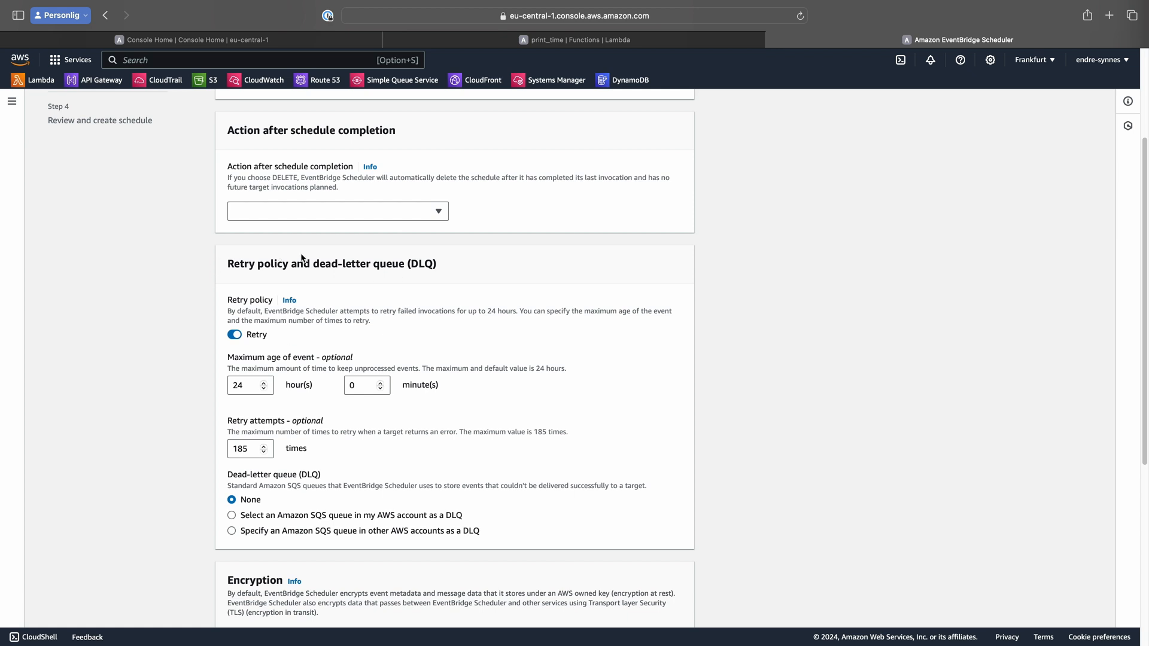
mouse_move(211, 309)
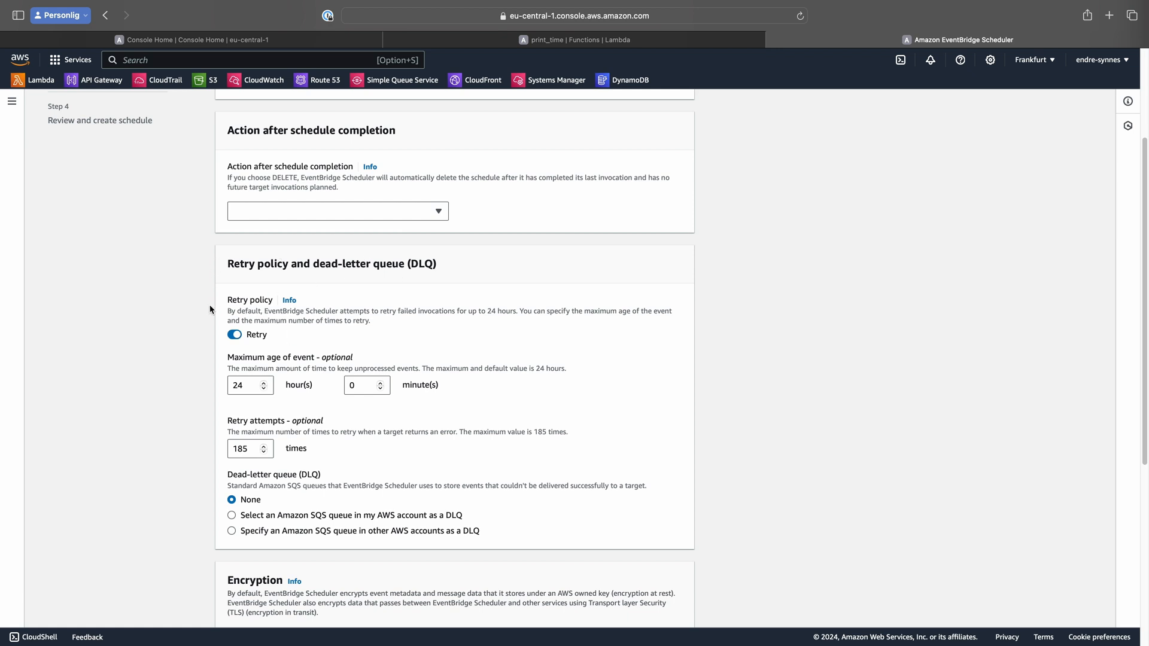
mouse_move(279, 349)
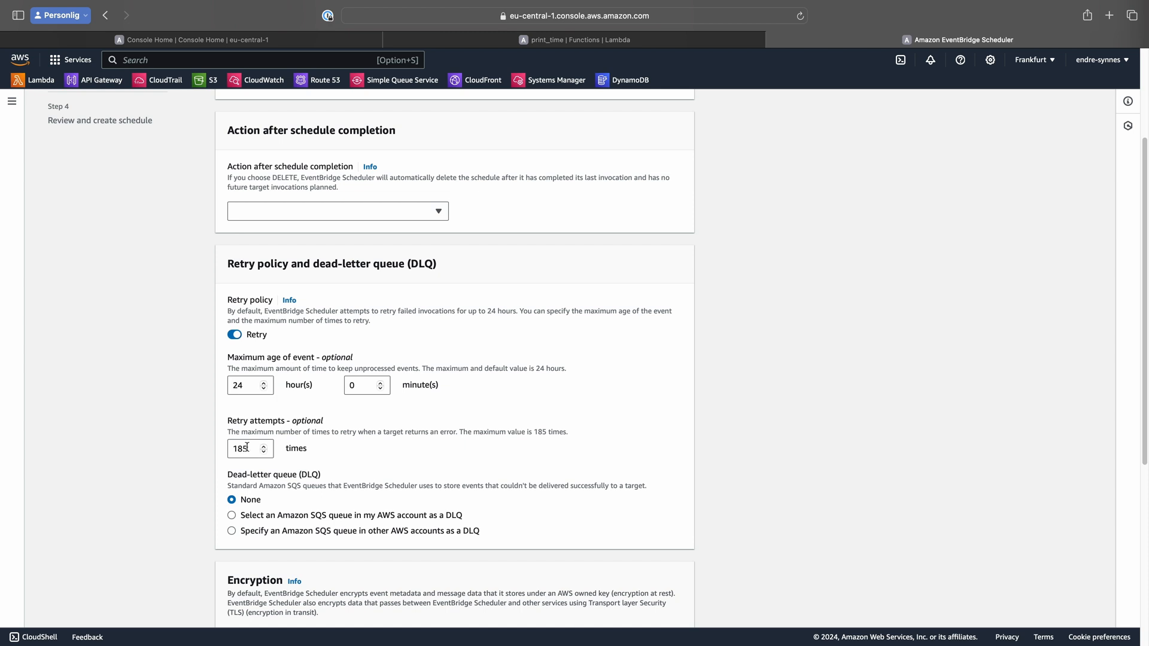
mouse_move(263, 425)
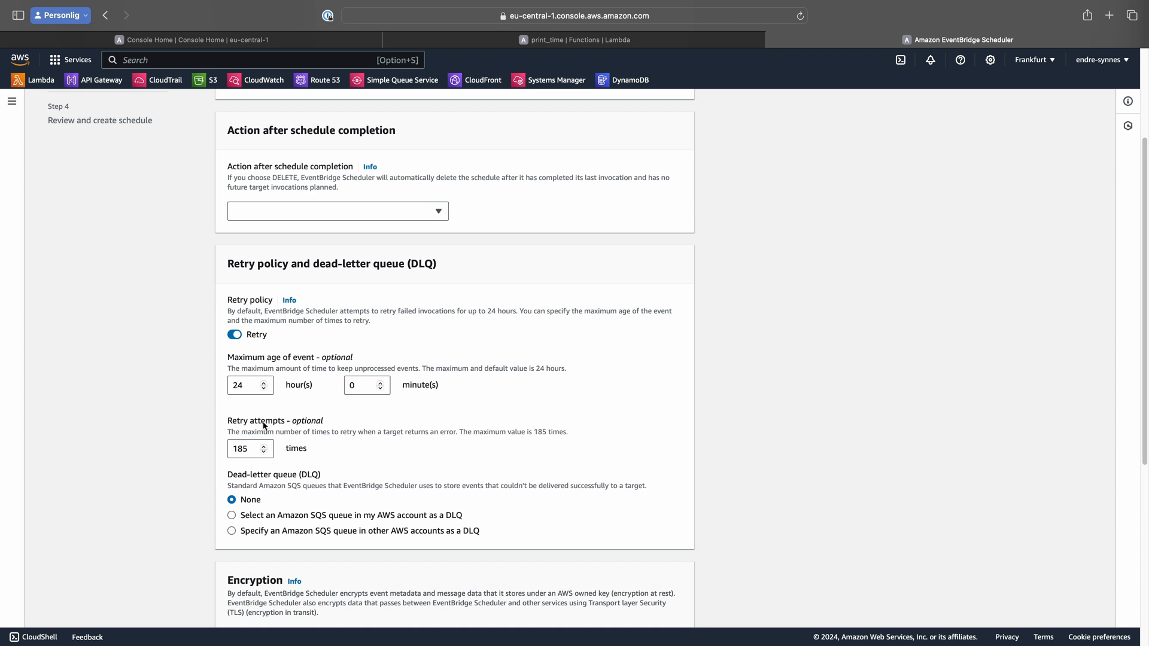
mouse_move(276, 495)
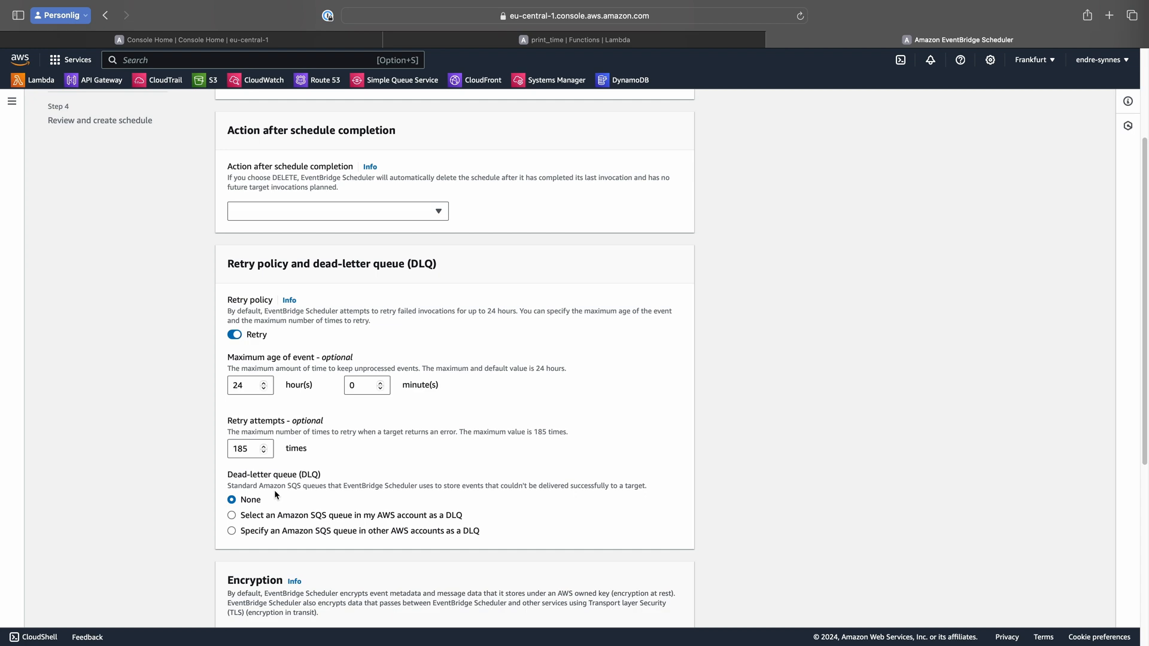
scroll(down, 3)
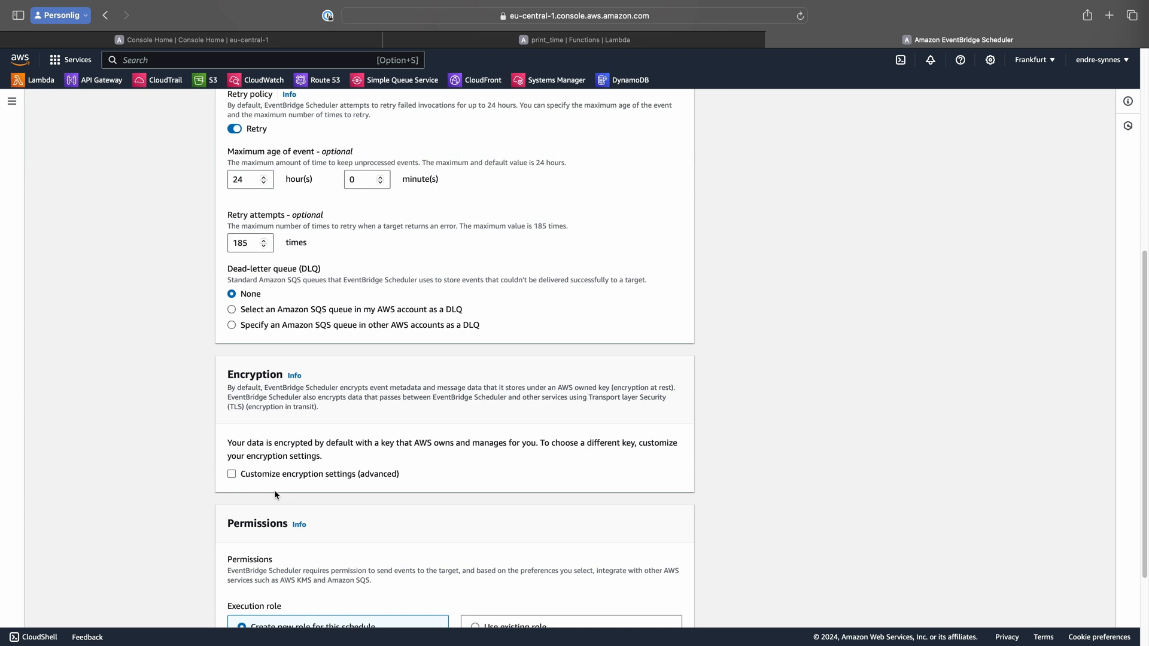
mouse_move(210, 405)
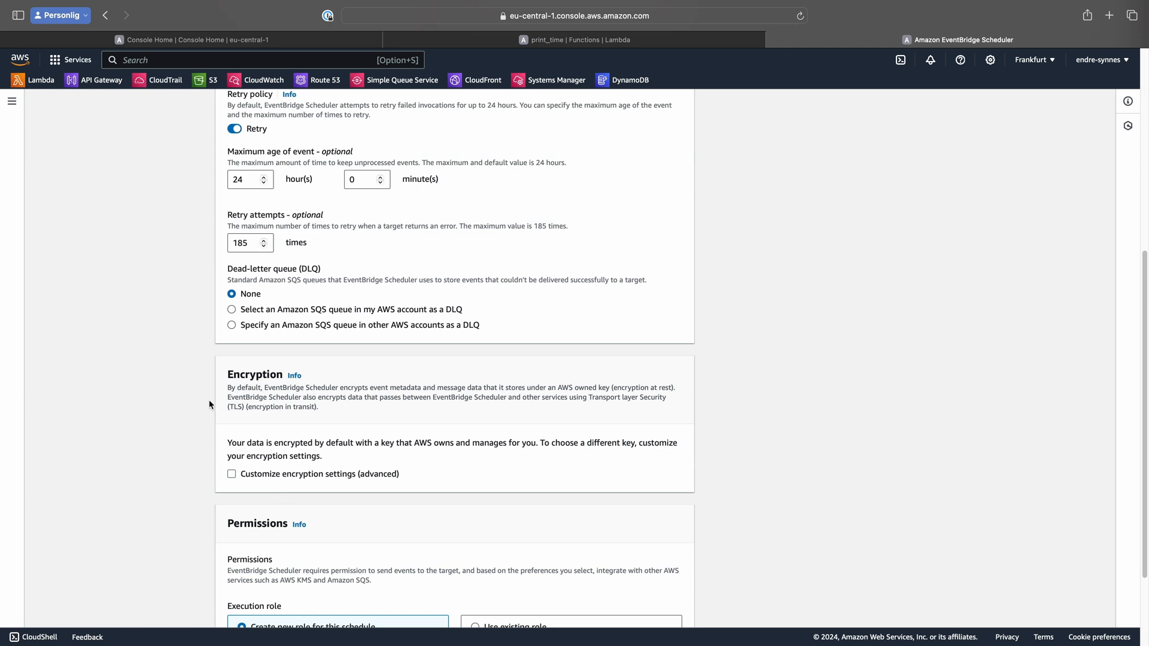
- Check existing roles, then choose 'Create new role for this schedule'
scroll(down, 3)
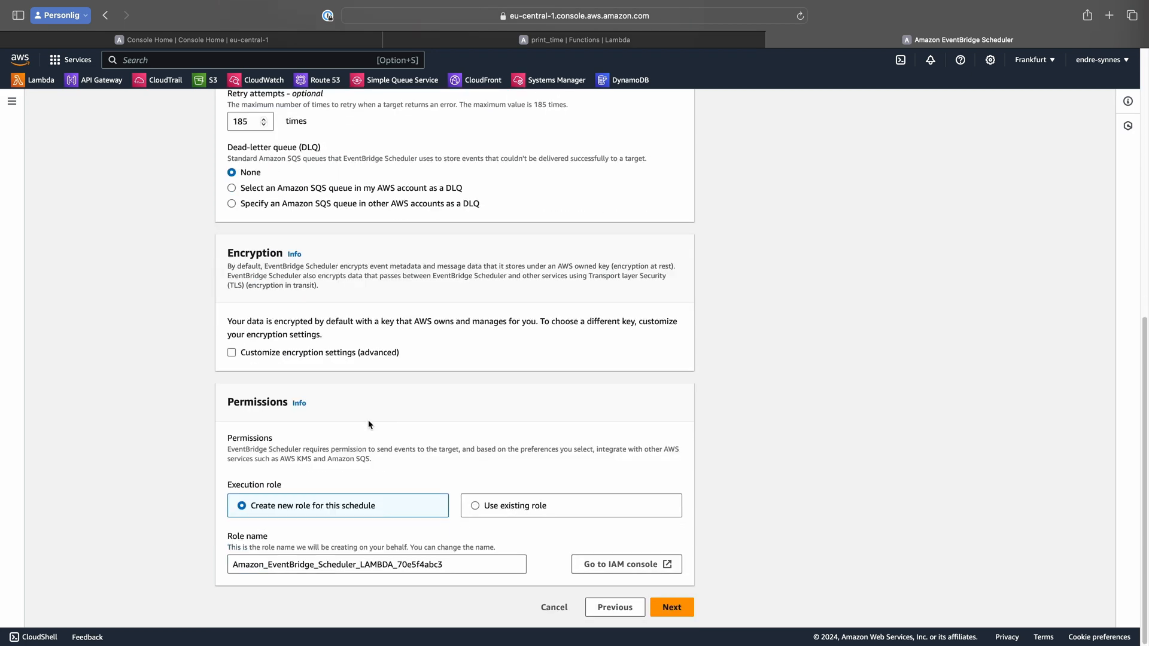
mouse_move(366, 428)
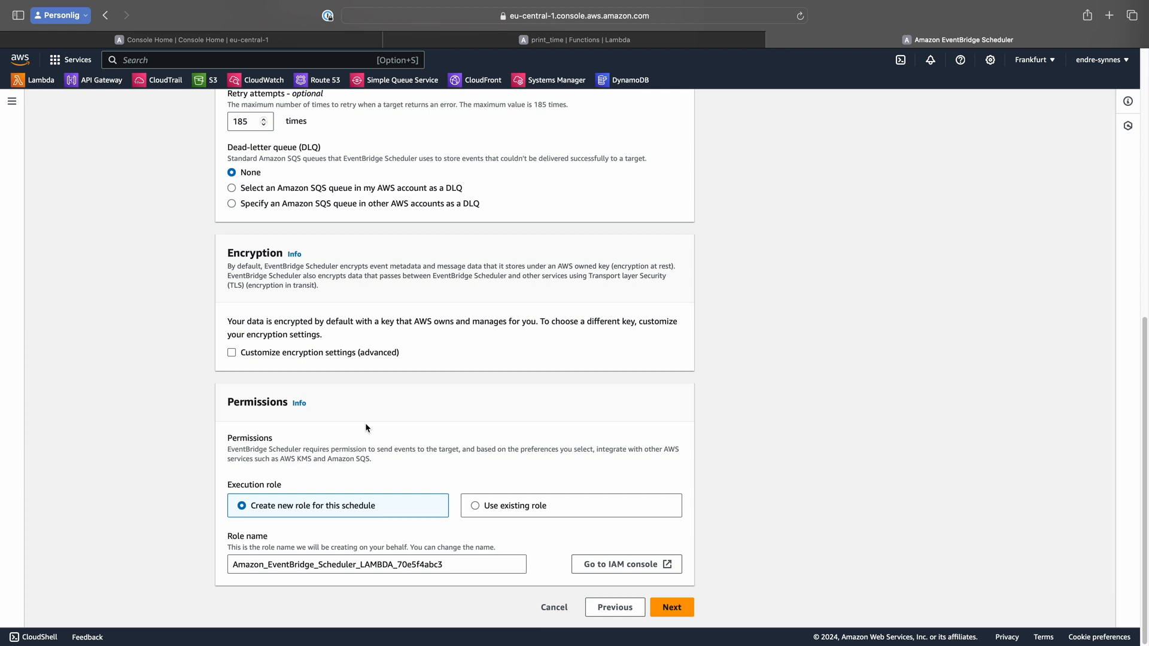
mouse_move(242, 437)
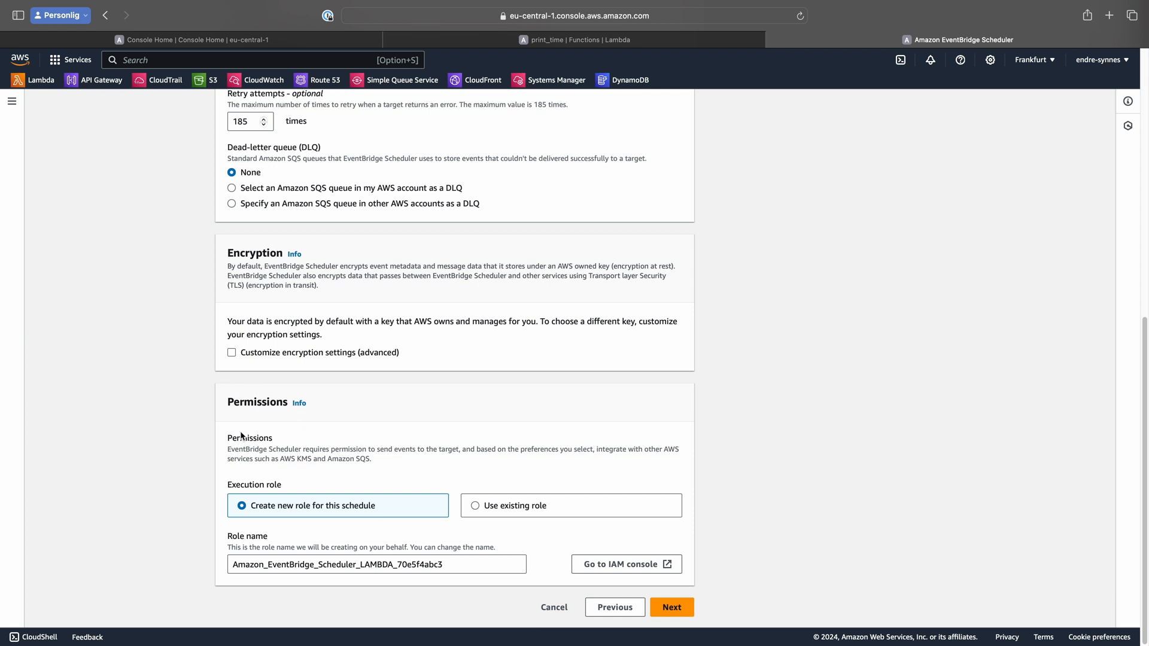
mouse_move(243, 395)
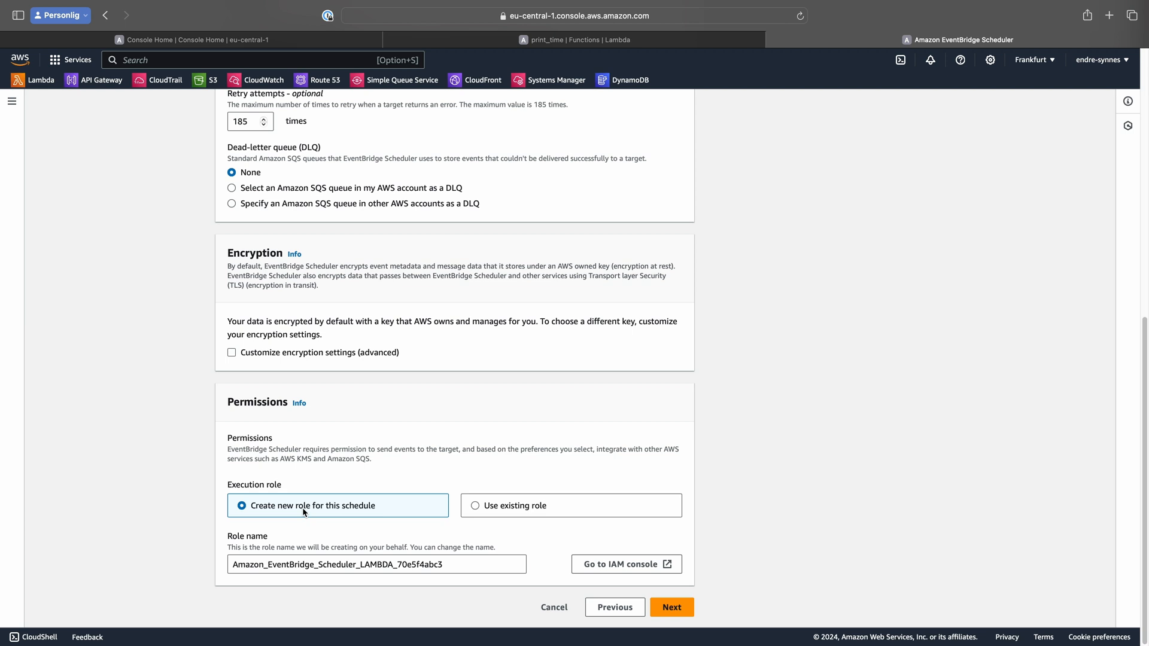
click(475, 506)
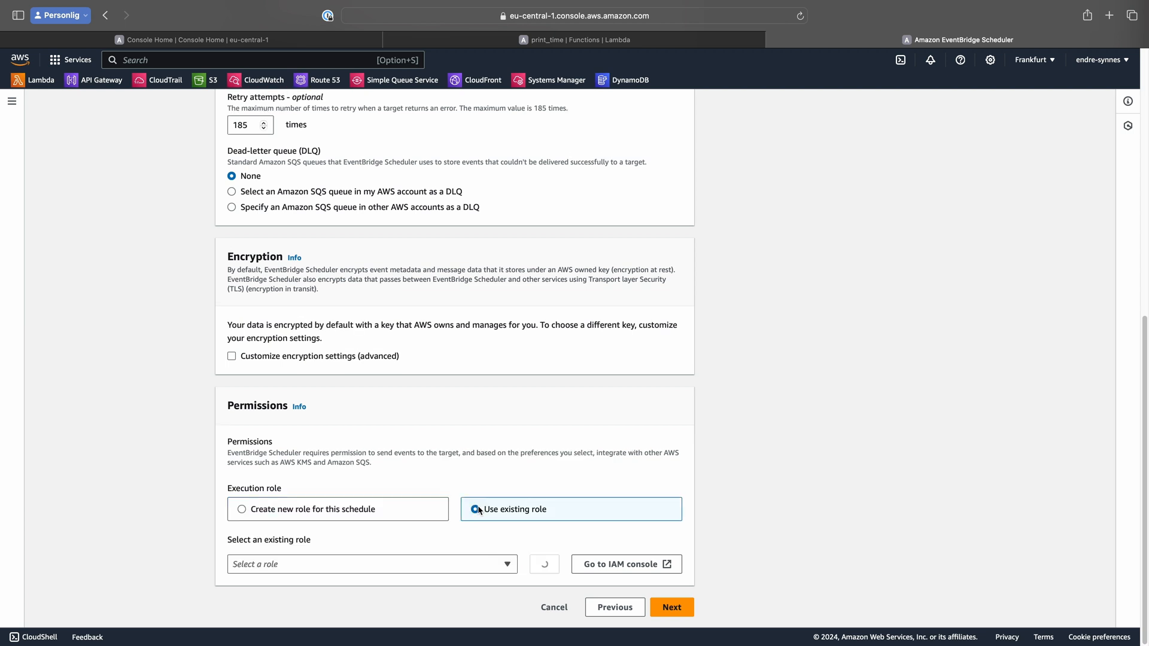
click(371, 565)
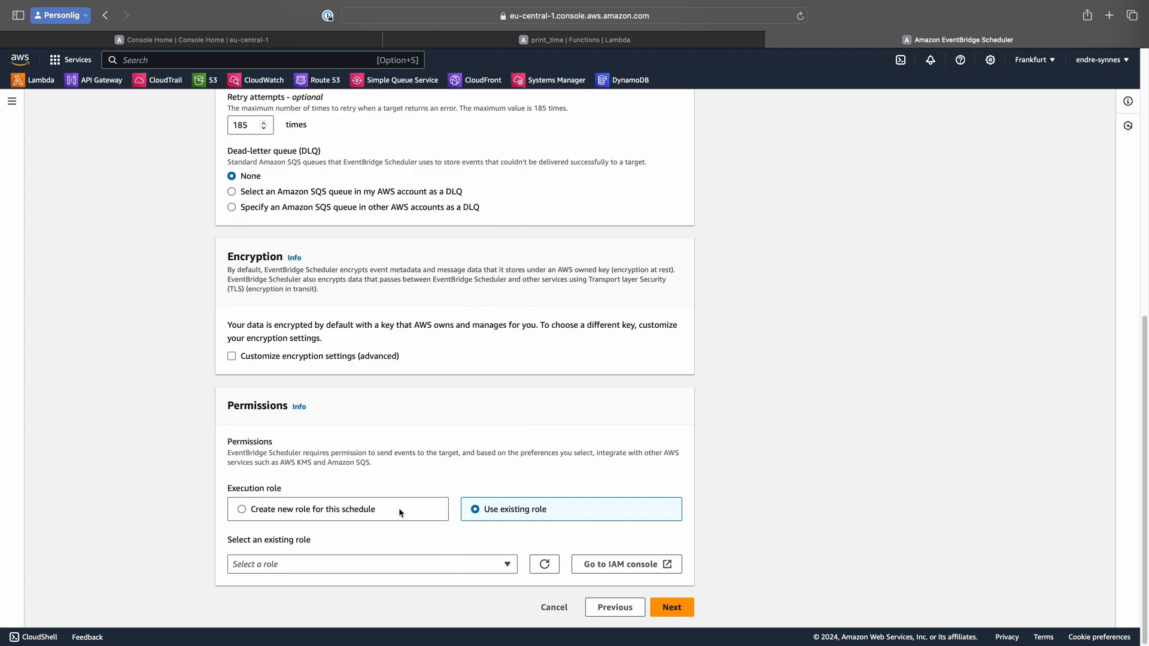
click(240, 509)
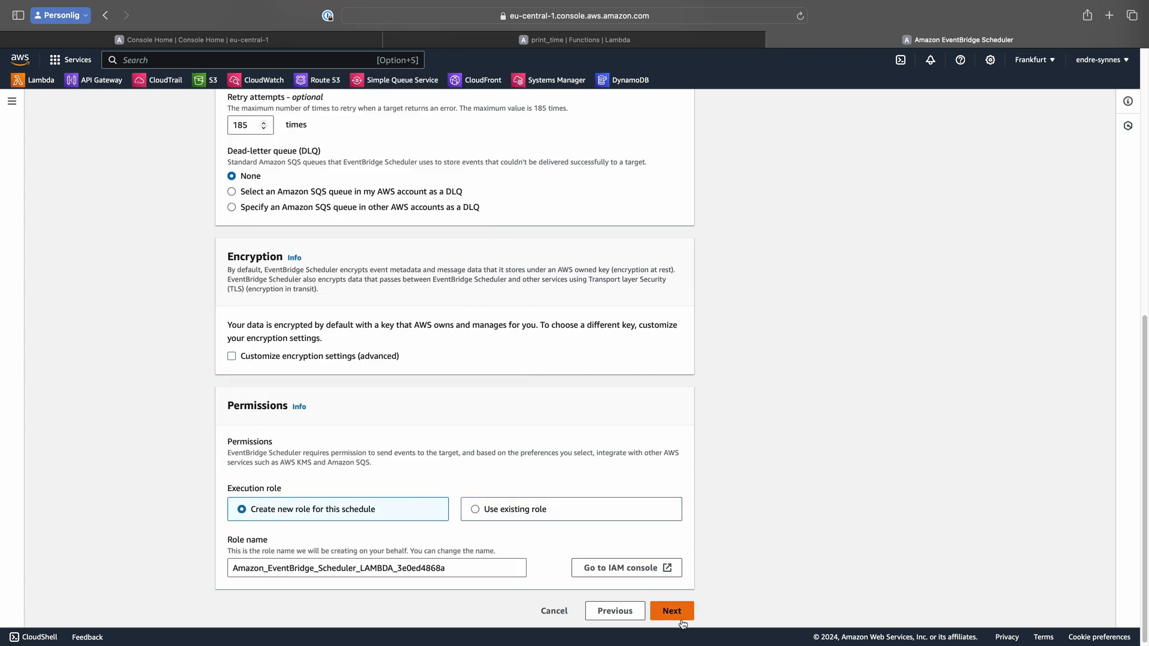
- Review the print-date-hourly schedule details and create the schedule
click(671, 611)
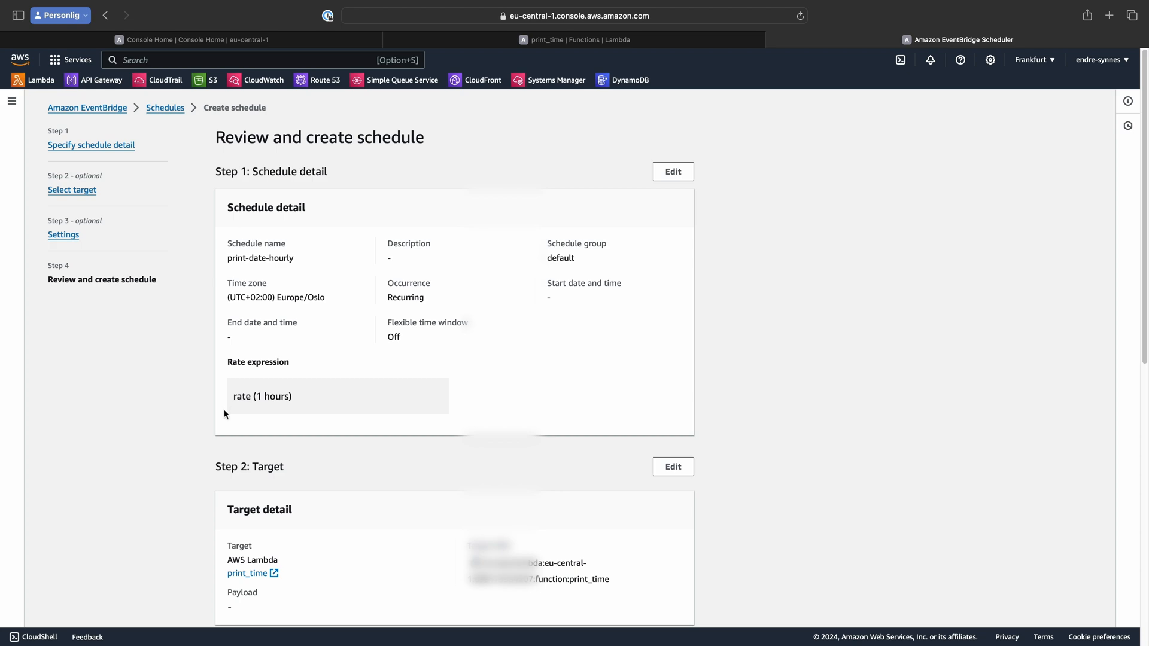
scroll(down, 3)
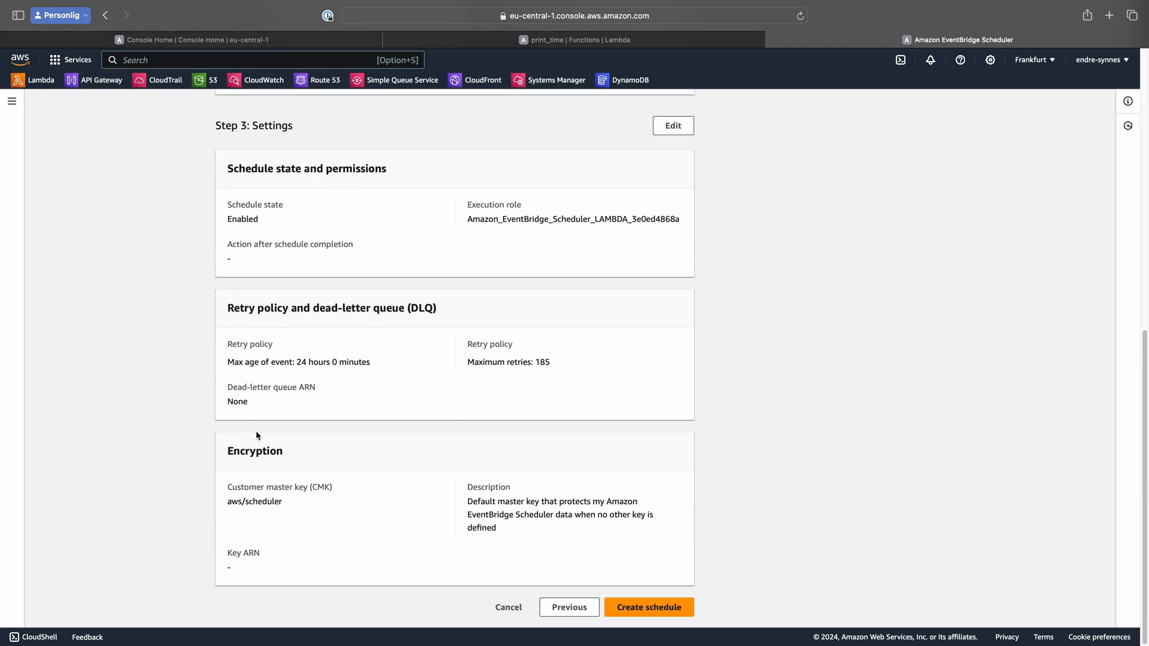
click(649, 607)
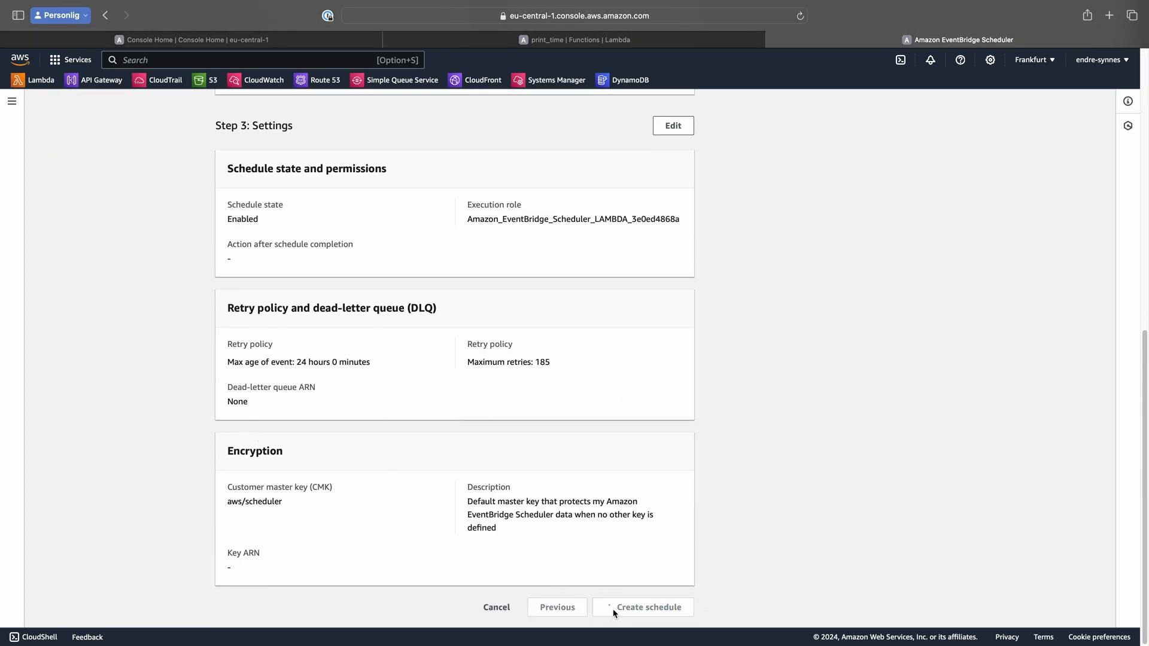
click(648, 607)
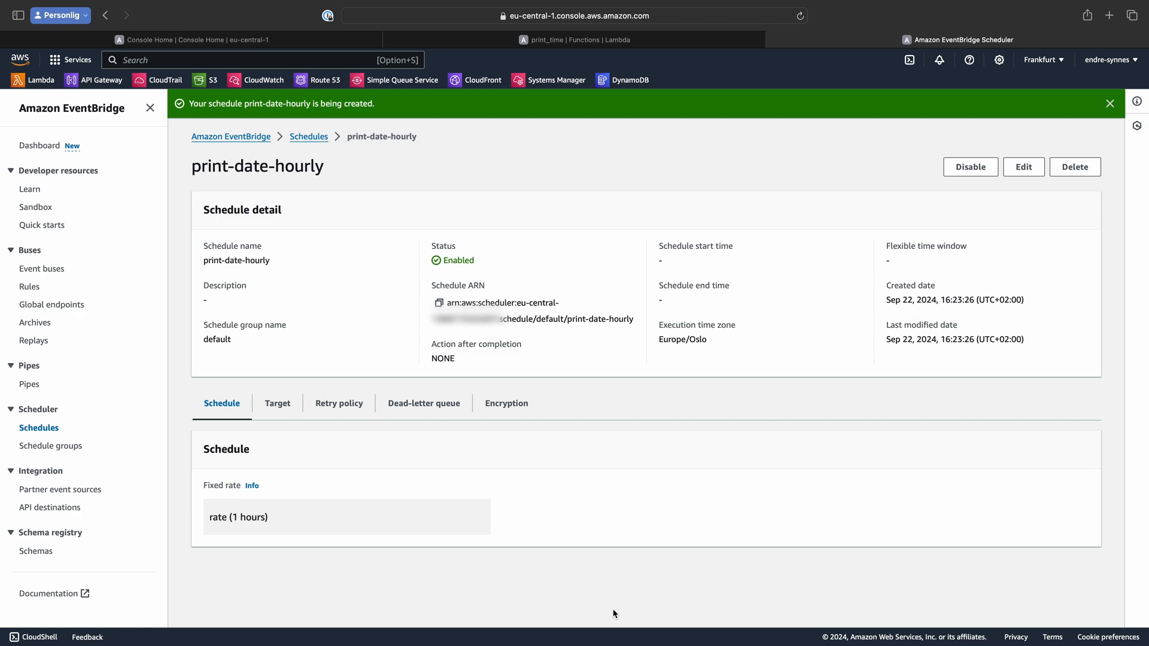
- Show the print_time function's Monitor metrics for invocations, duration and errors
click(579, 39)
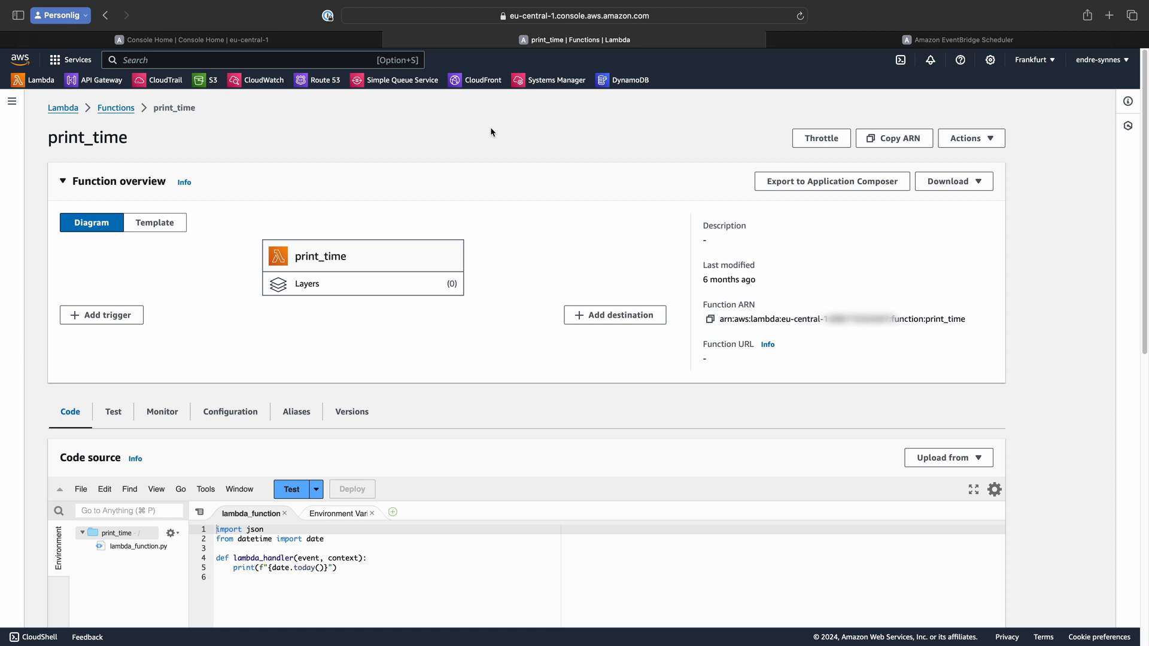
mouse_move(149, 161)
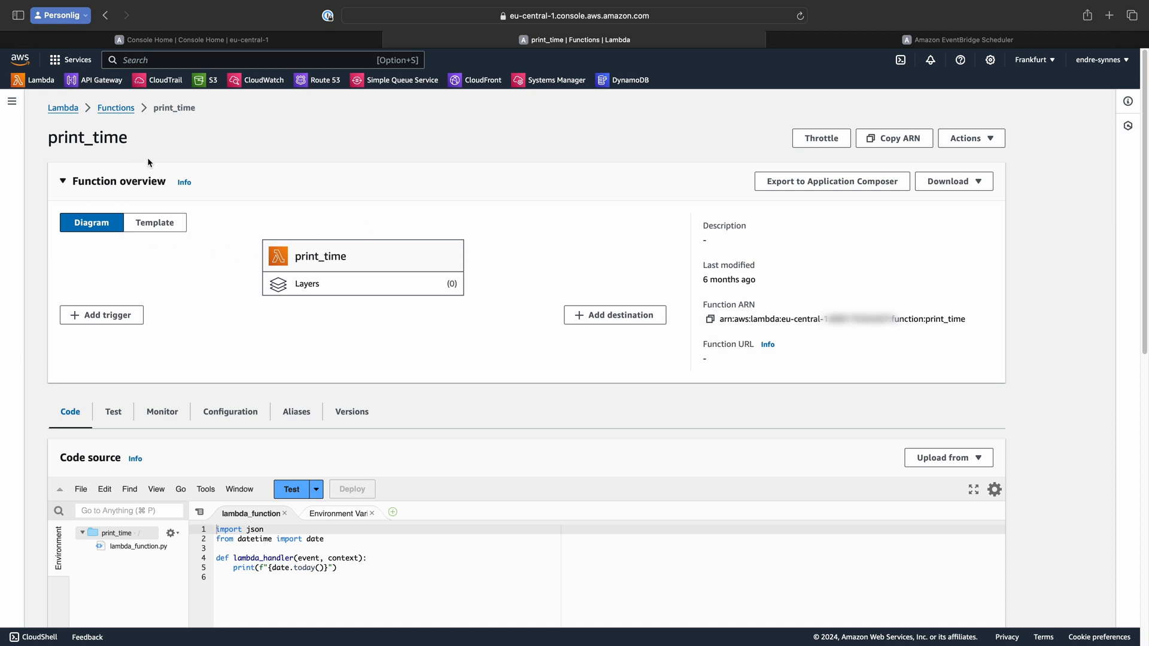
mouse_move(170, 437)
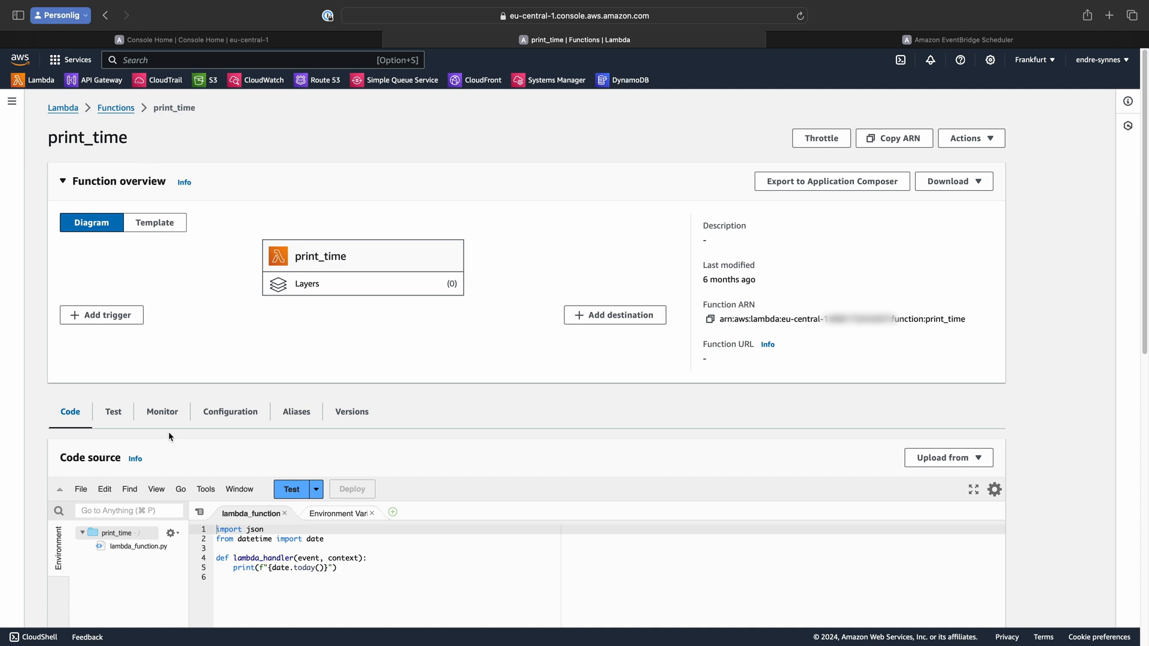
click(161, 412)
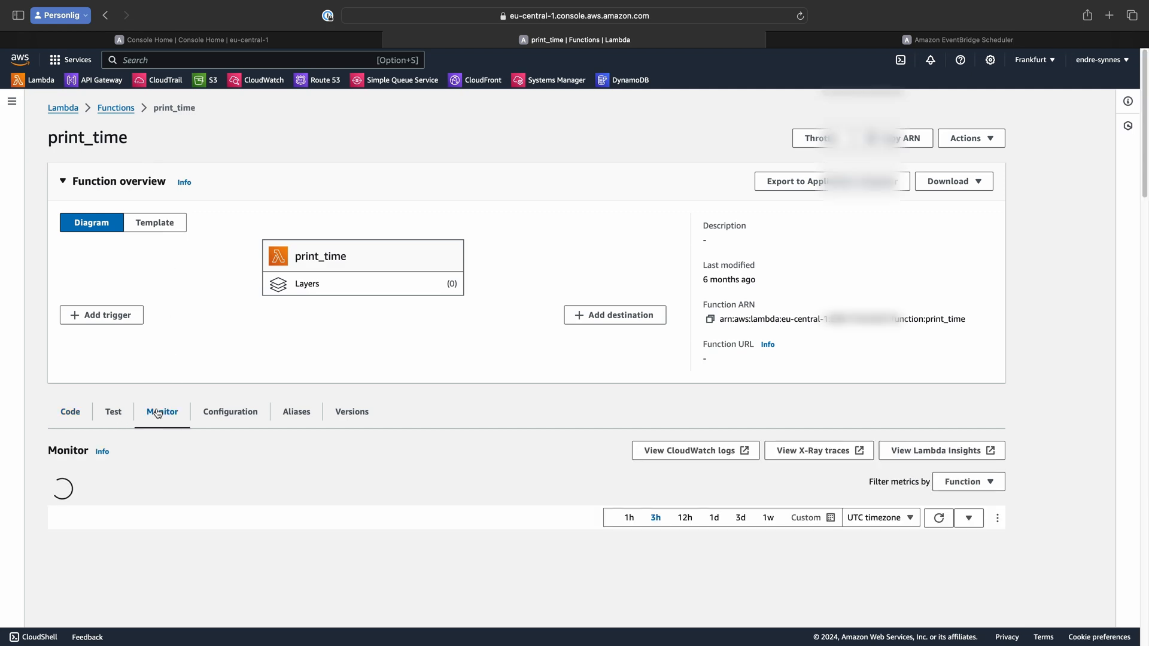
scroll(down, 3)
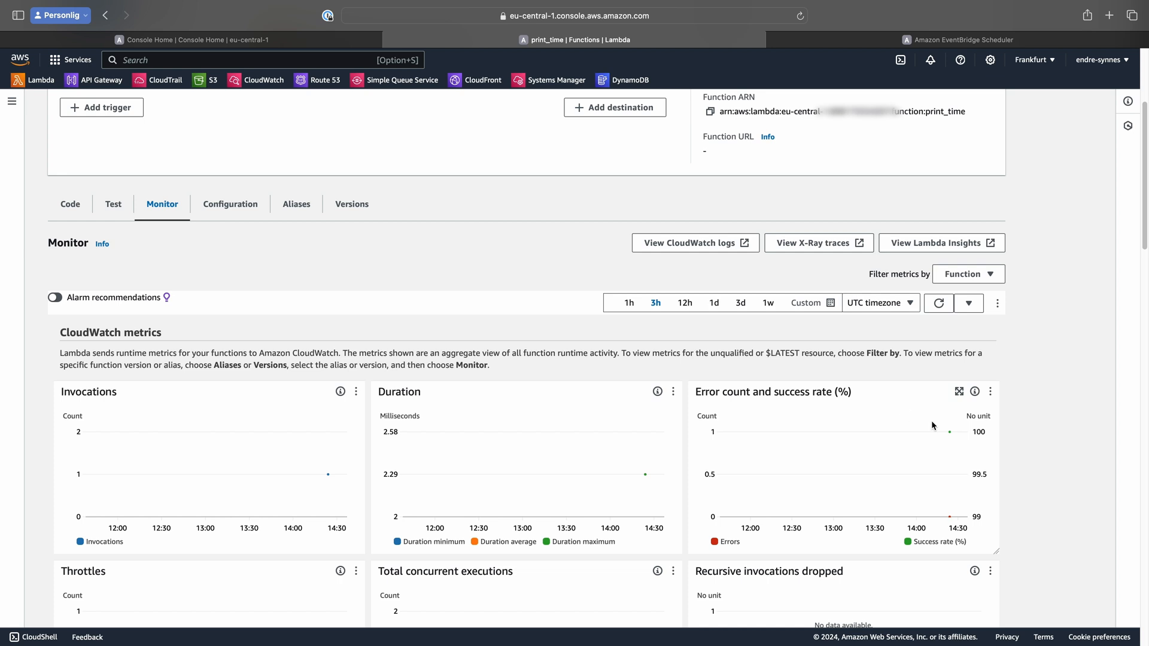
mouse_move(950, 433)
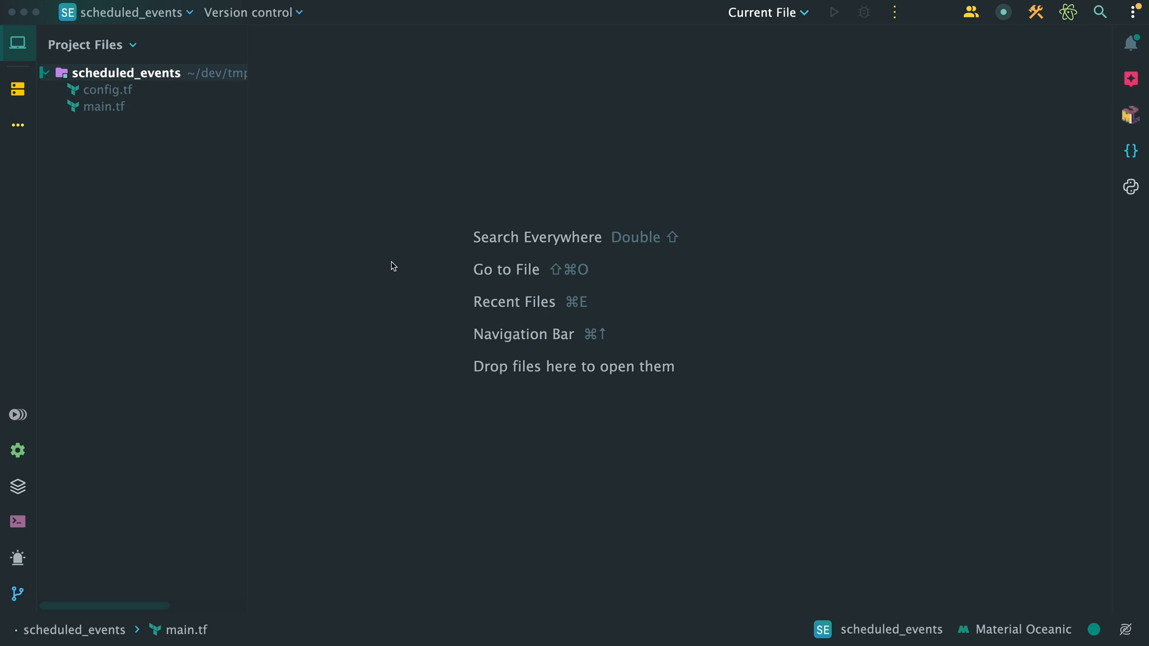
- Open main.tf and add a data "aws_lambda_function" block for print_time
double_click(106, 90)
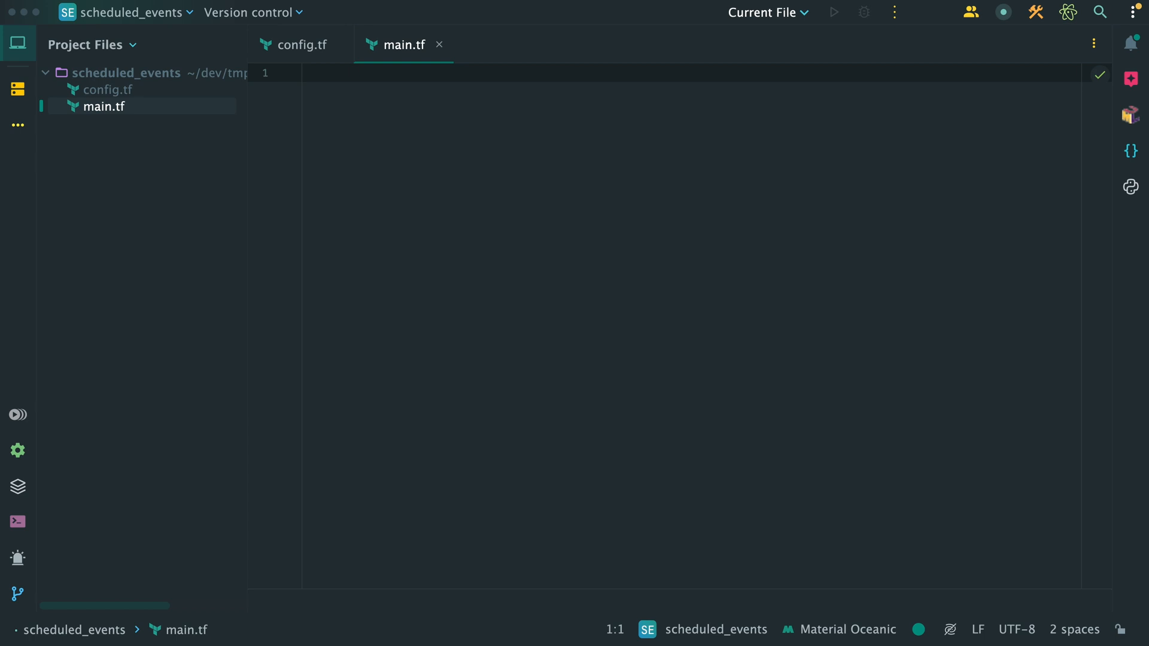
mouse_move(383, 170)
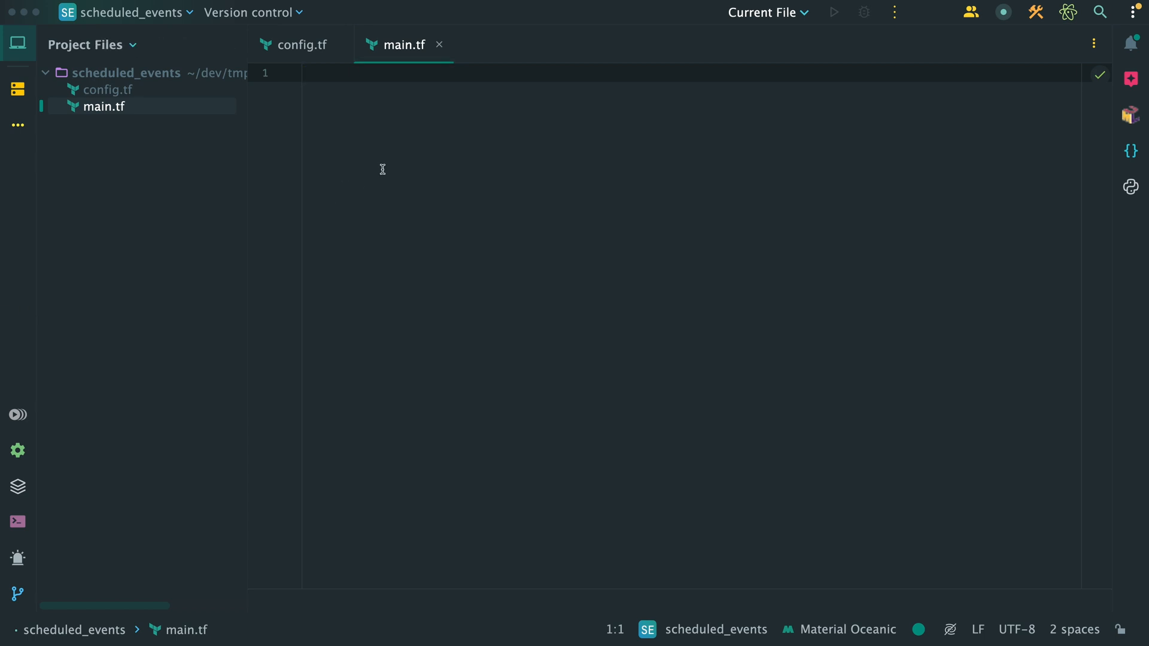
key(Enter)
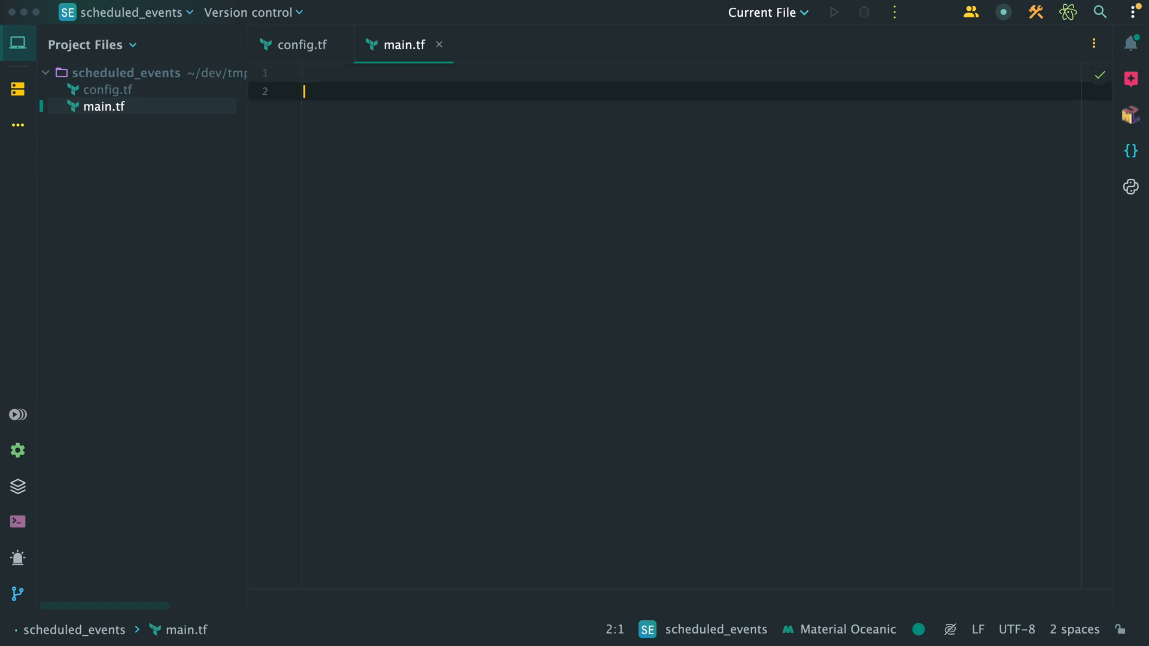
text(da)
text(function_name = "p)
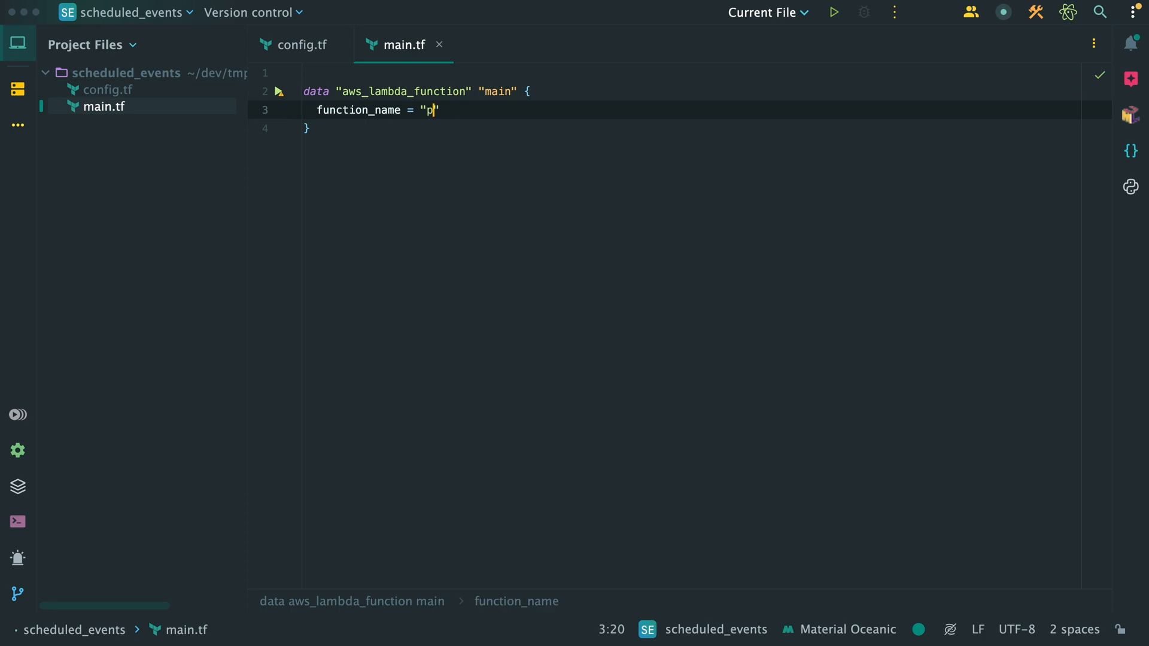
text(rint_time)
text(resource "" "" {)
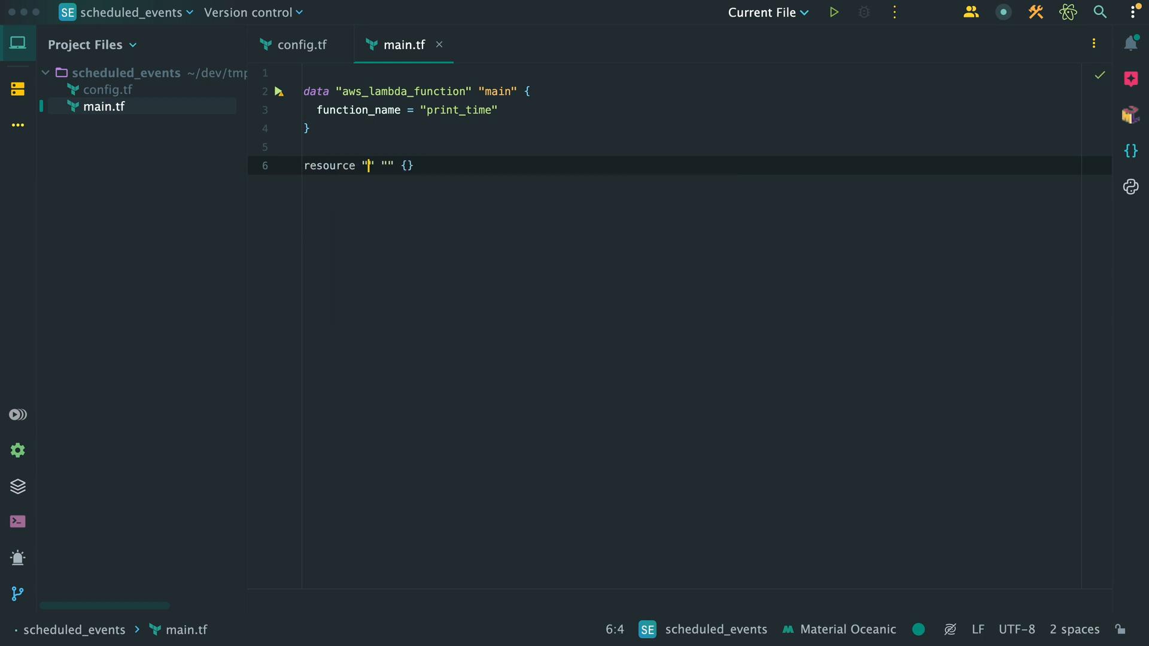
- Add aws_iam_role 'main' with a jsonencoded trust policy letting scheduler.amazonaws.com assume it
text(aws)
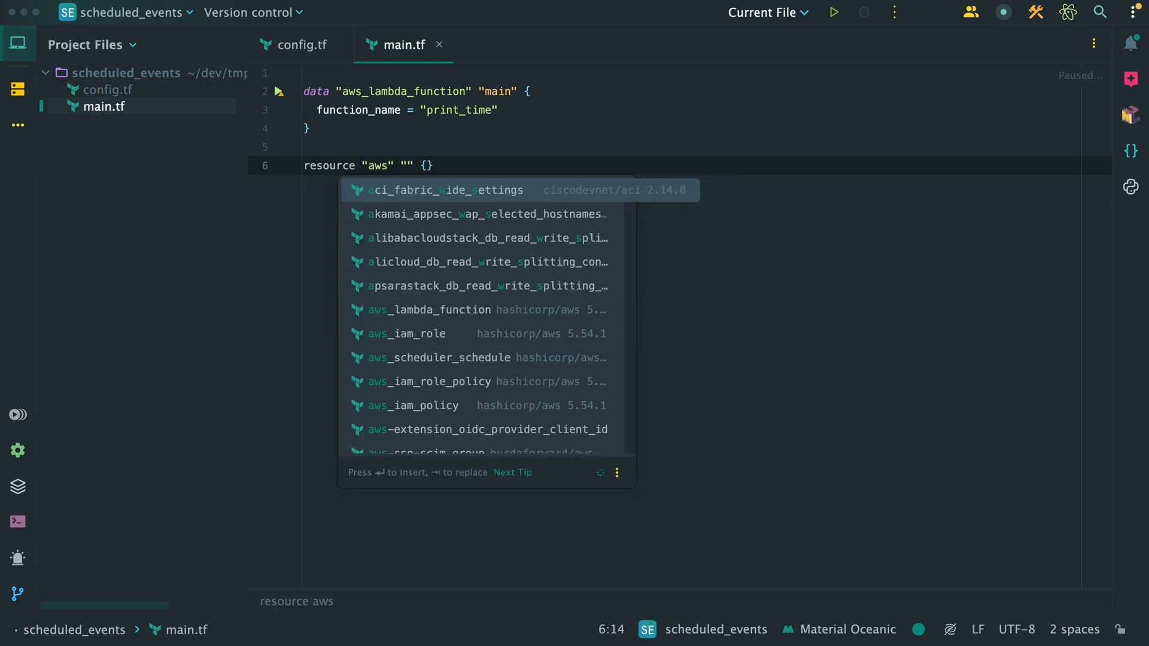
text(_iamR)
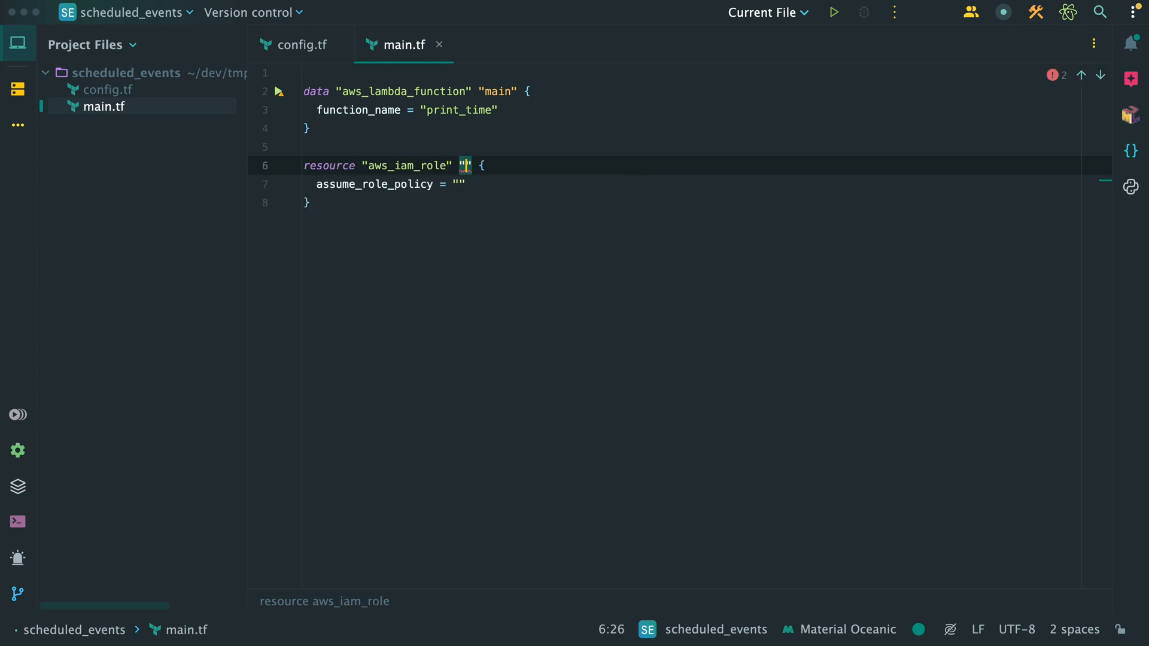
text(main)
text(r)
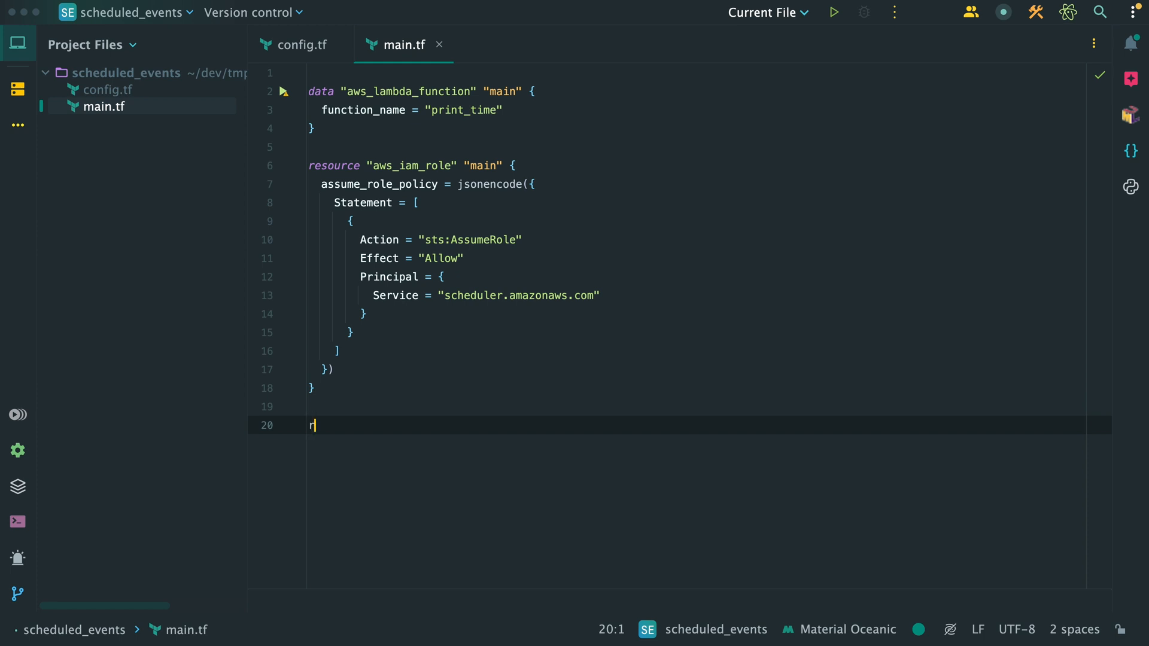
- Add aws_iam_role_policy 'main' granting lambda:InvokeFunction on data.aws_lambda_function.main.arn
text(esource "aws_iam_role_policy" "" {)
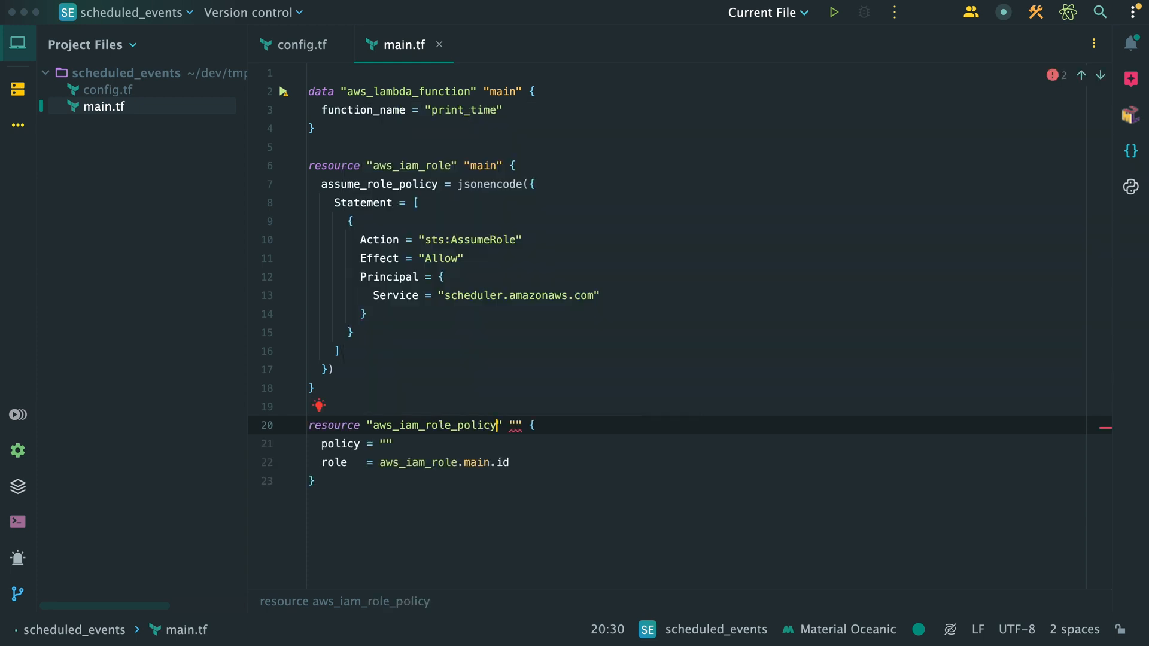
text(main)
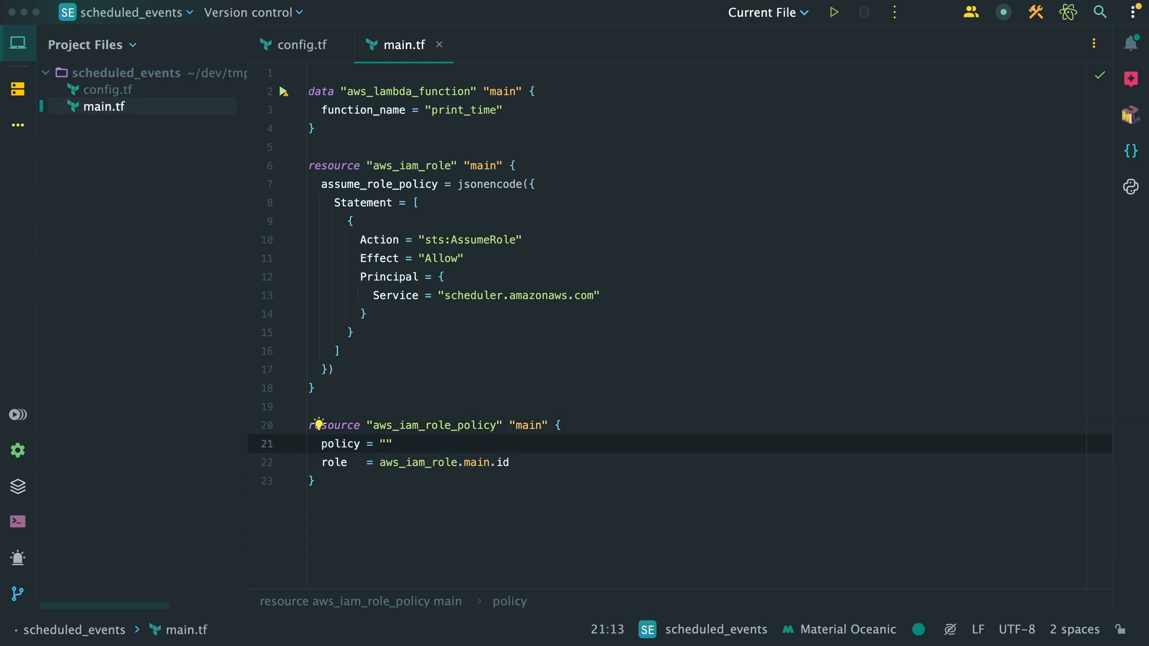
text(jsonencode({)
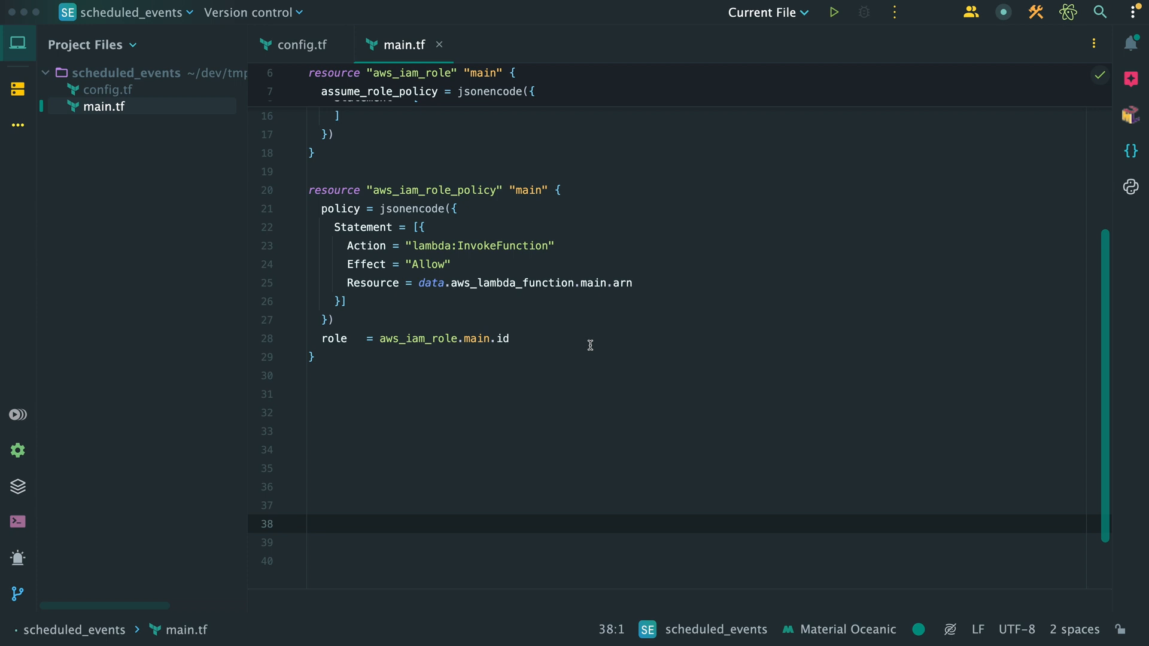
click(312, 358)
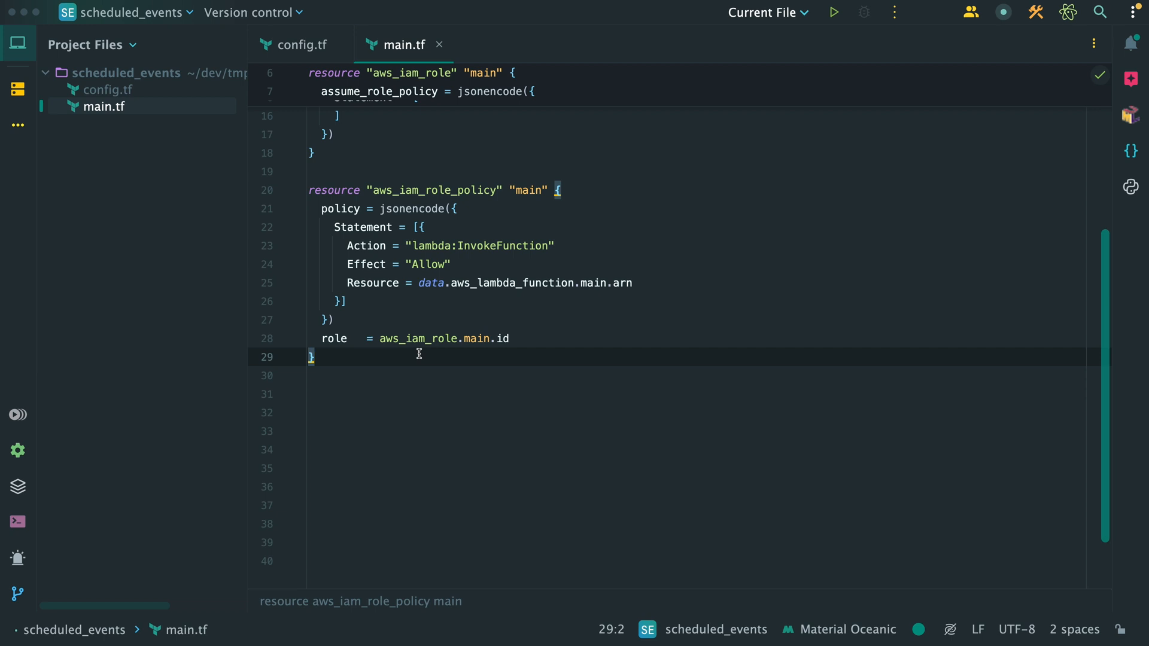
text(resource "aws_" "" {)
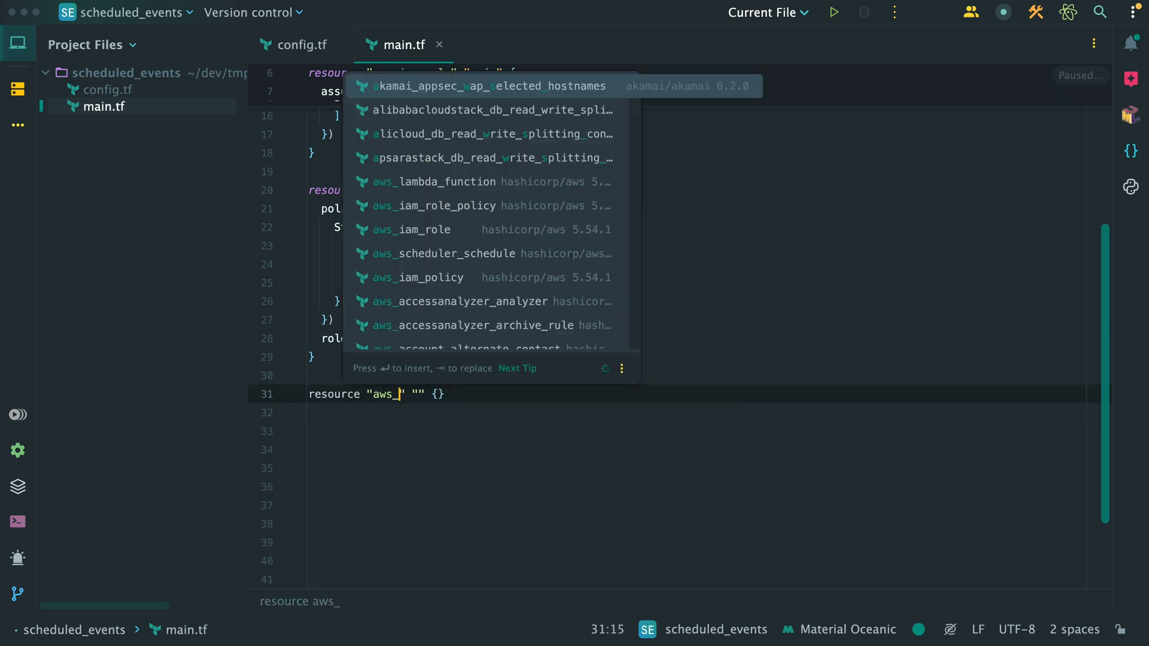
- Create aws_scheduler_schedule 'main' with schedule_expression rate(1 hour)
click(444, 253)
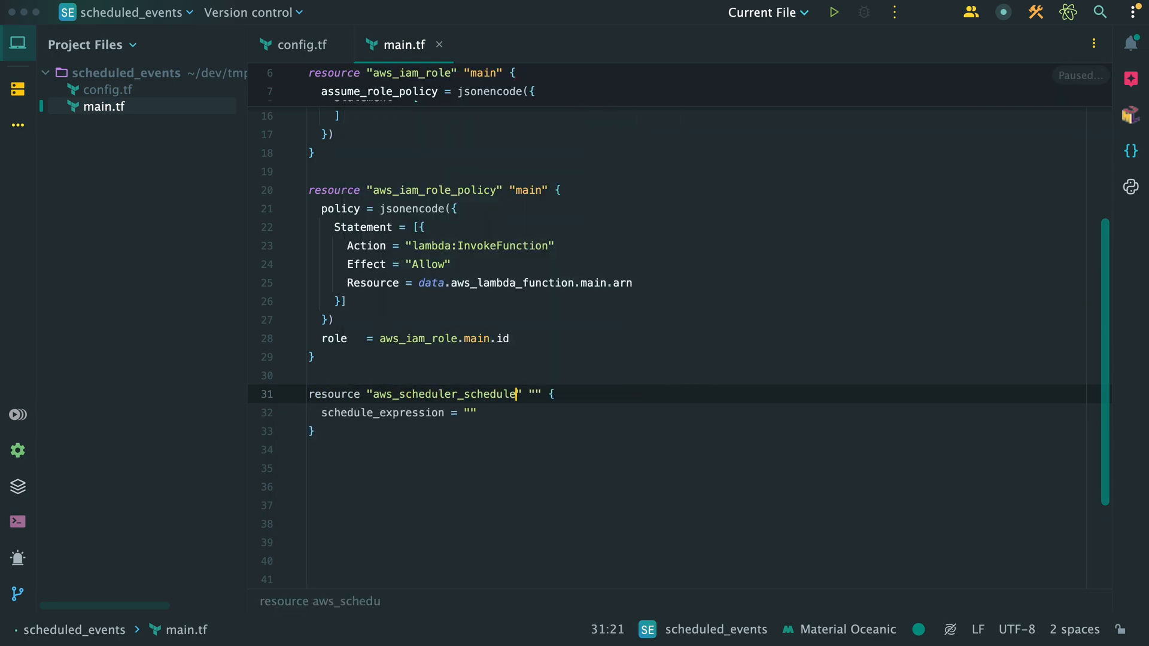
text(main)
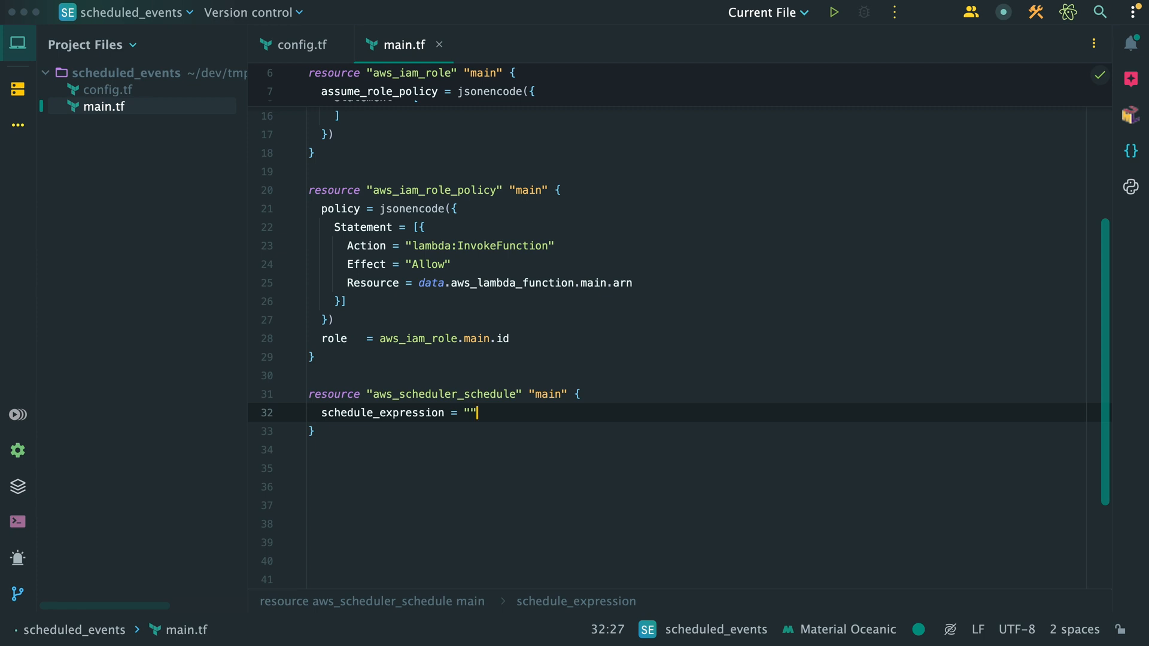
text(rate()
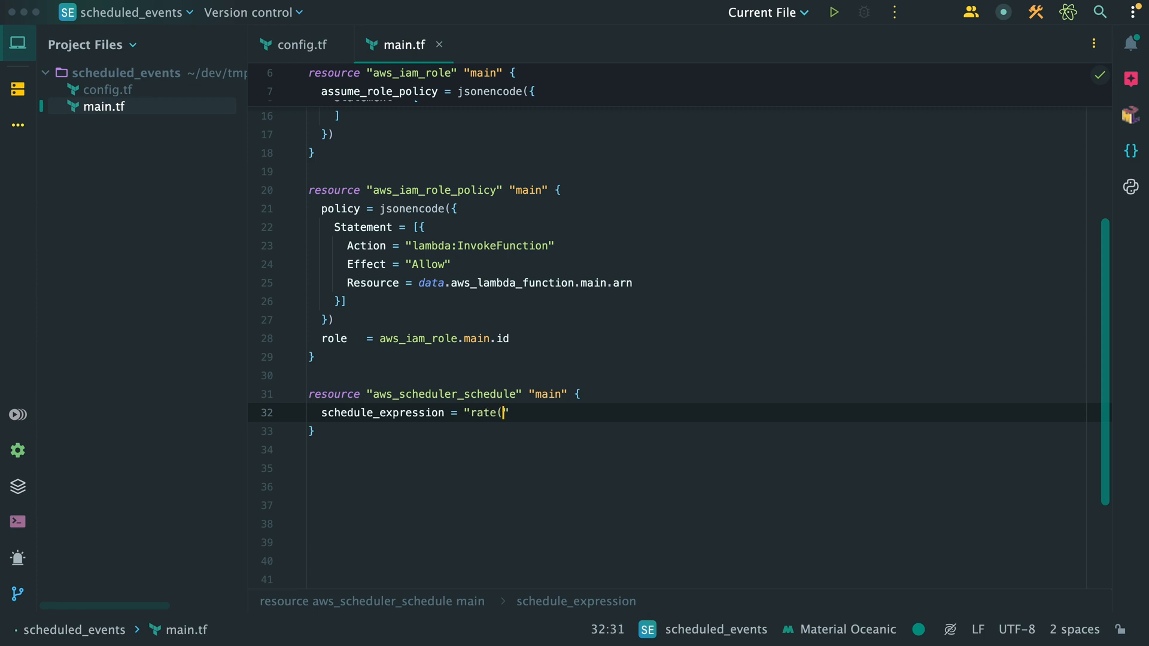
text(1 hour)
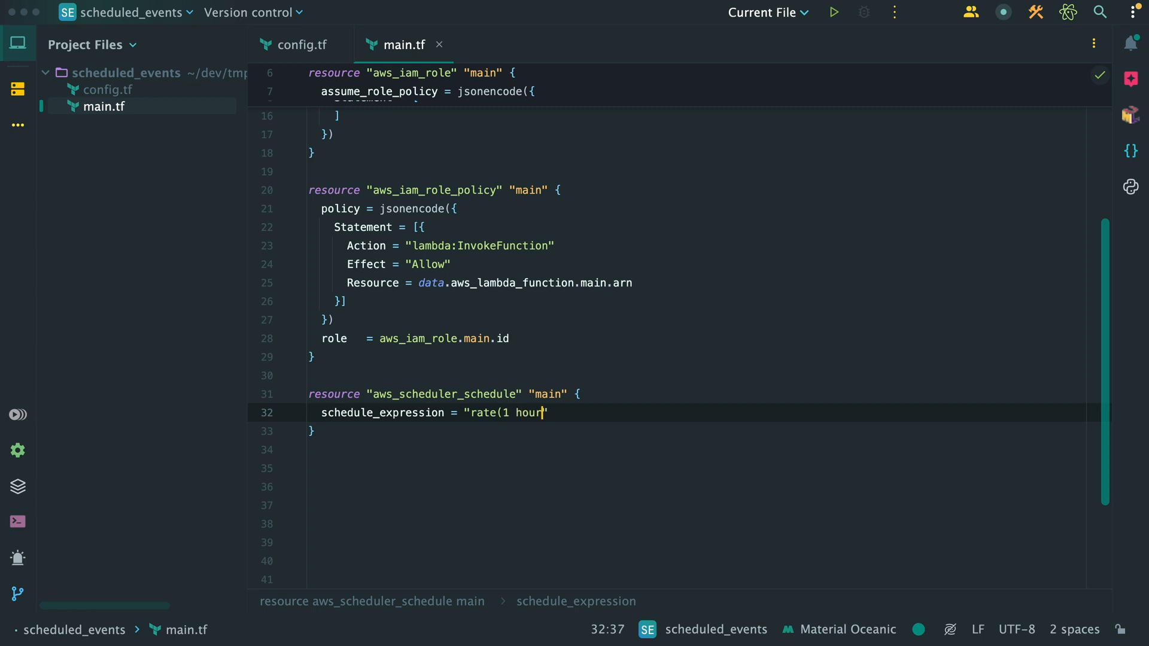
text())
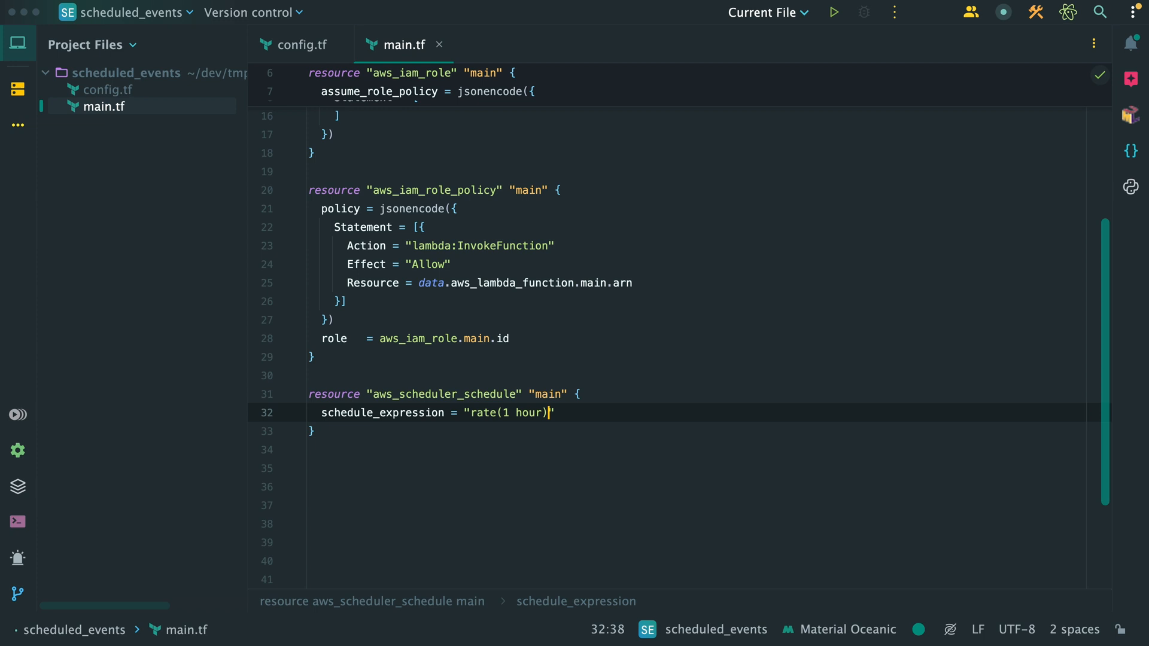
- Name the schedule my_hourly_schedule and set its flexible_time_window mode to OFF
text(name = "my_hourly_schedule)
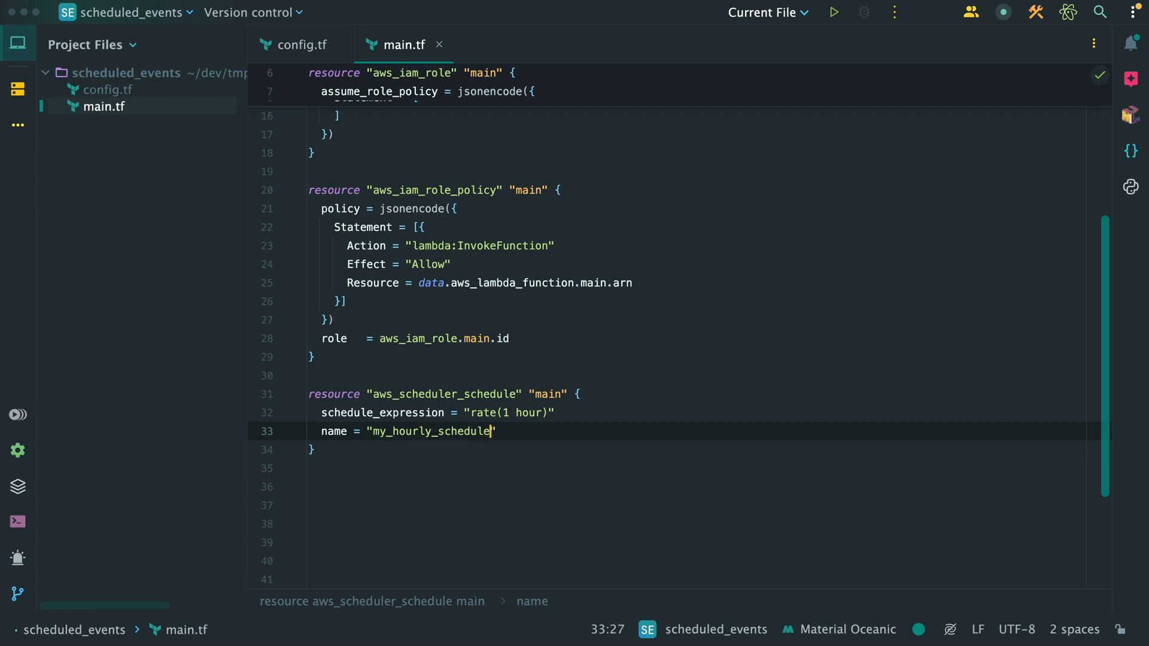
key(Enter)
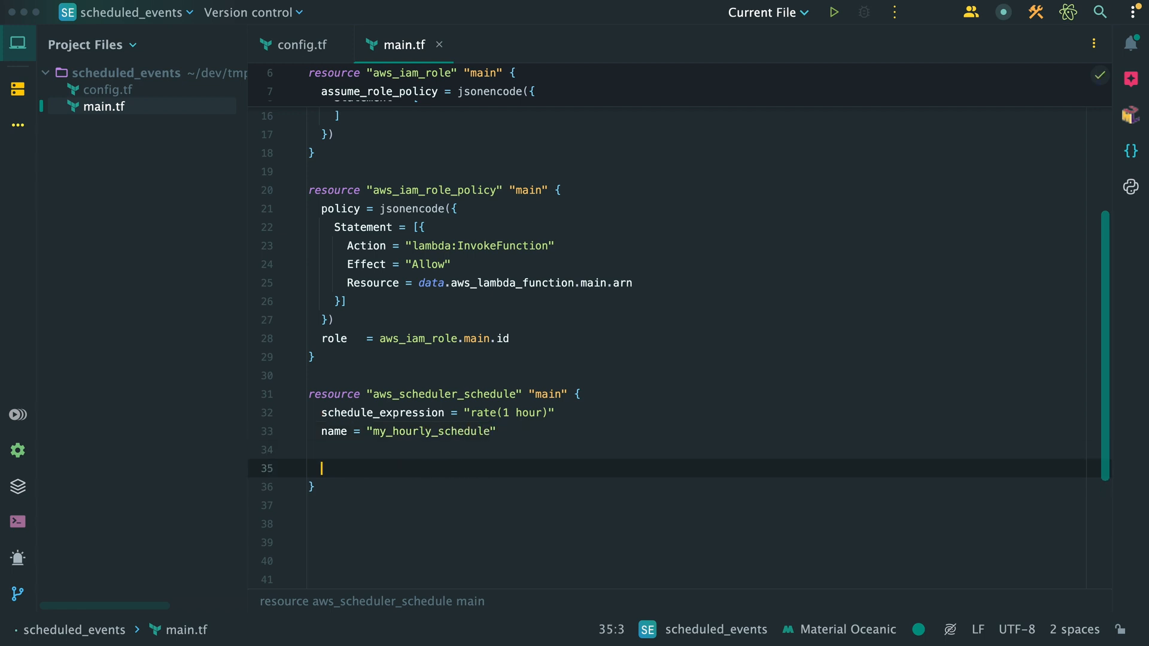
text(fle)
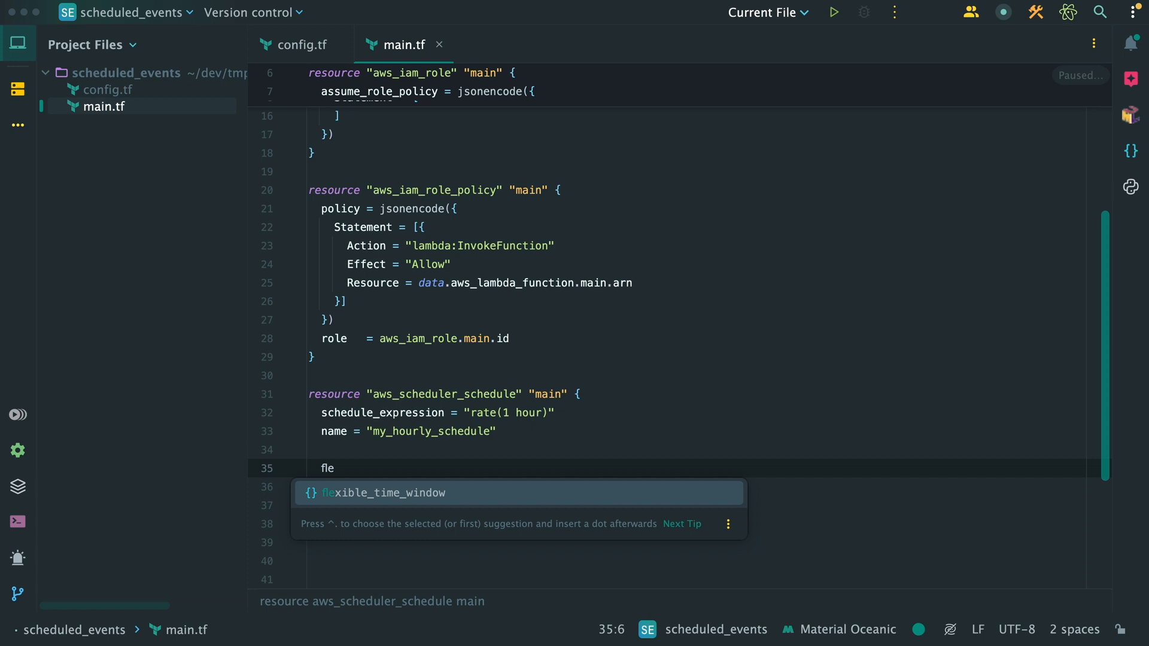
key(Tab)
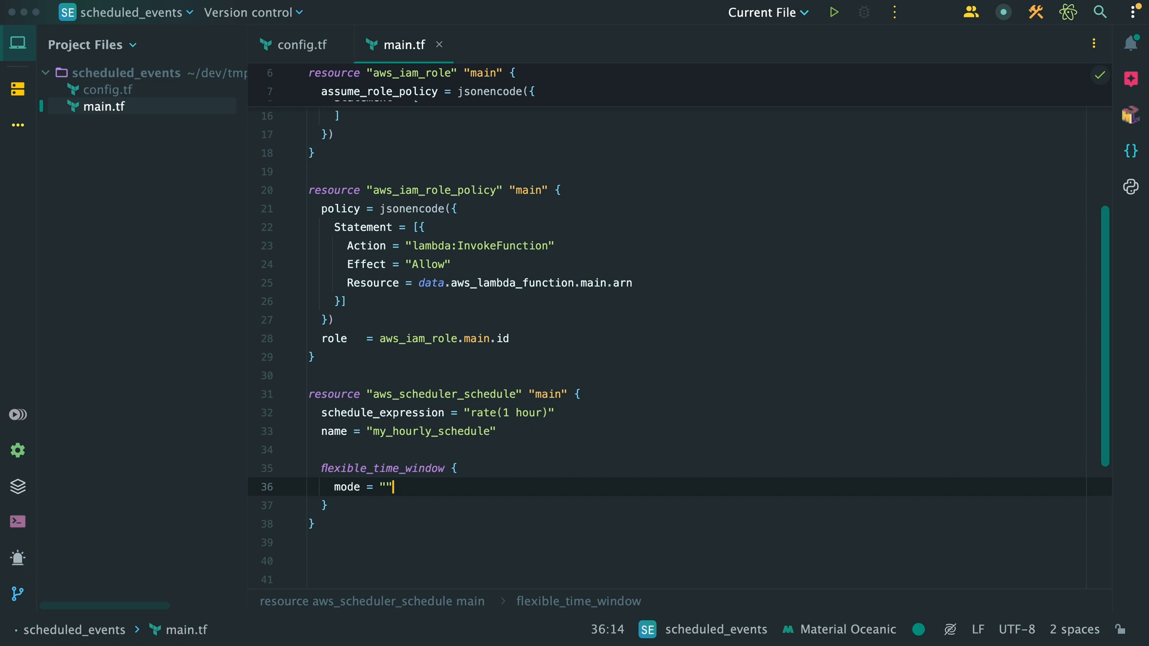
text(OFF)
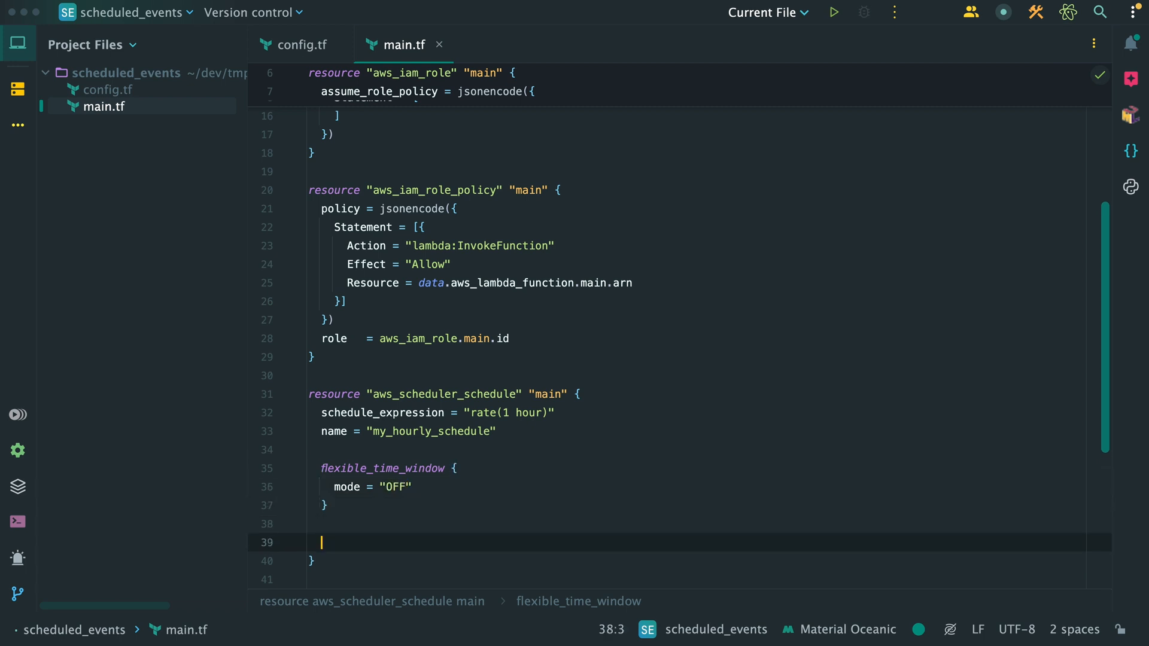
- Add a target block with arn data.aws_lambda_function.main.arn and role_arn aws_iam_role.main.arn
text(tar)
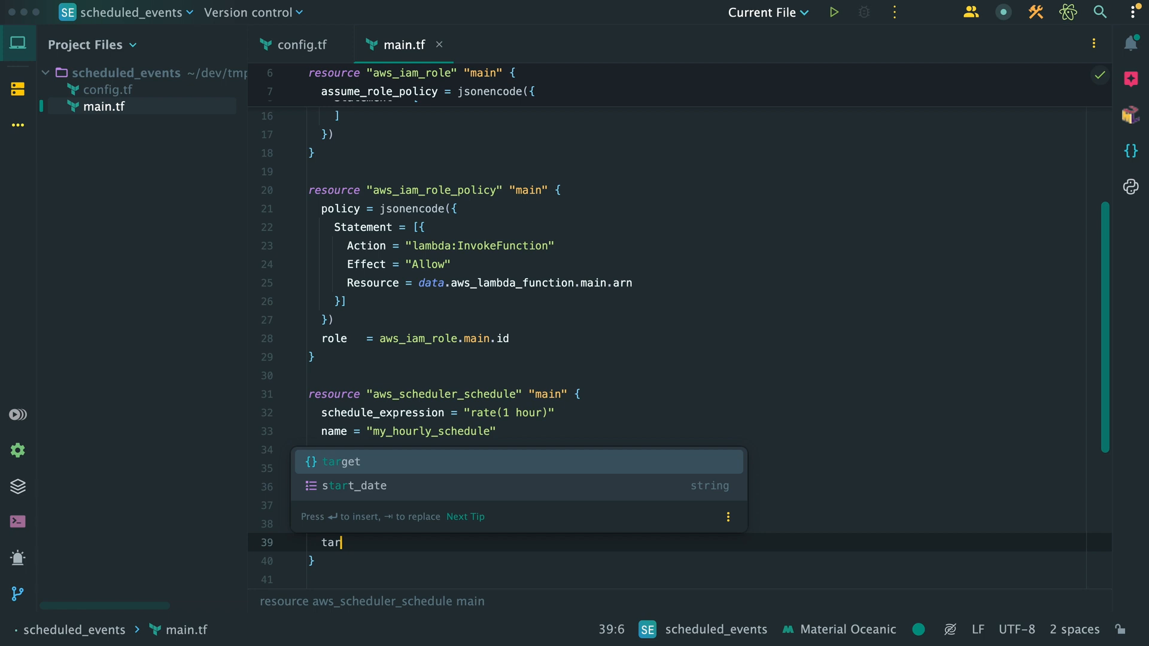
key(Enter)
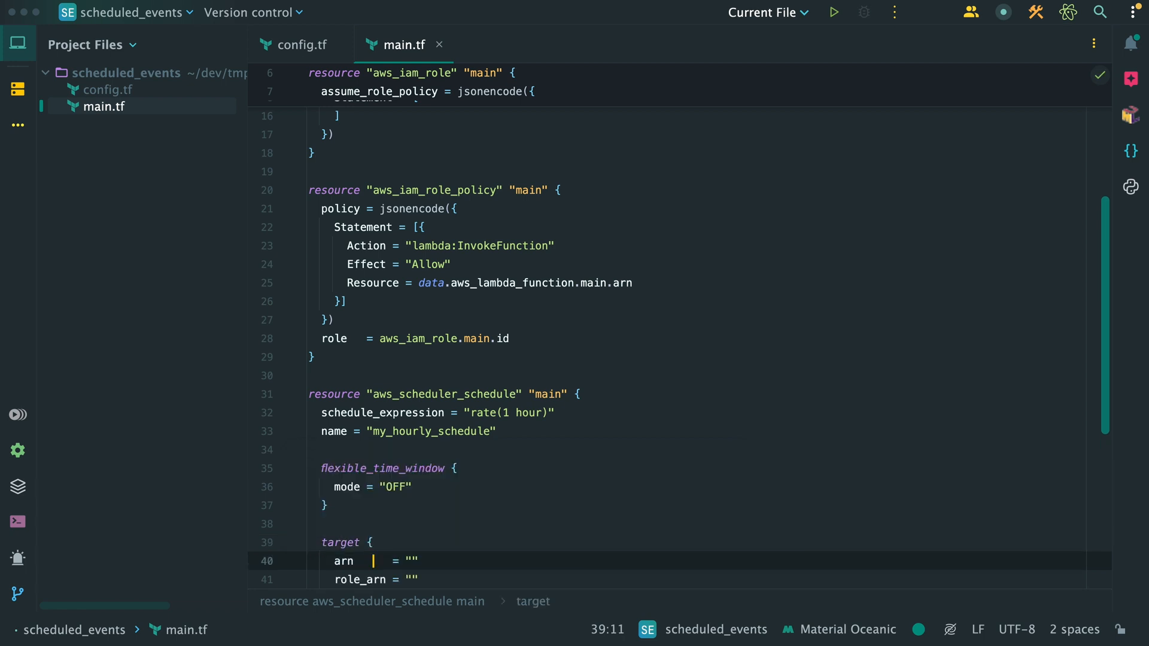
scroll(down, 3)
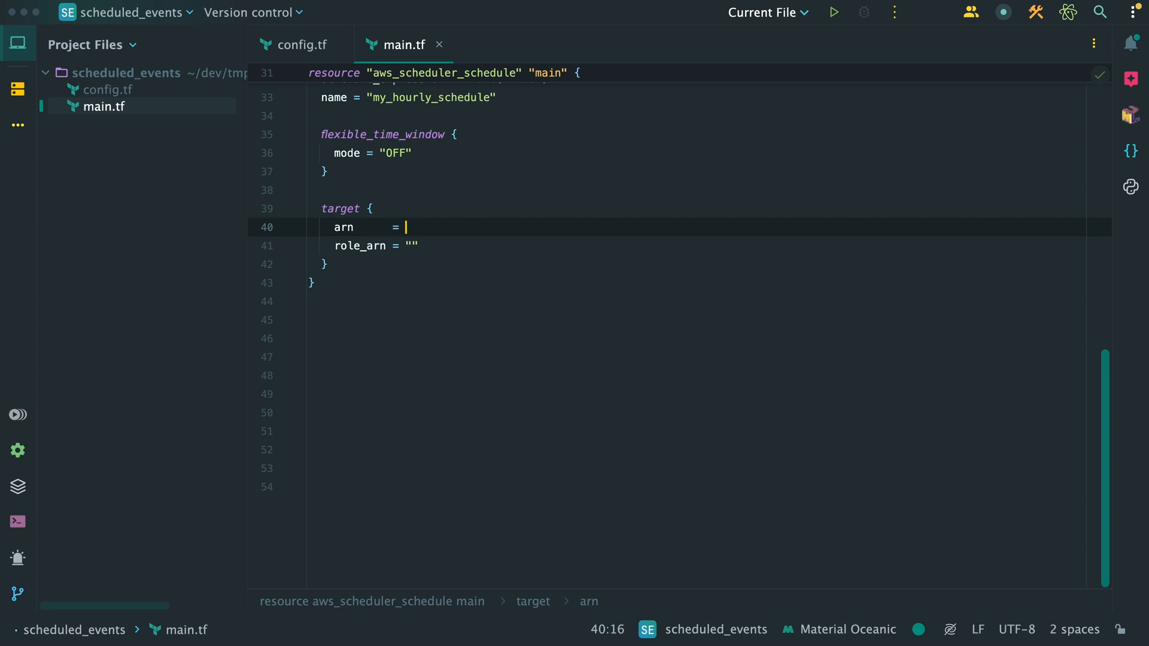
text(data.aws_lambda_function.main.)
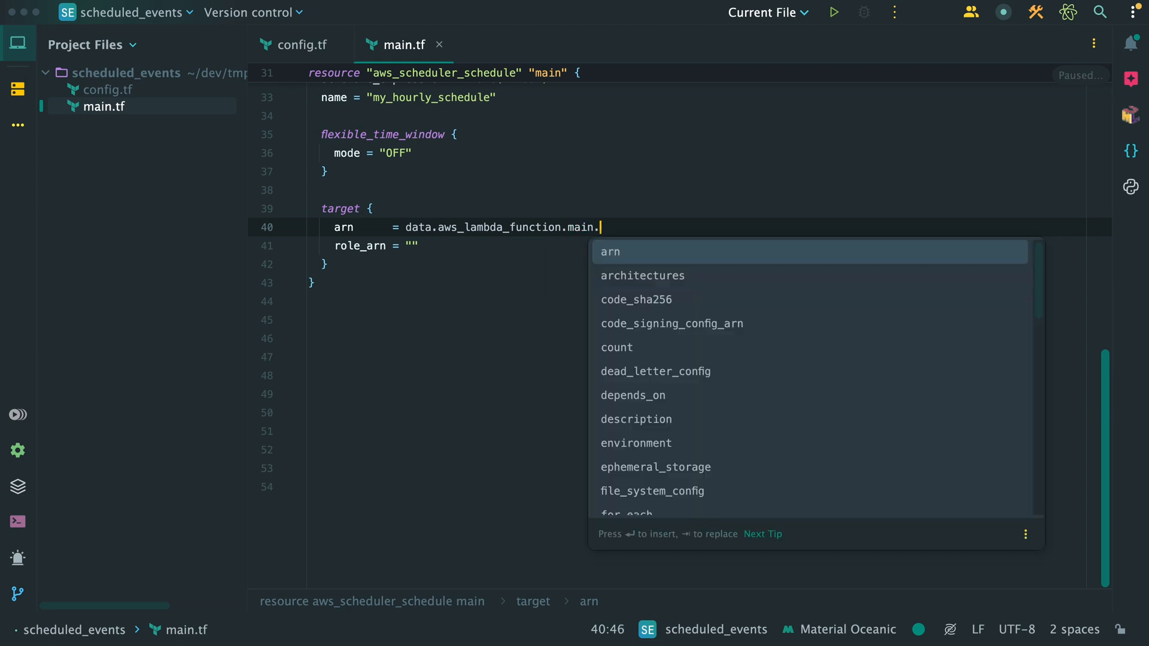
key(Enter)
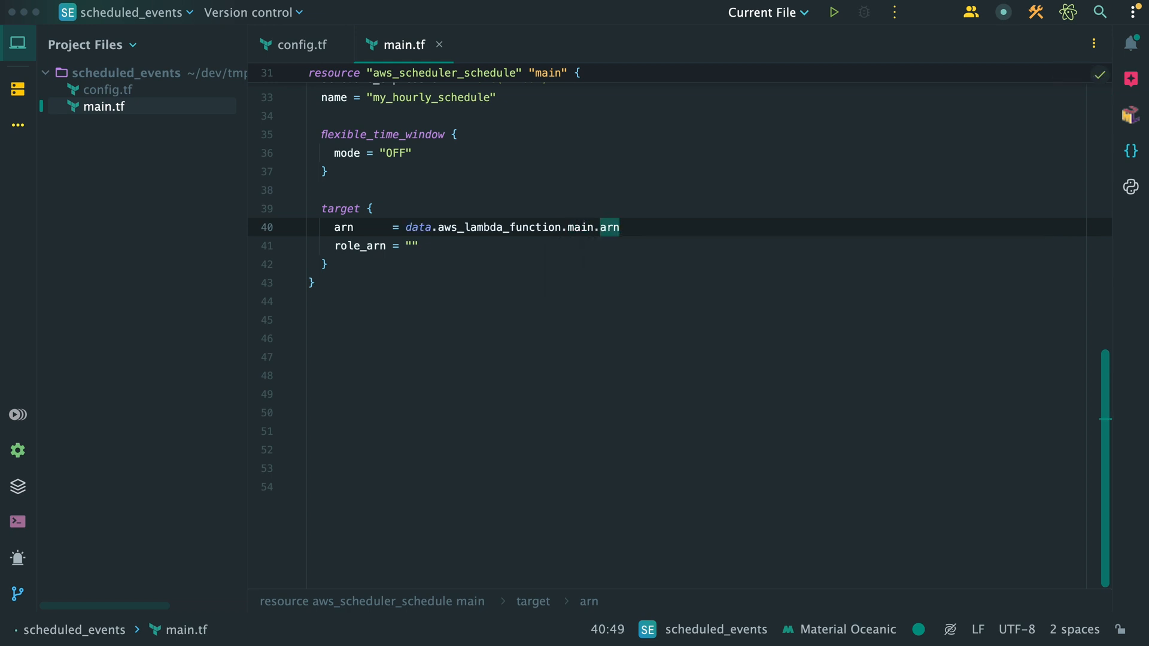
click(415, 246)
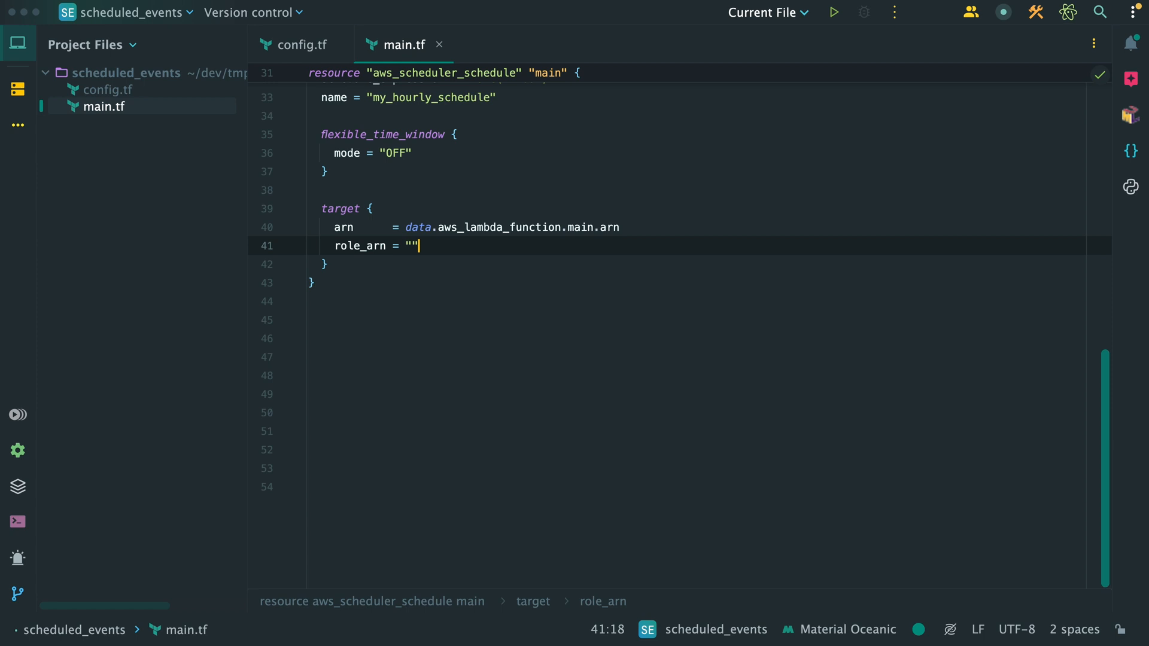
key(Backspace)
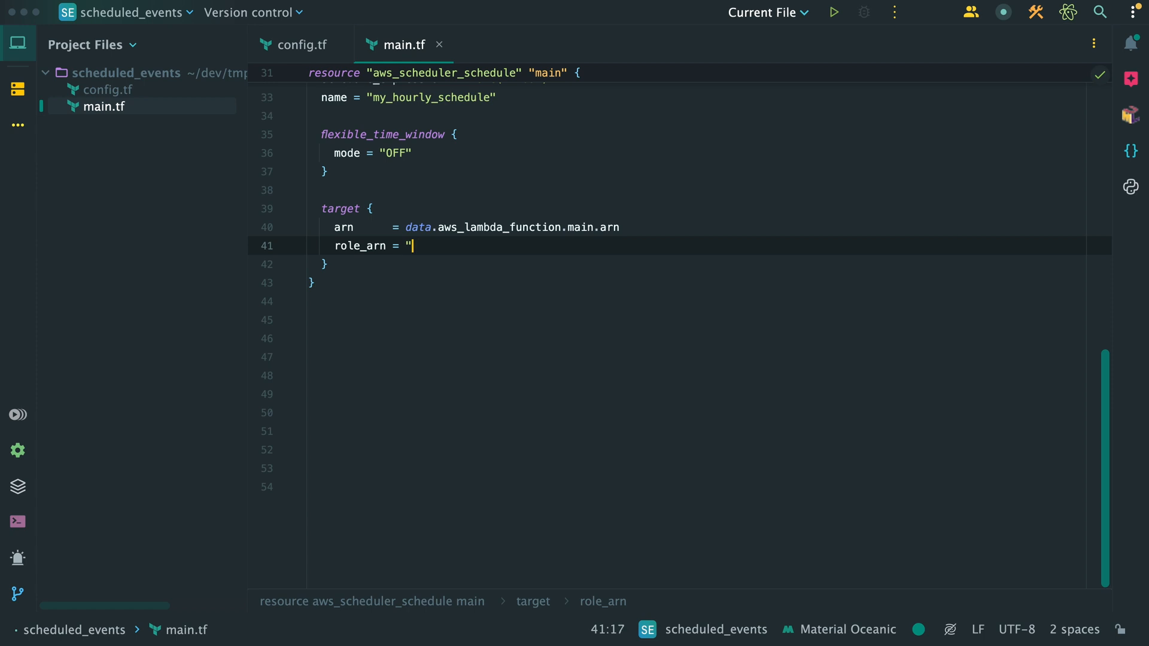
text(aws_iam_role.)
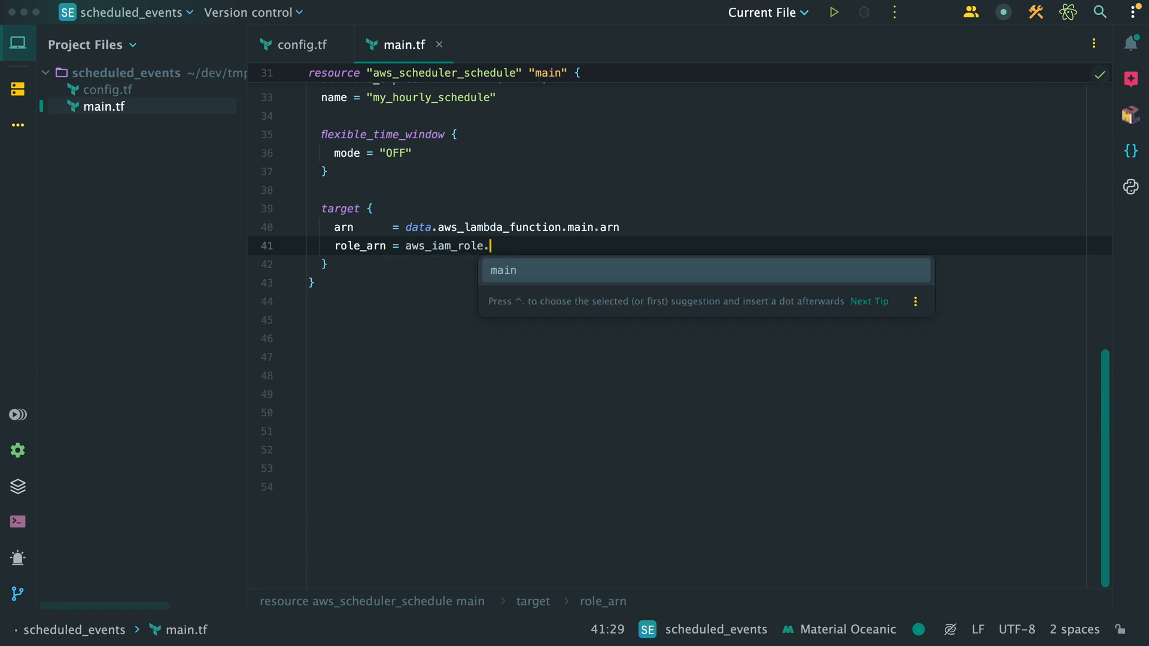
text(main.arn)
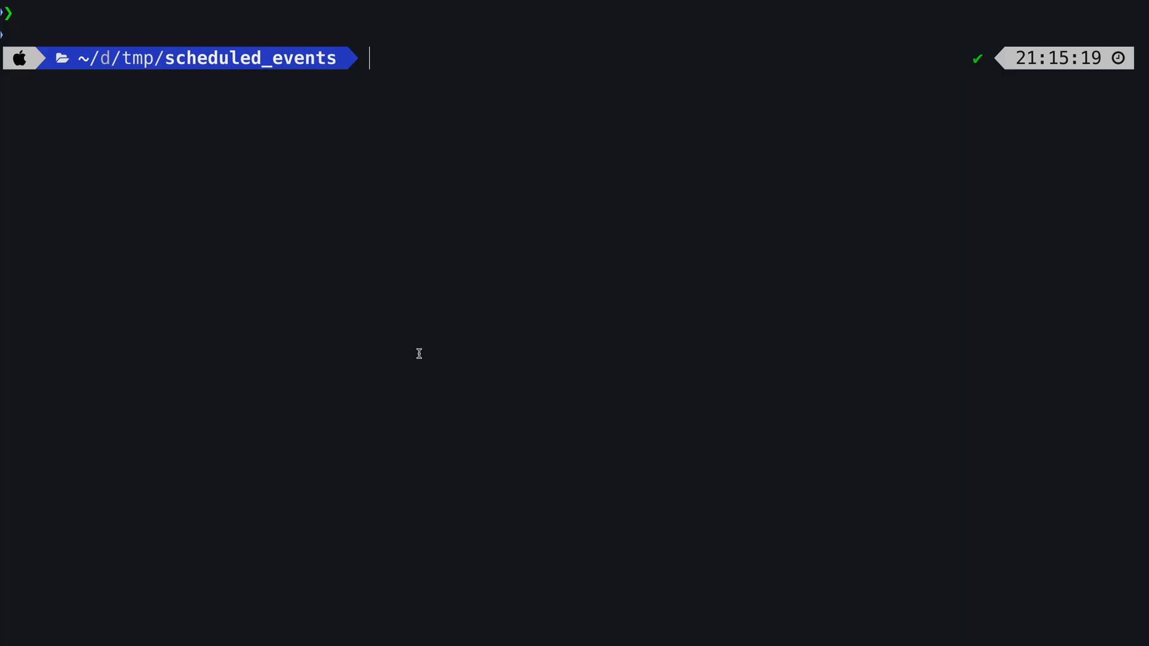
- Run terraform init and terraform apply, confirming 'yes' to create the three resources
text(terraform init)
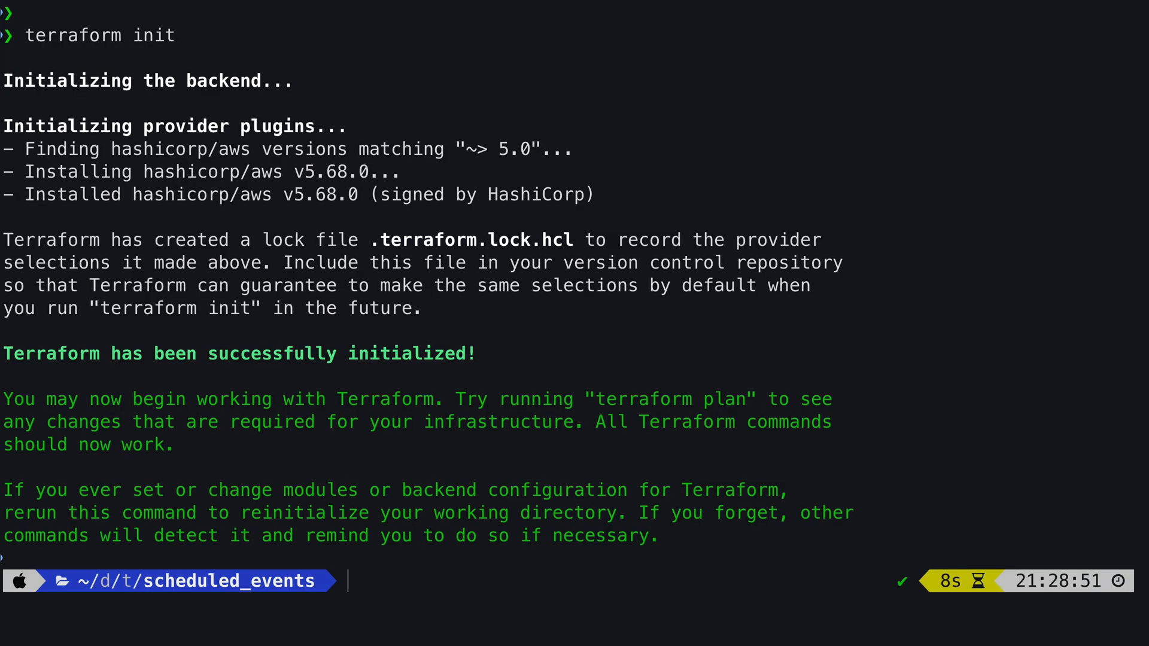
text(terraform apply)
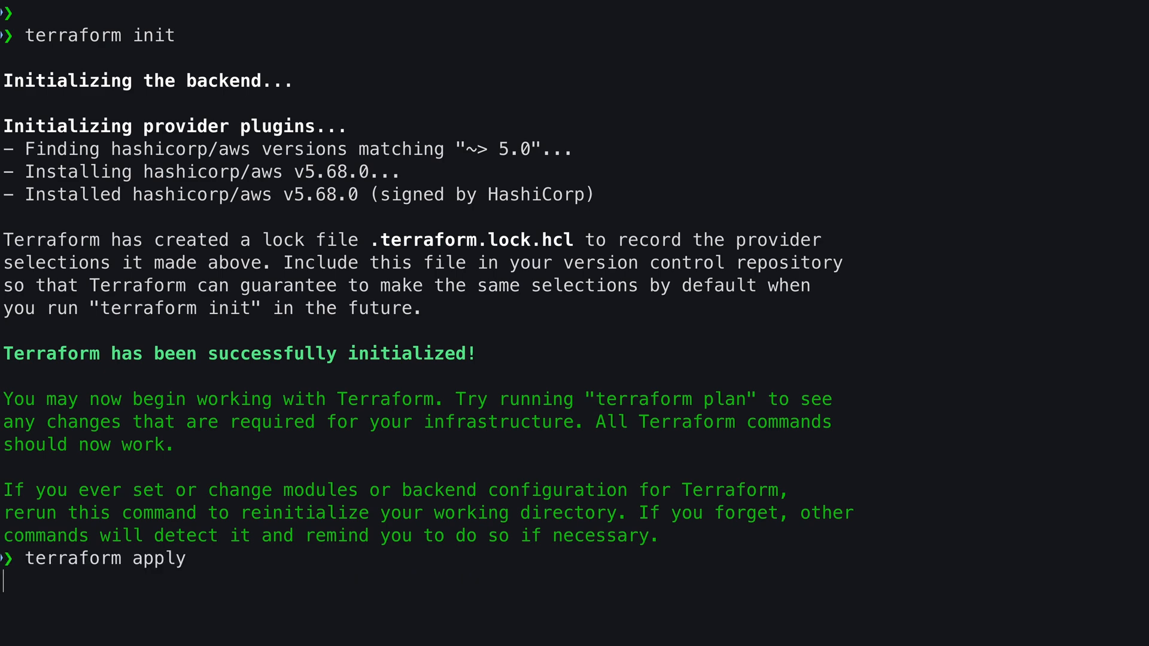
key(Enter)
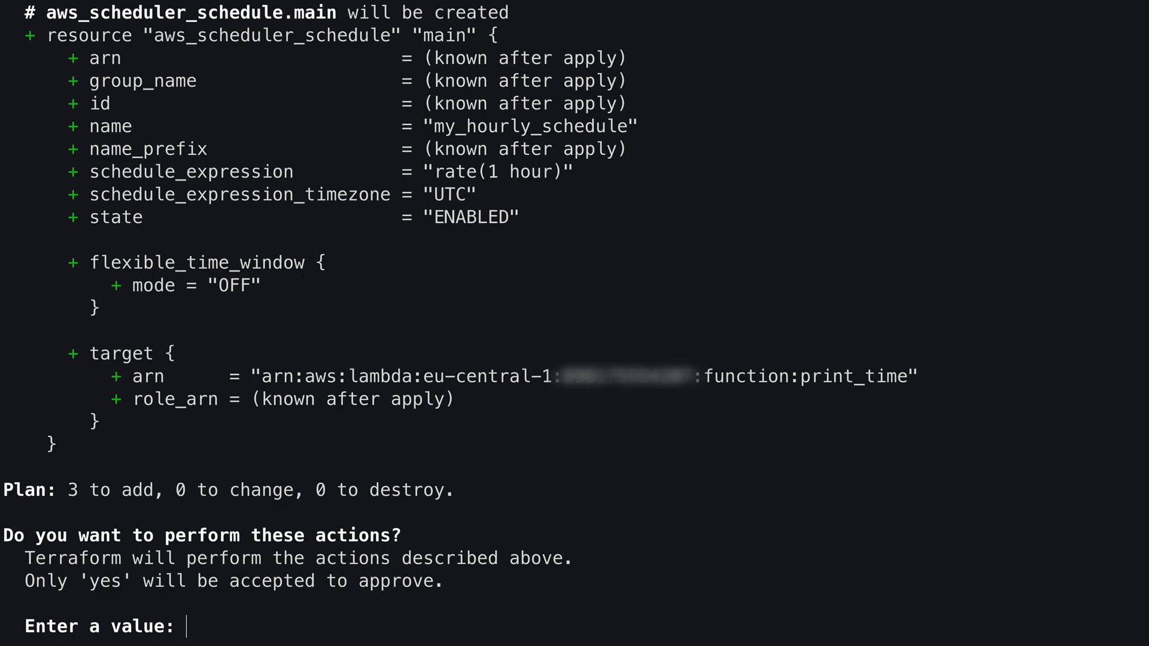
text(yes)
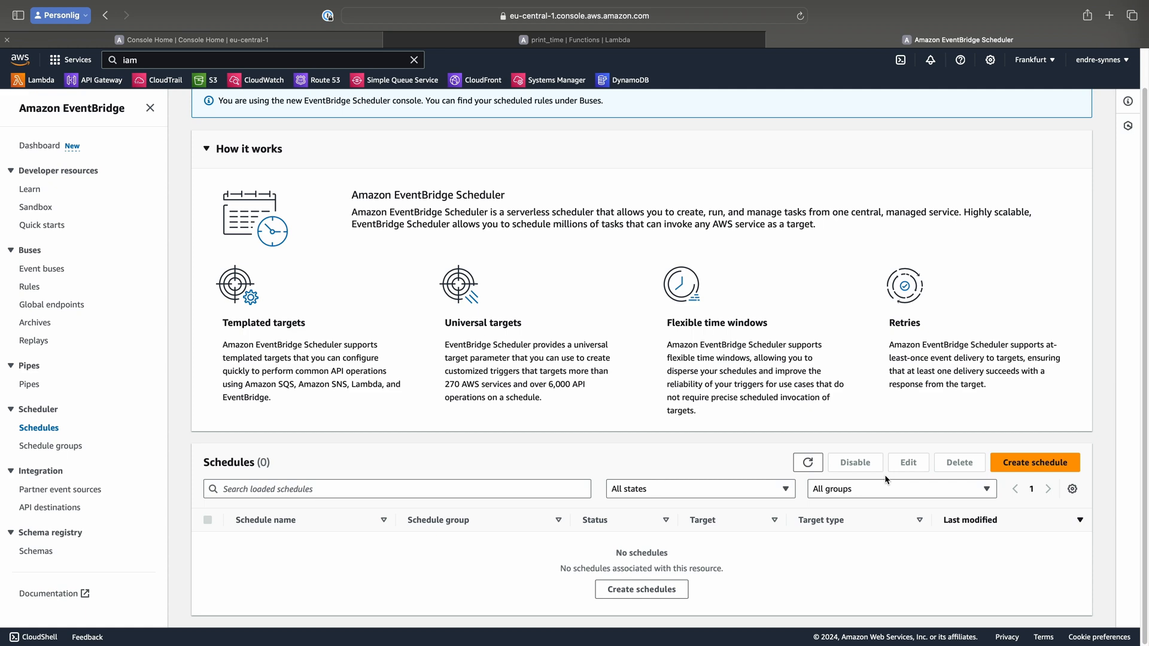
- Refresh the Scheduler schedules list to reveal my_hourly_schedule targeting print_time
click(808, 462)
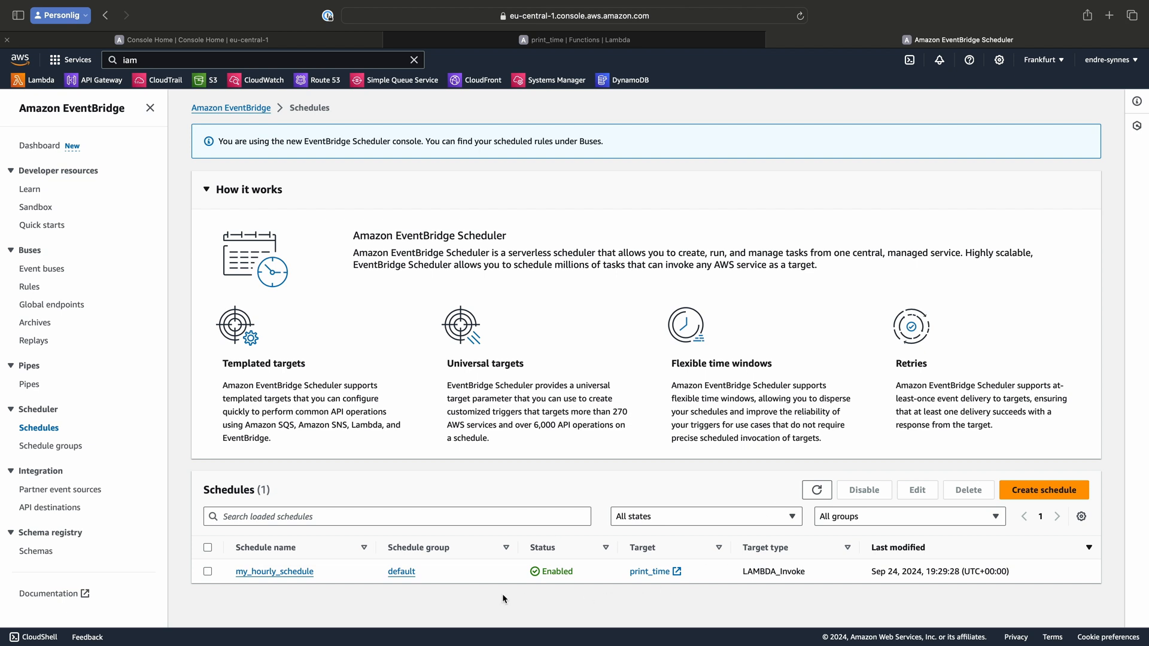
mouse_move(292, 576)
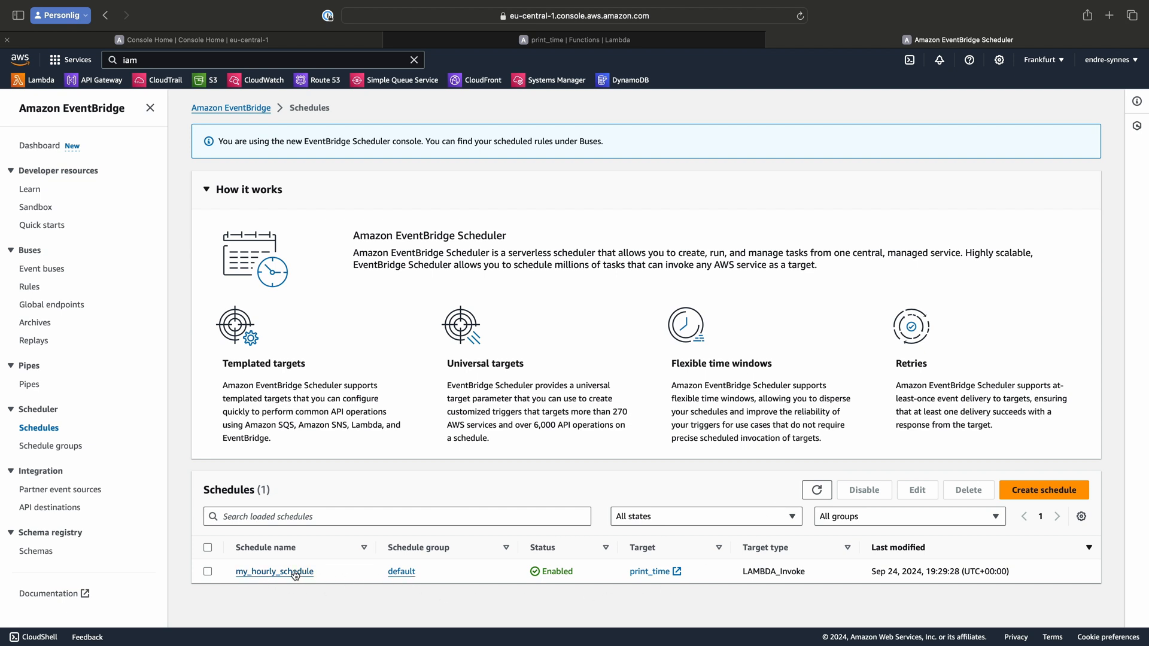